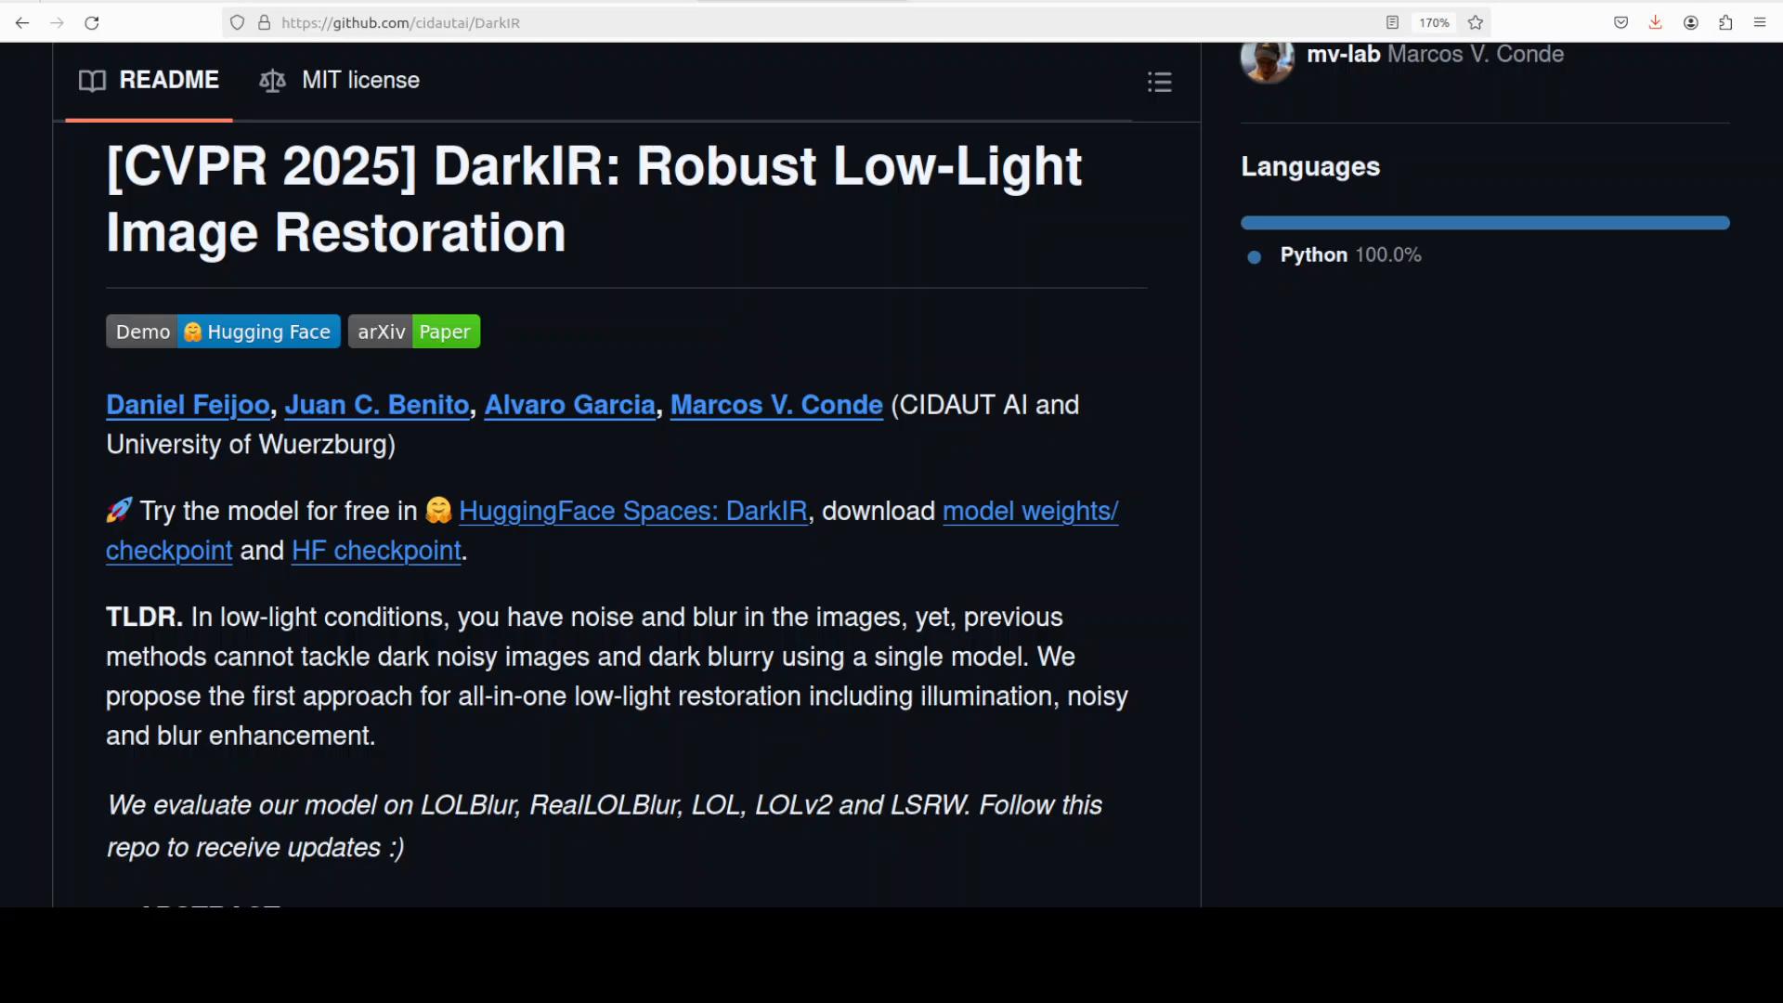
Scroll the DarkIR README down to the low-light comparison results table
scroll(down, 3)
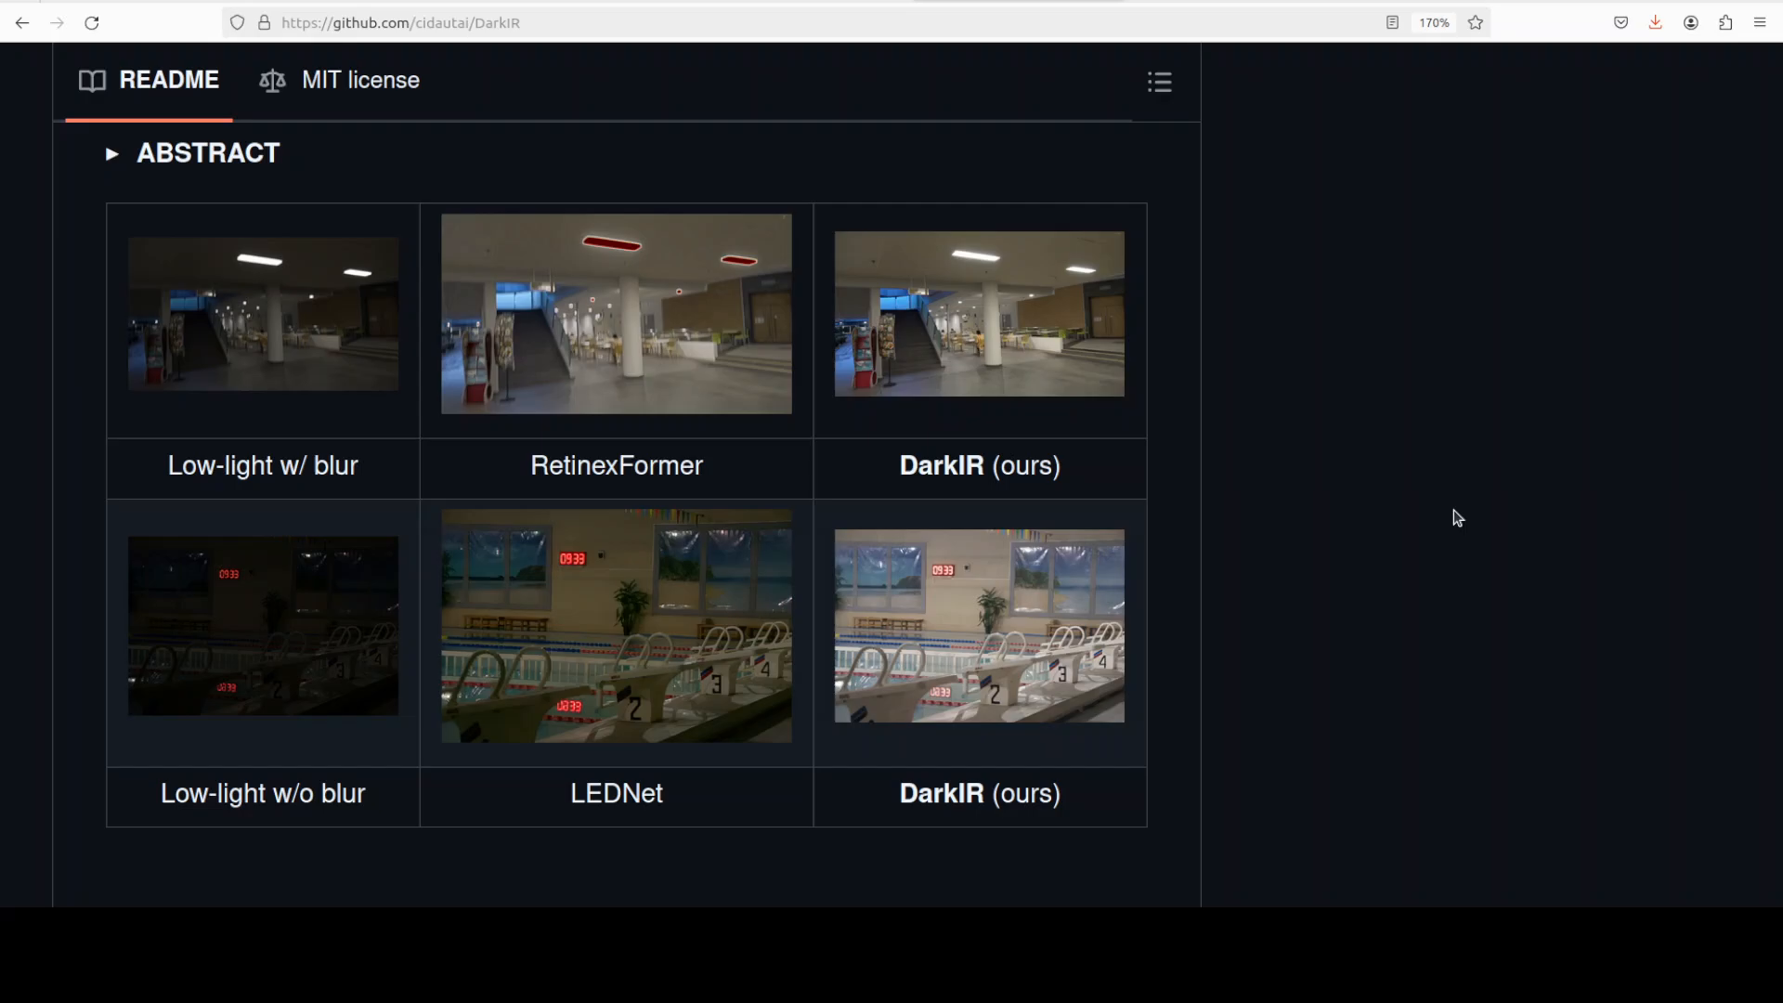
mouse_move(1654, 358)
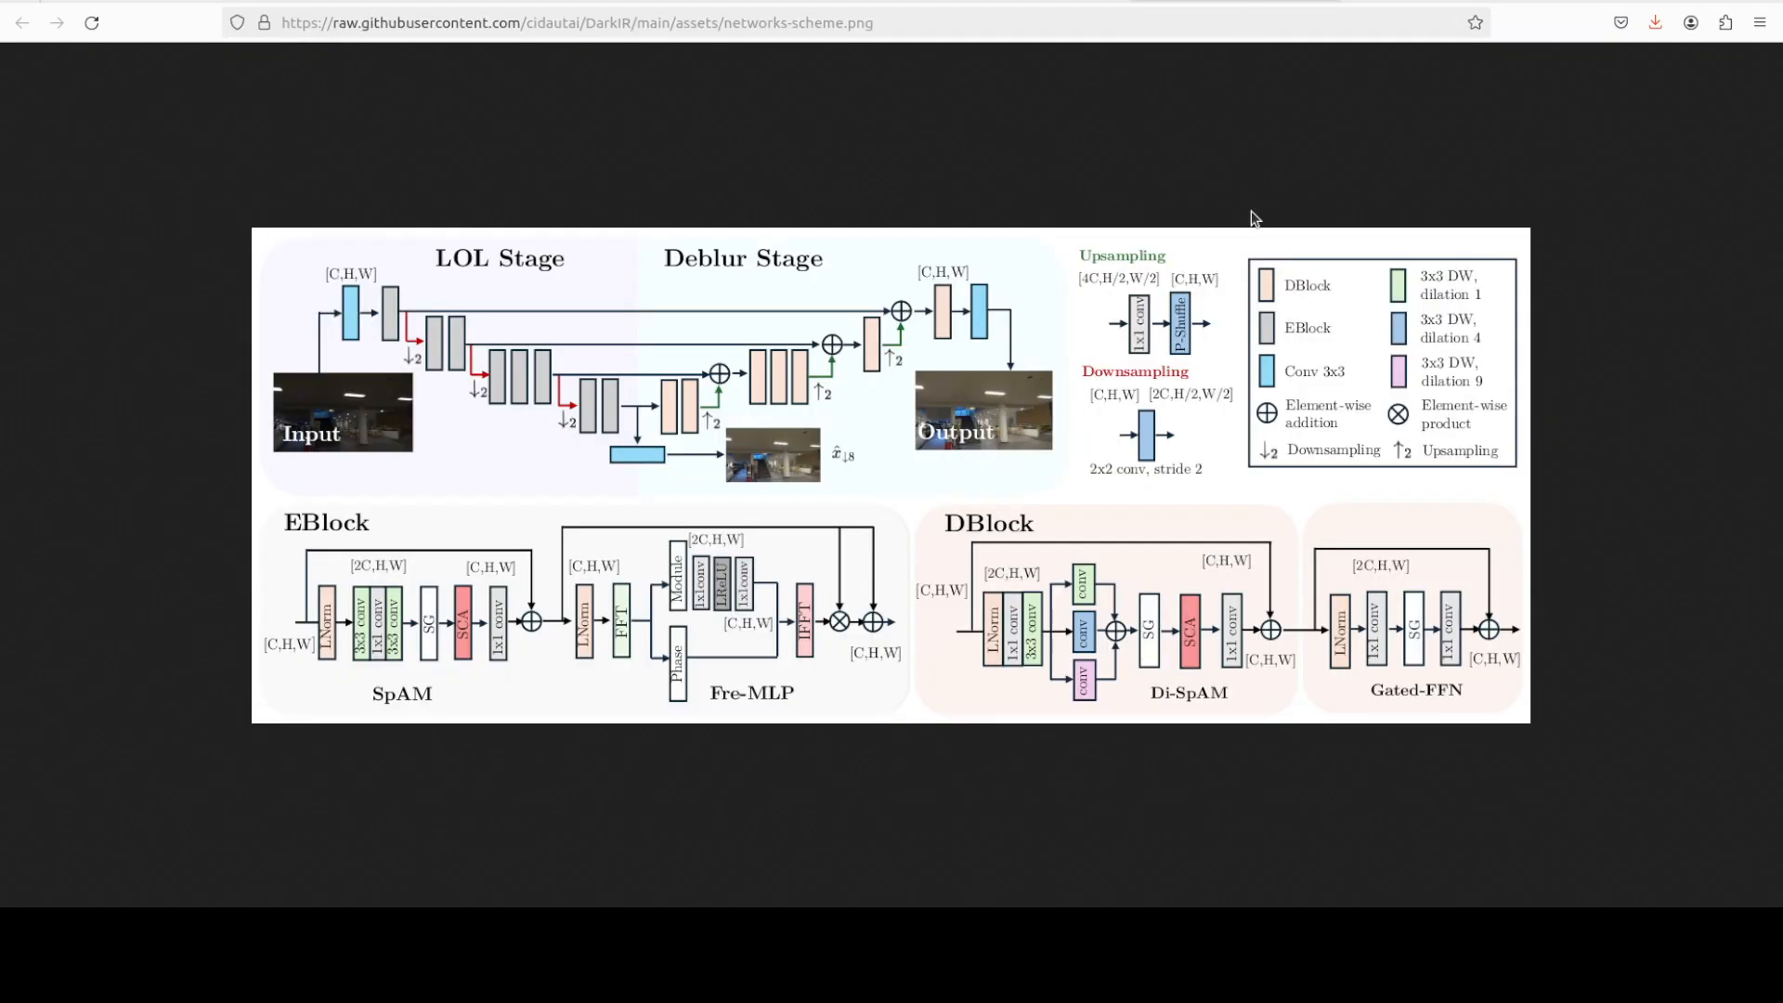
mouse_move(871, 191)
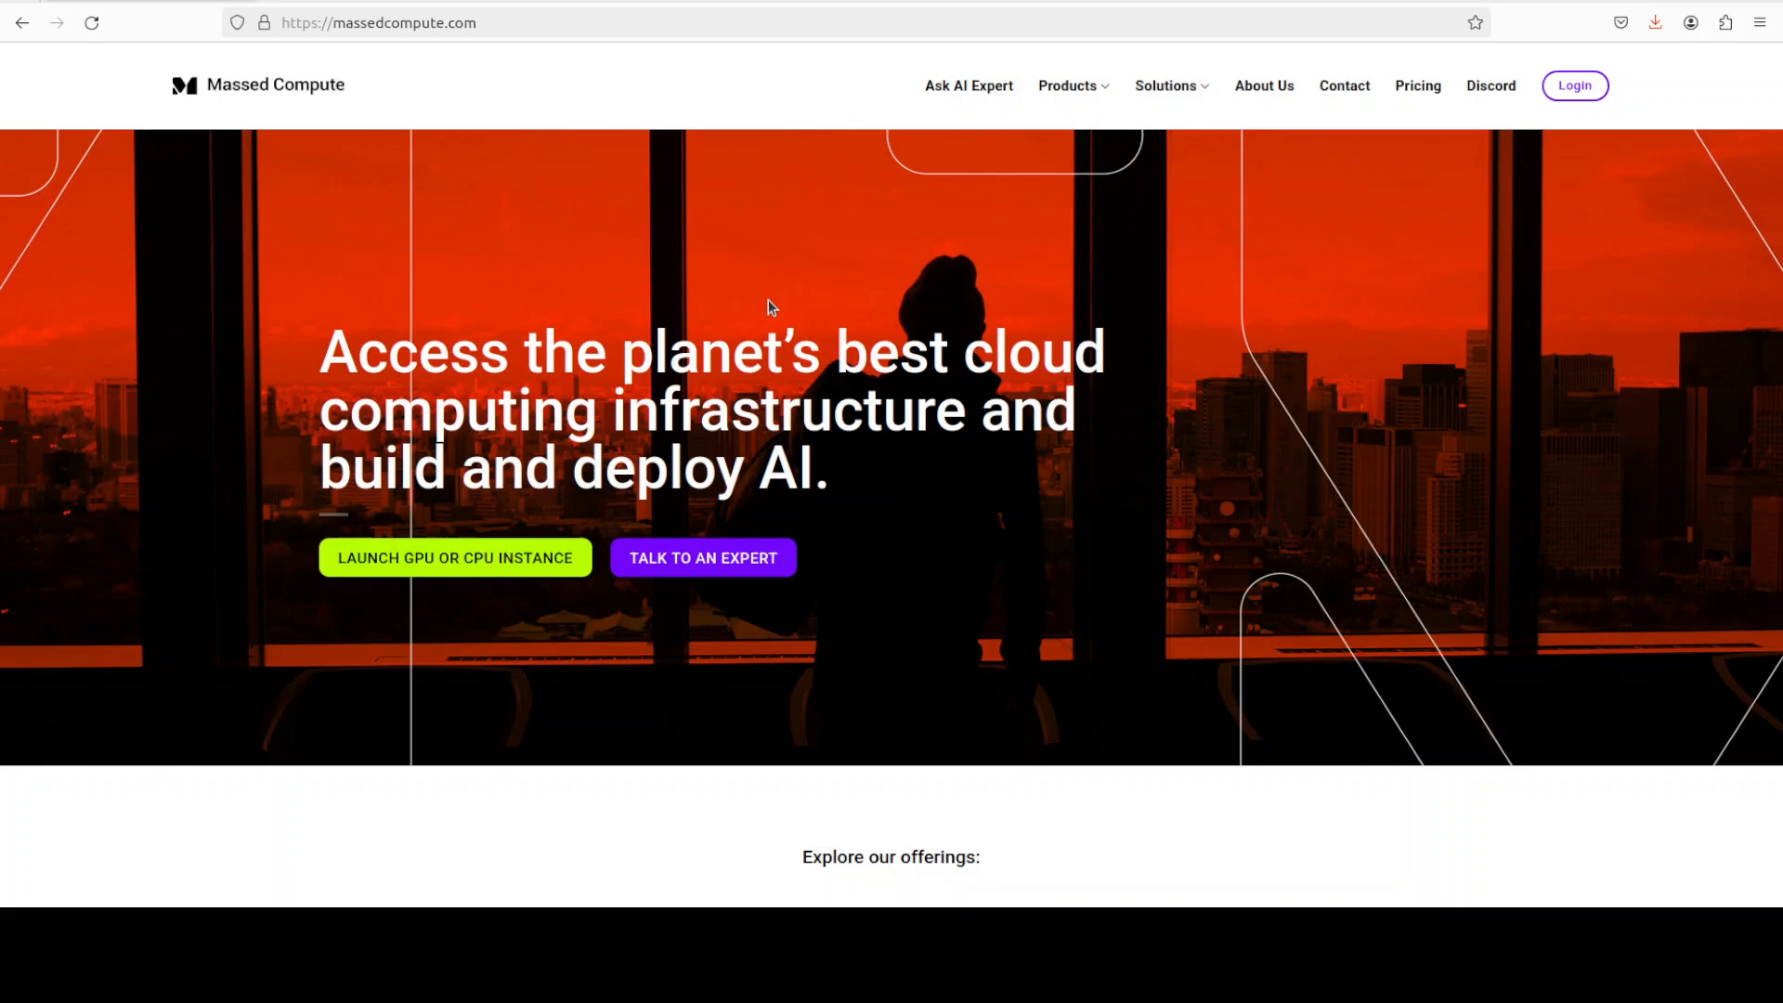
mouse_move(797, 312)
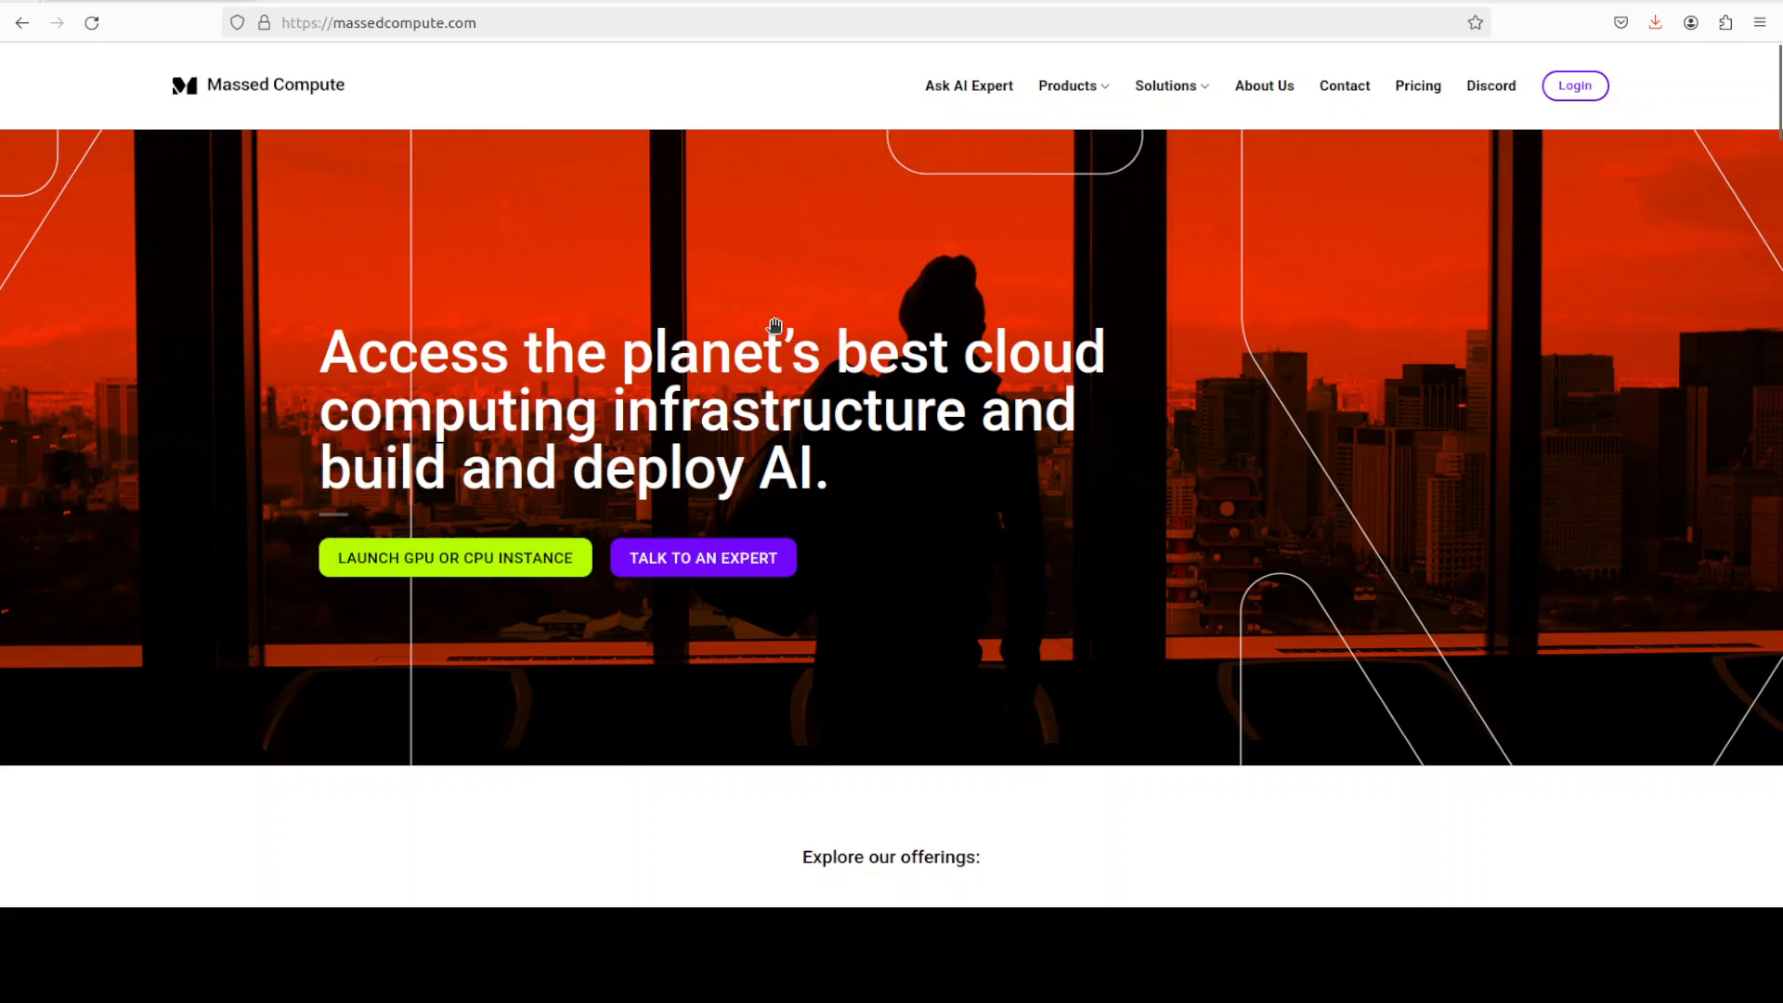
mouse_move(470, 353)
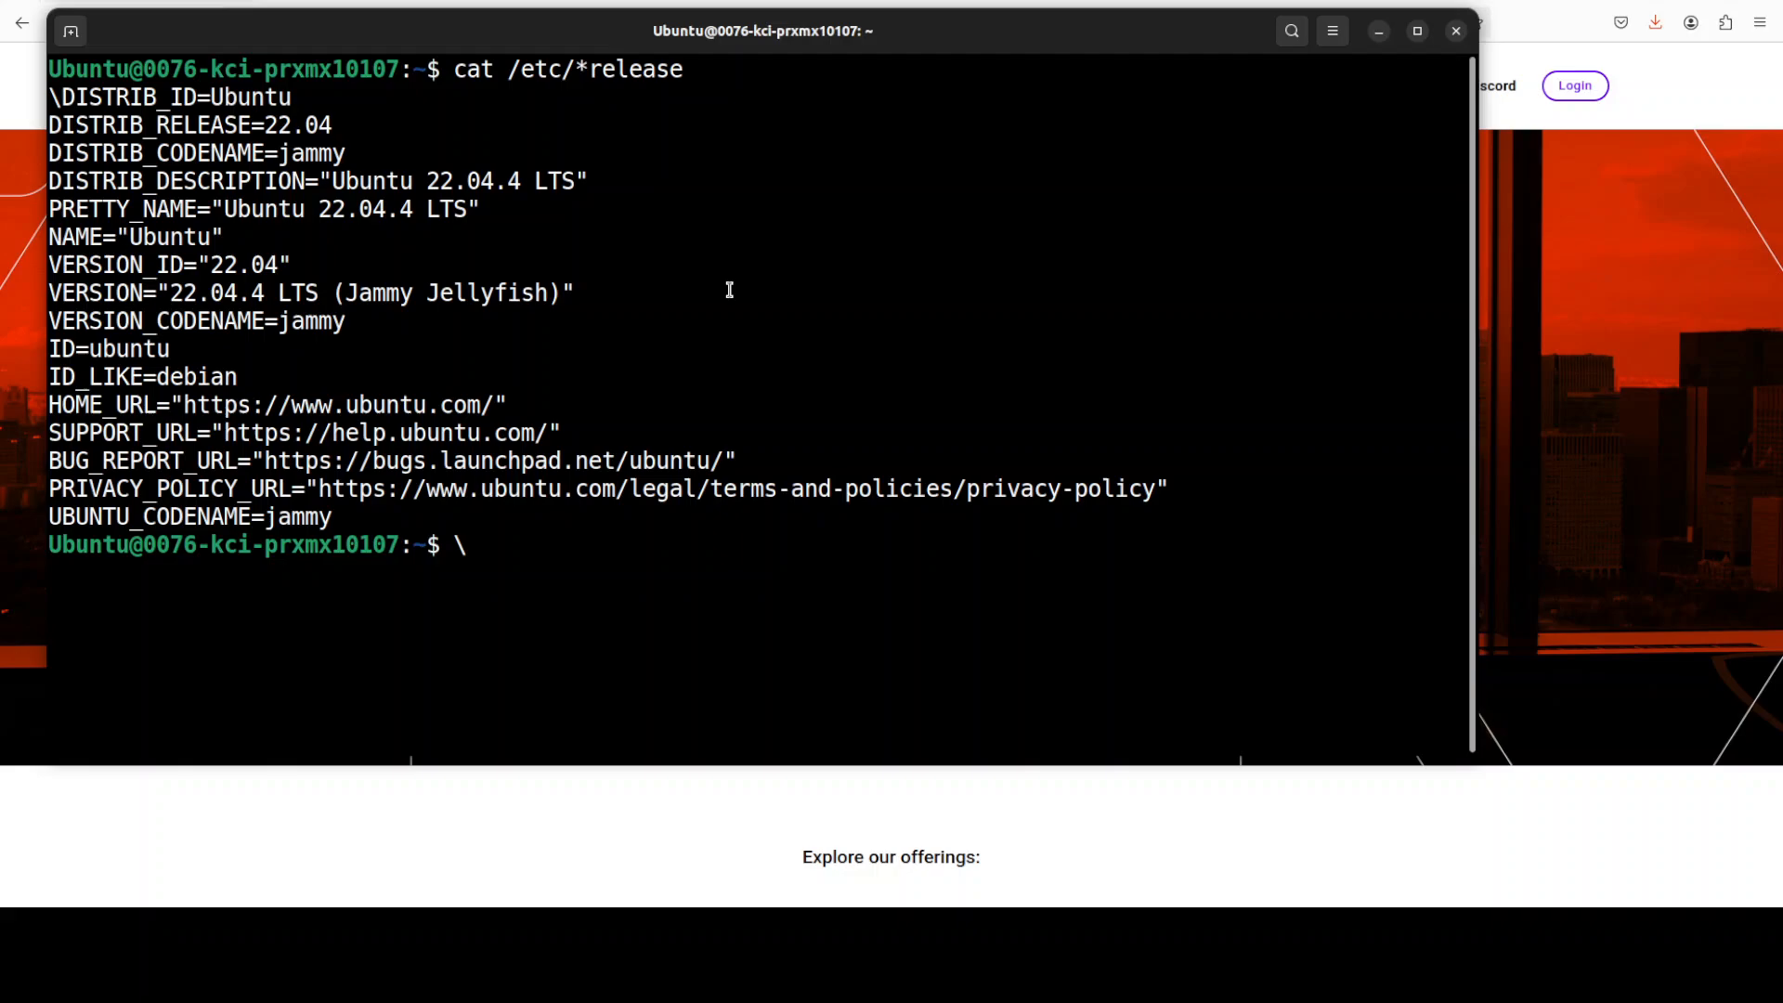
Clear the terminal and bring up the paste menu for the nvidia-smi check
text(clear)
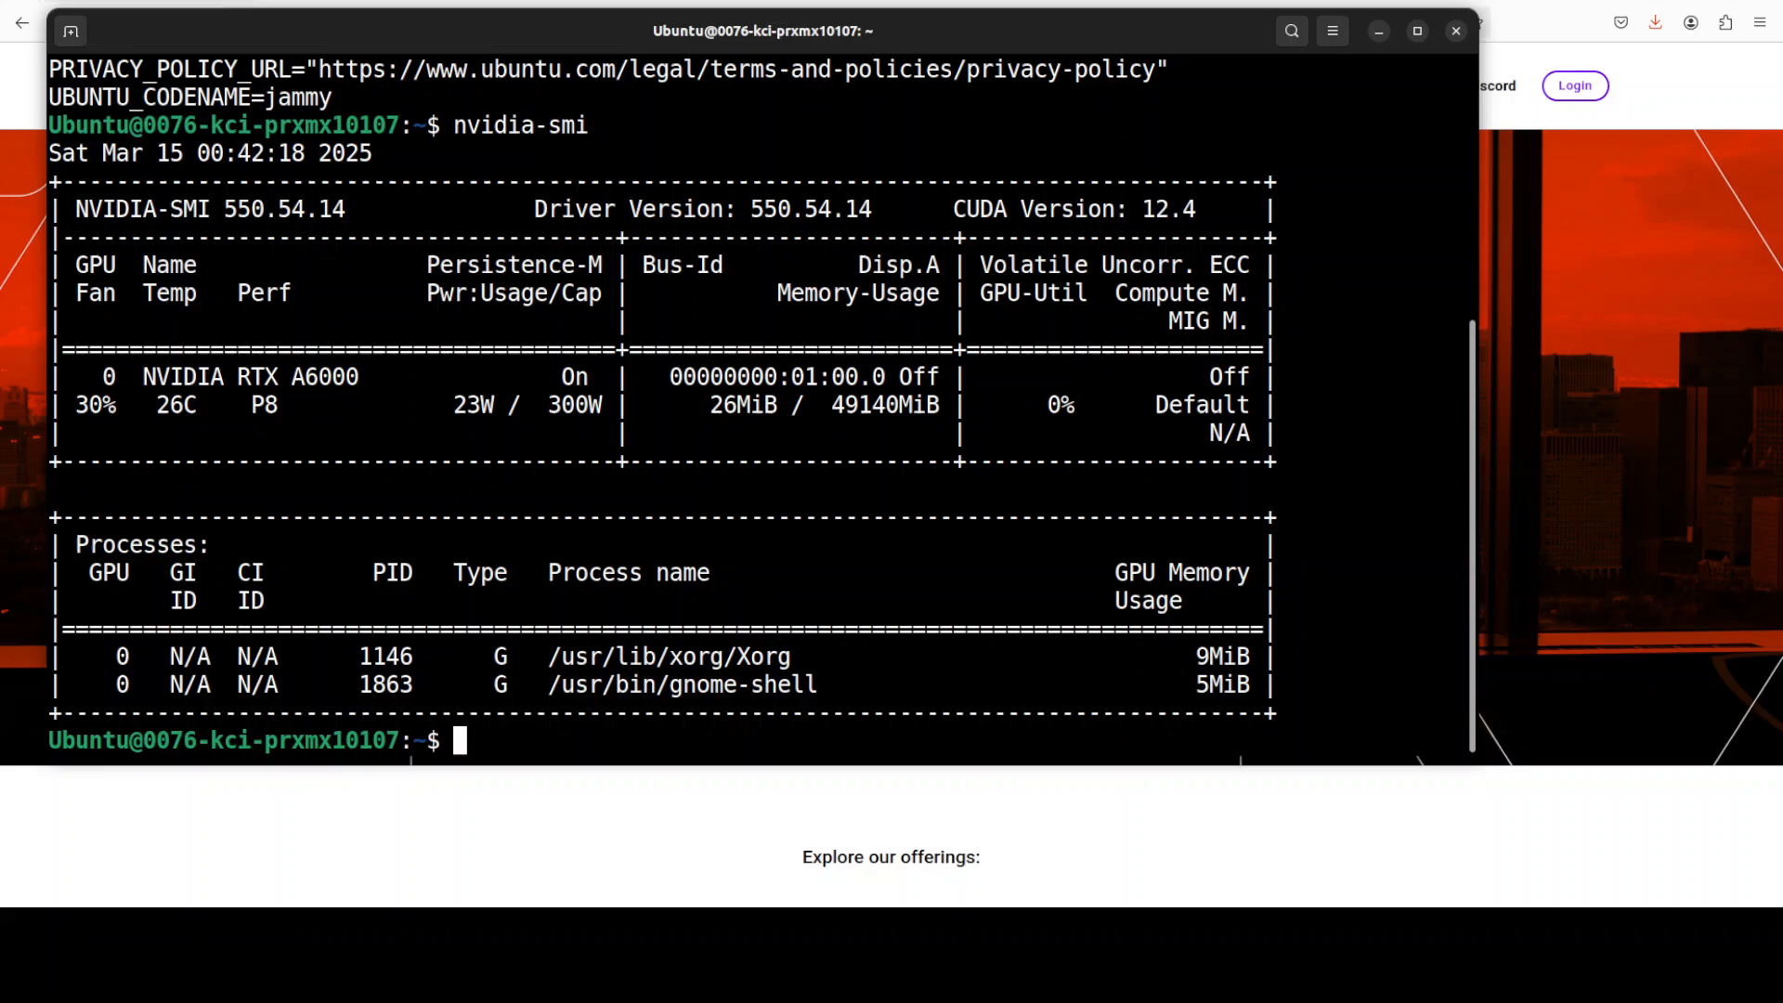
right_click(741, 341)
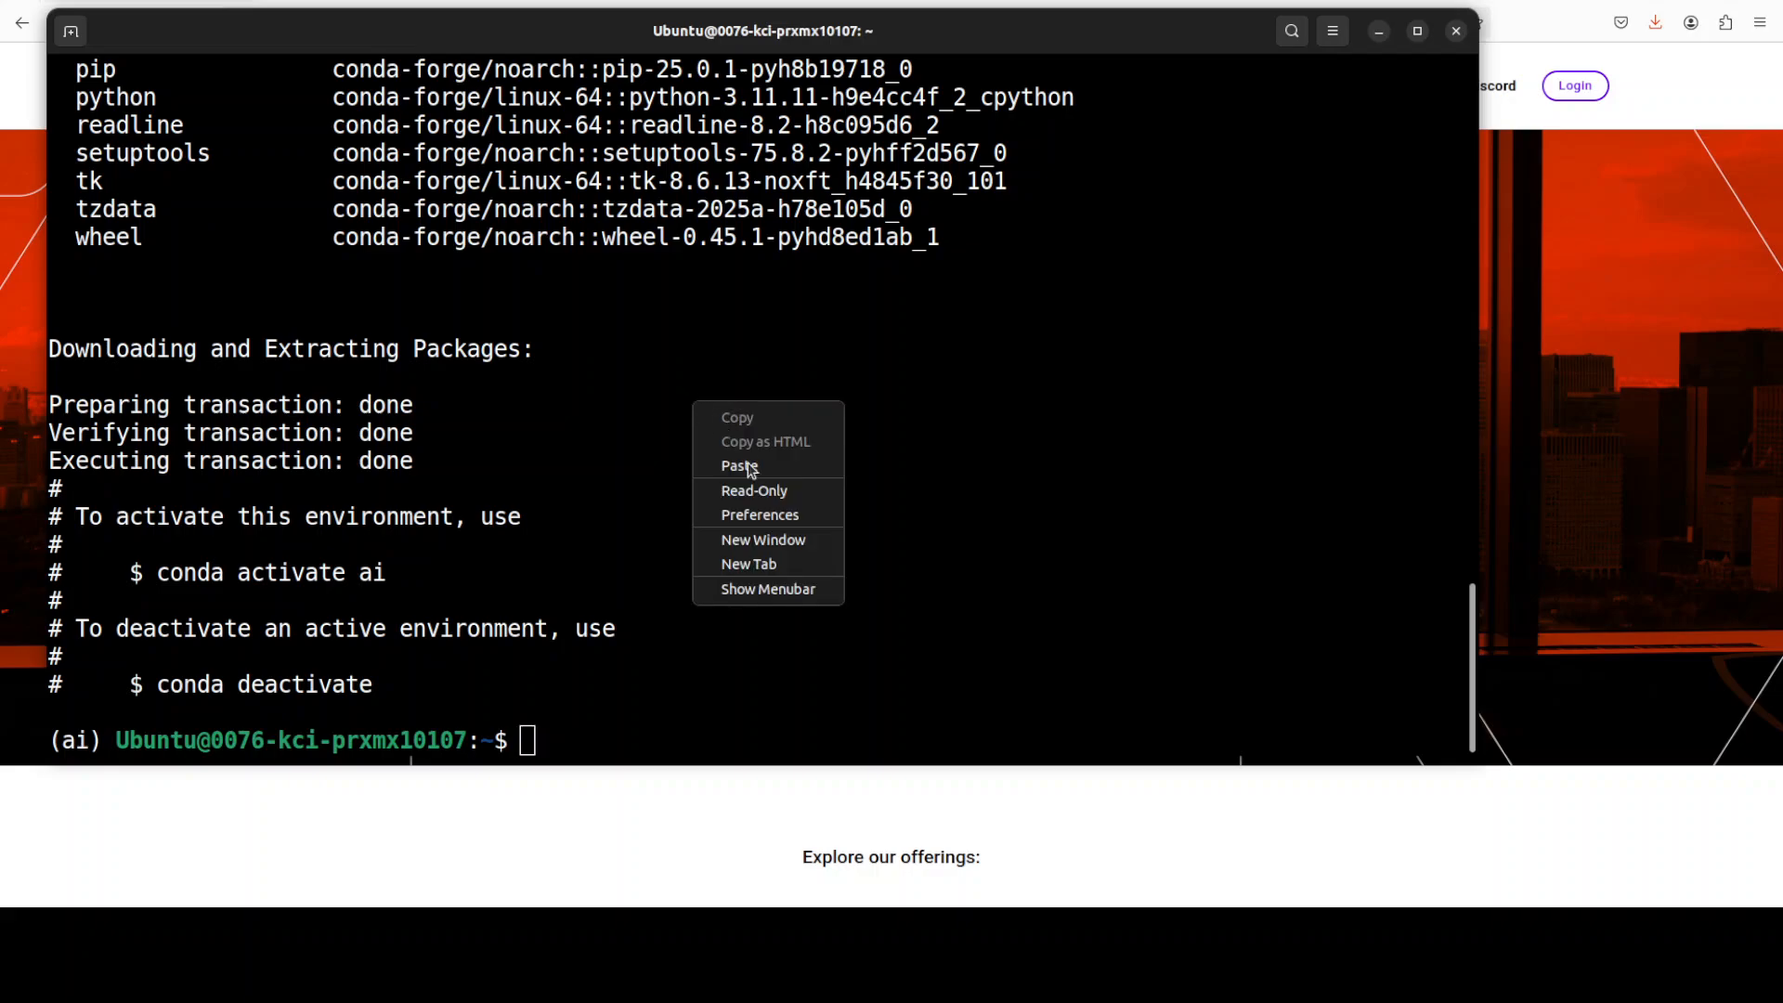
Paste and run the git clone command, then run pip install -r requirements.txt
click(737, 465)
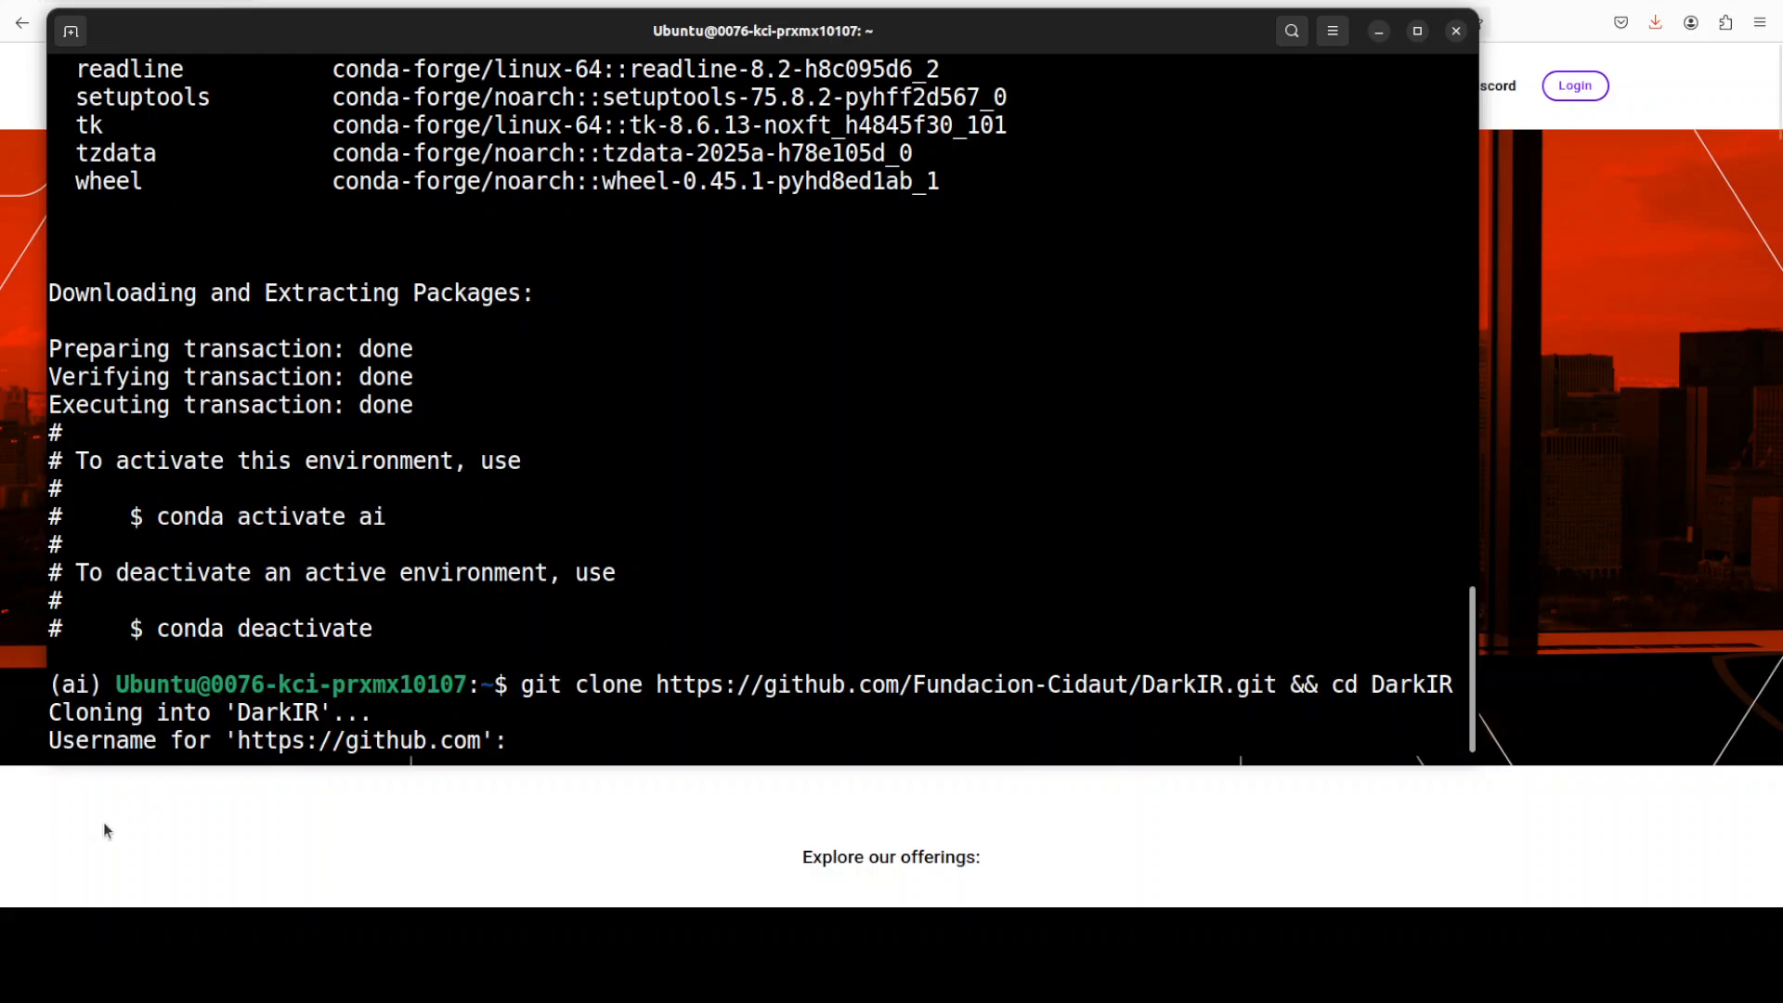
mouse_move(789, 702)
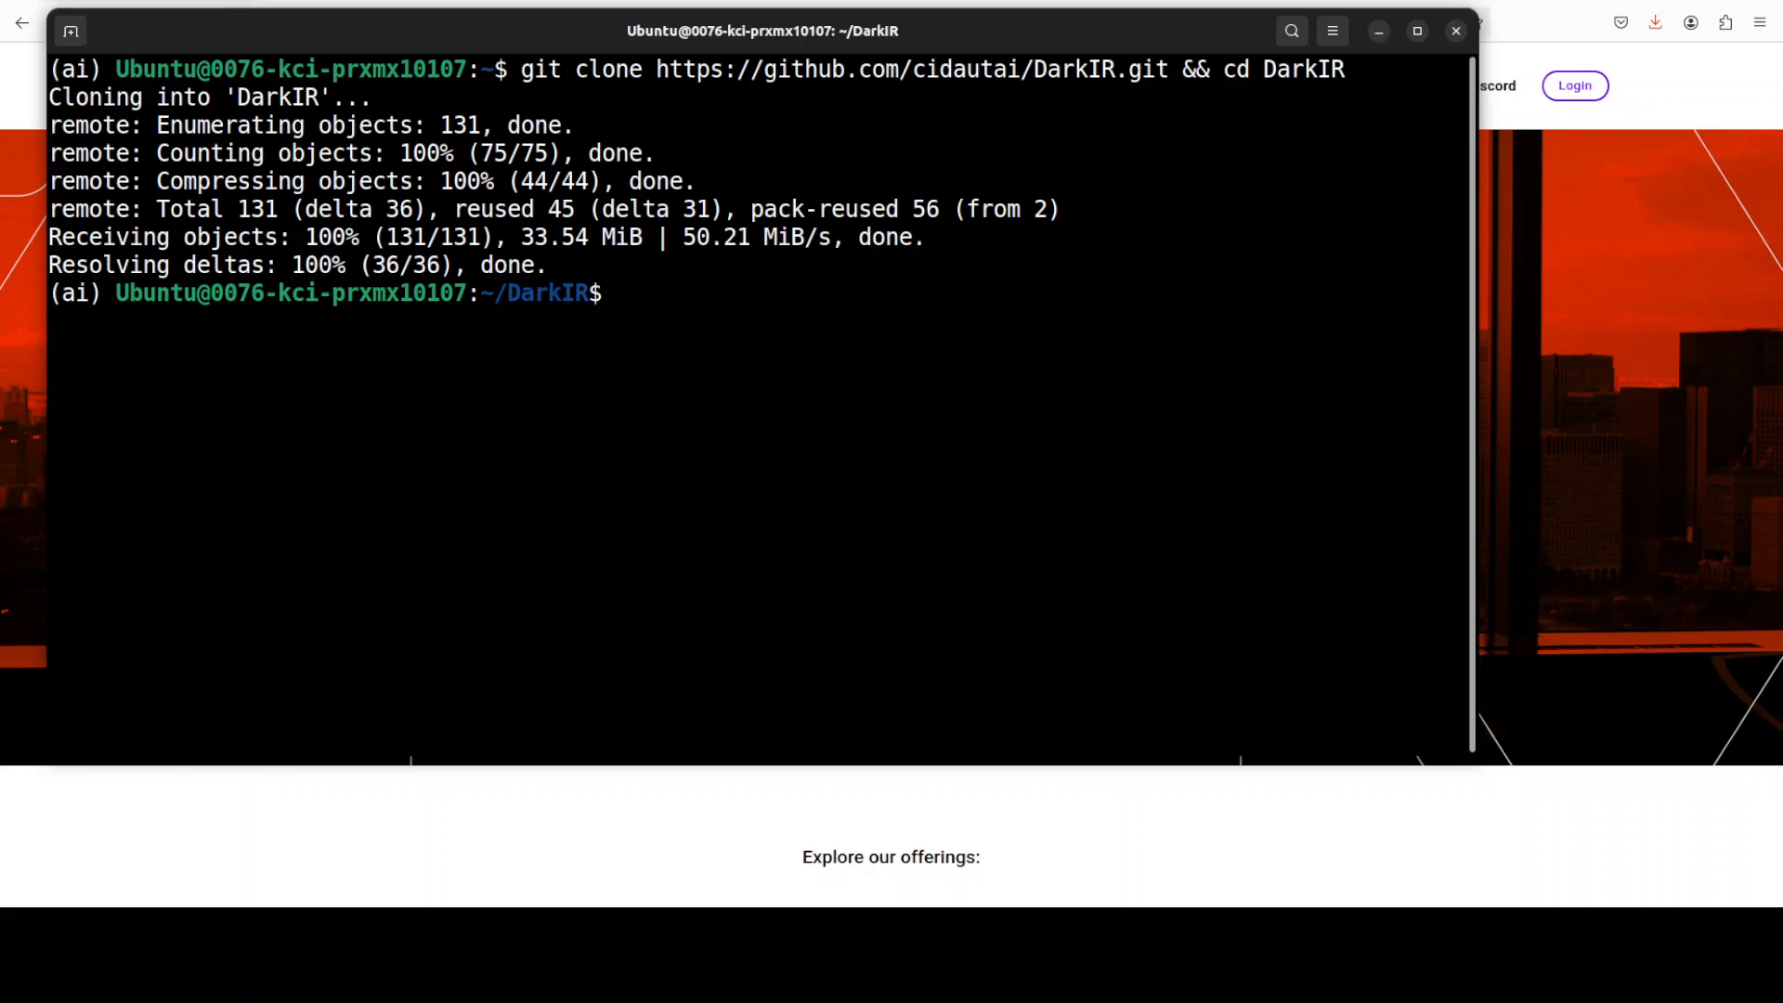
text(pip install -r requirements.txt)
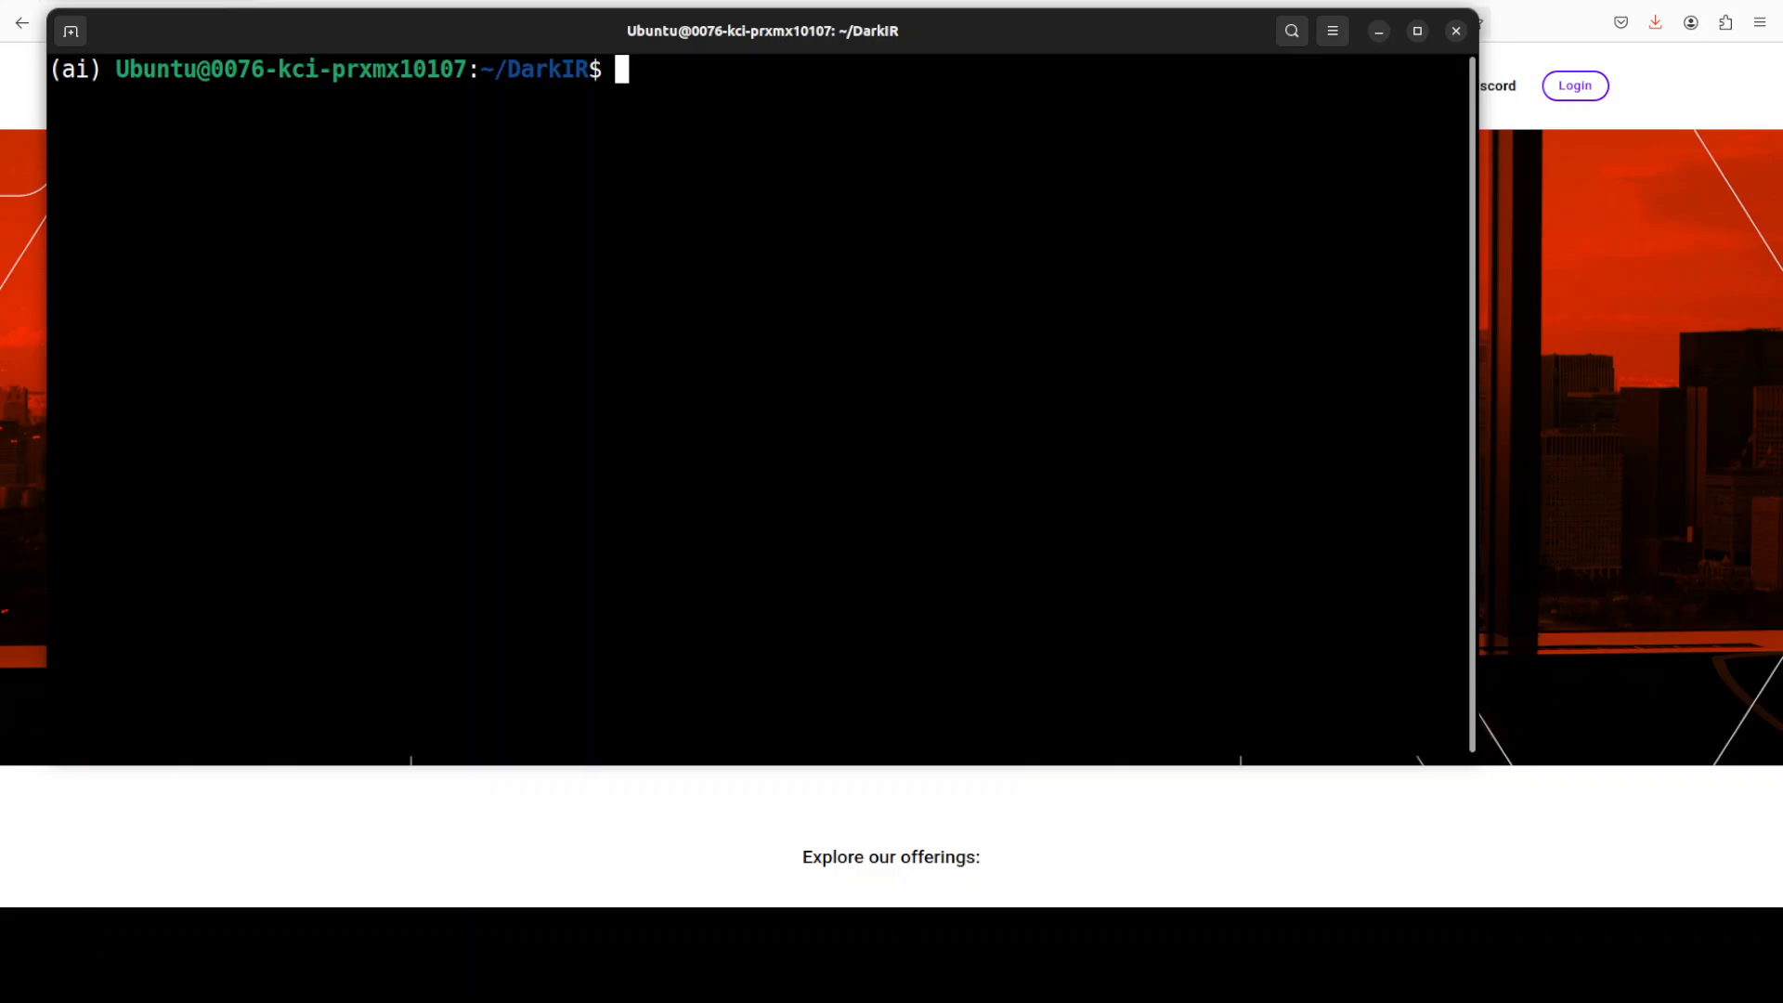
Paste the DarkIR demo launch command into the terminal and run it
right_click(877, 284)
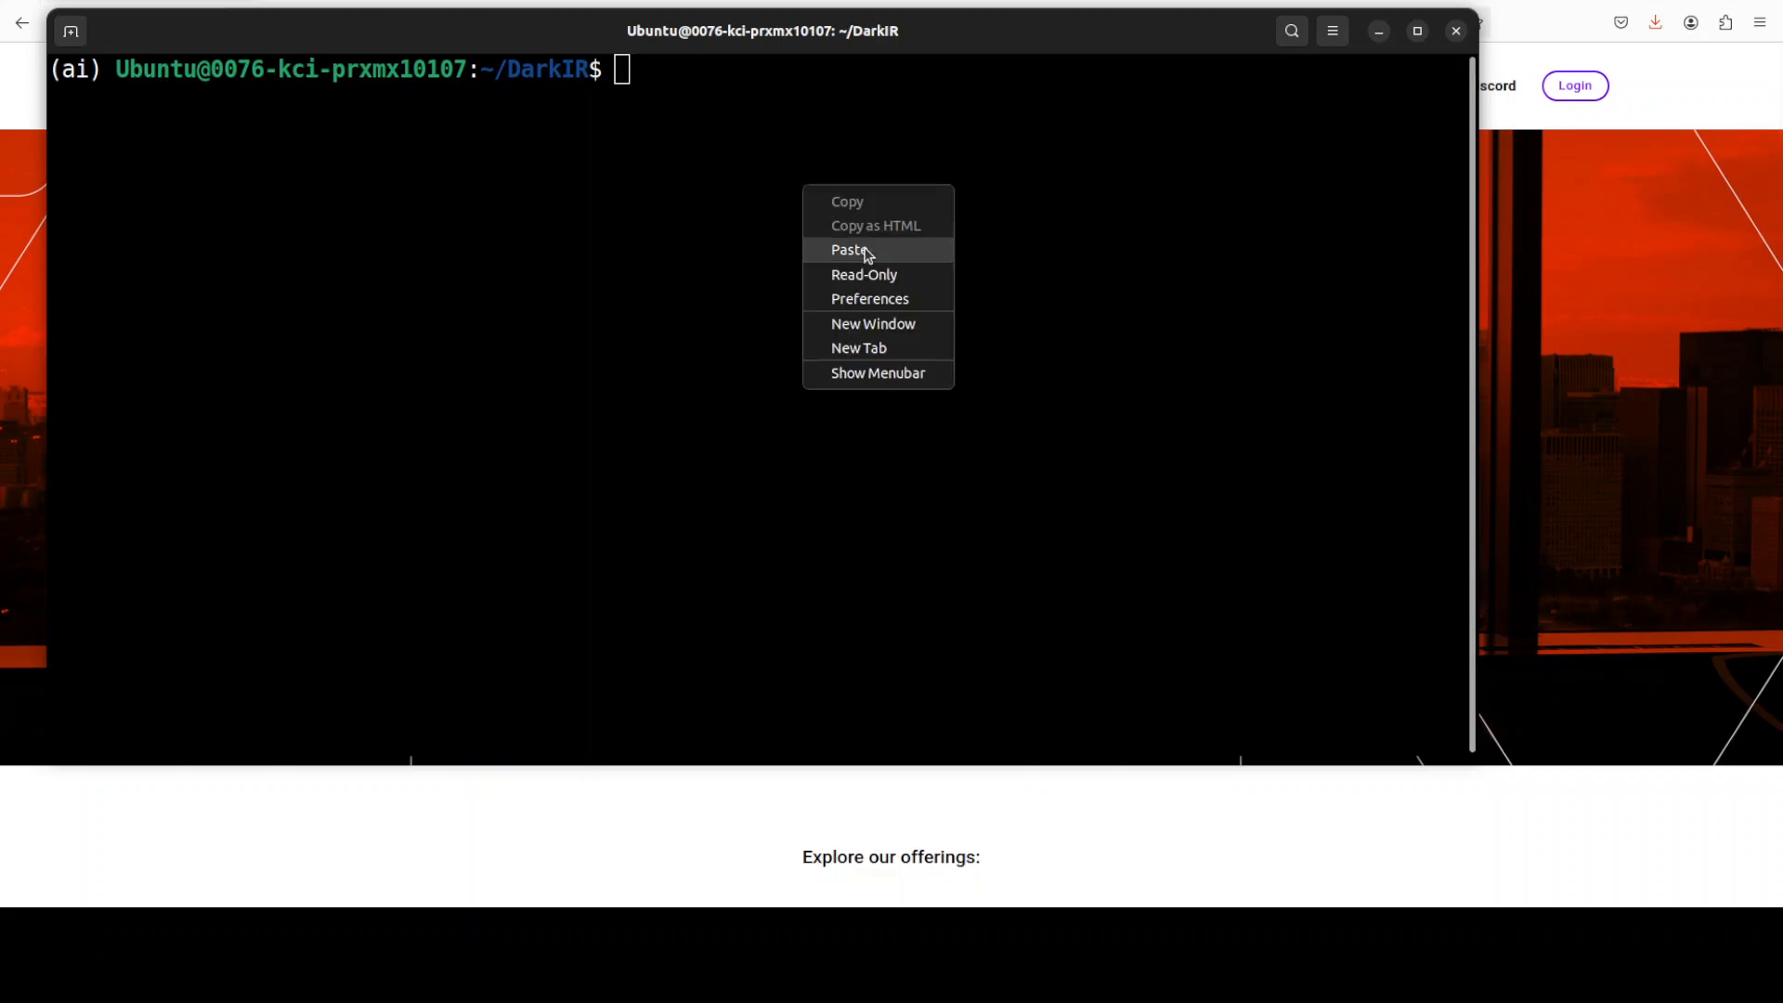
click(849, 249)
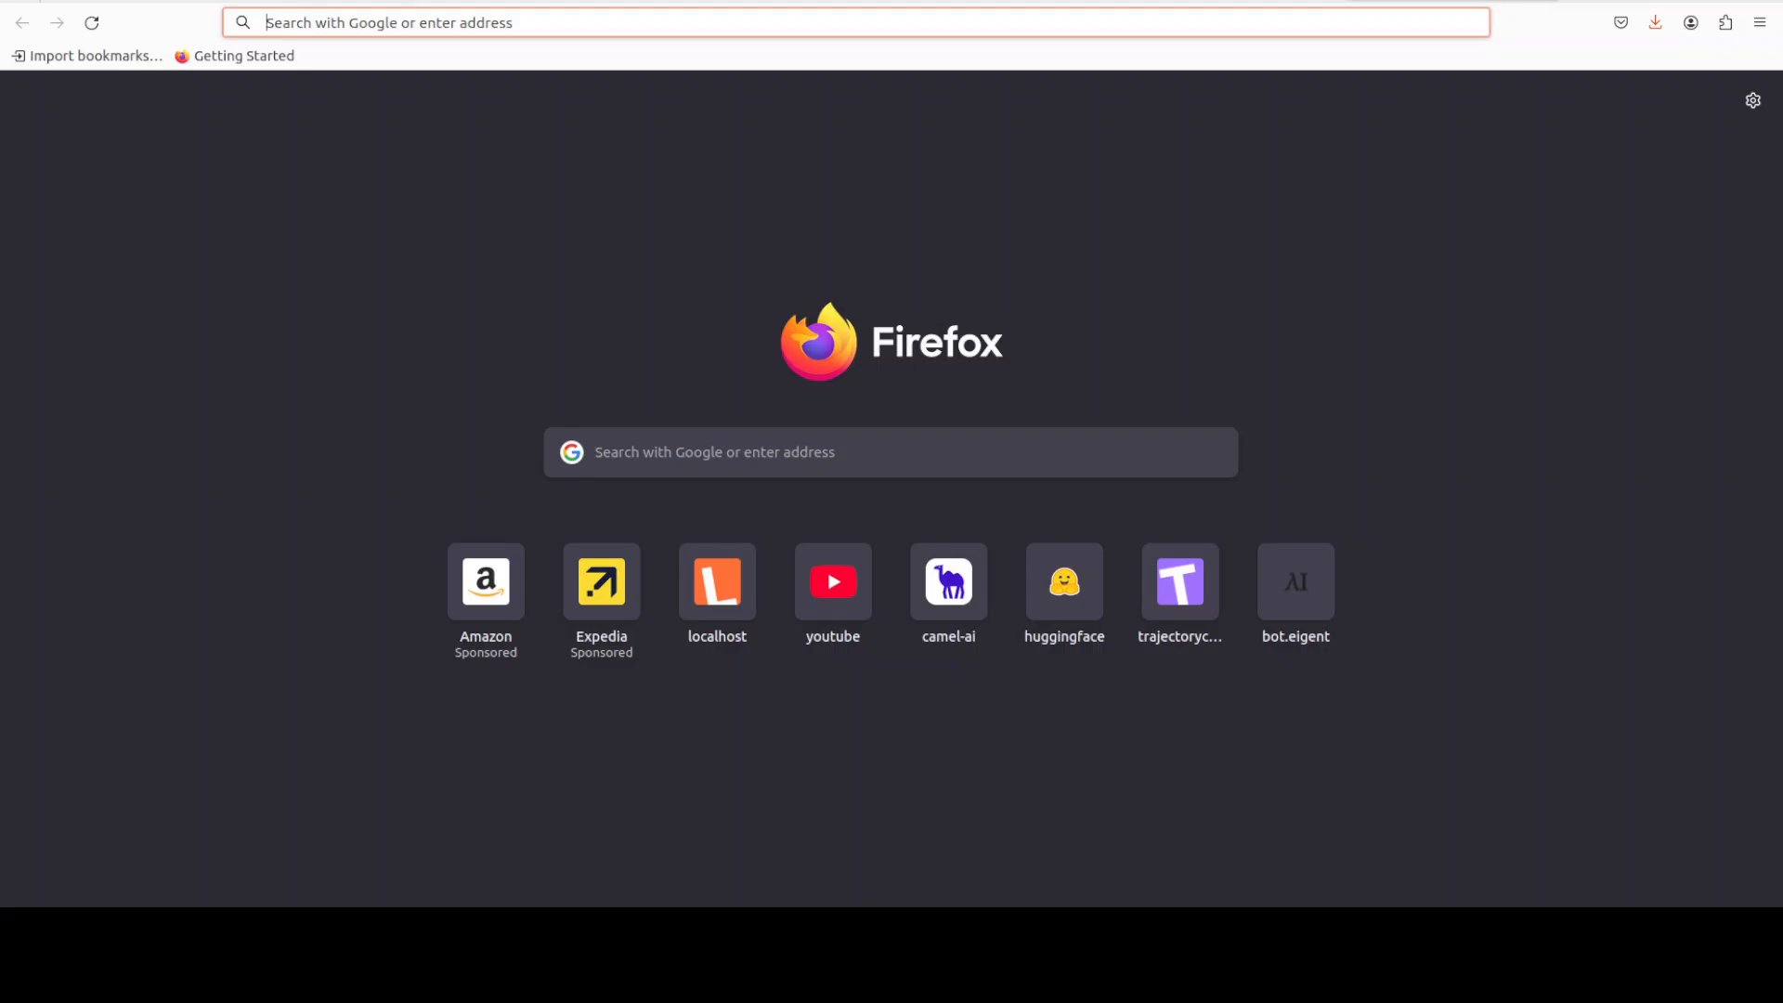
text(http://localhost:7860)
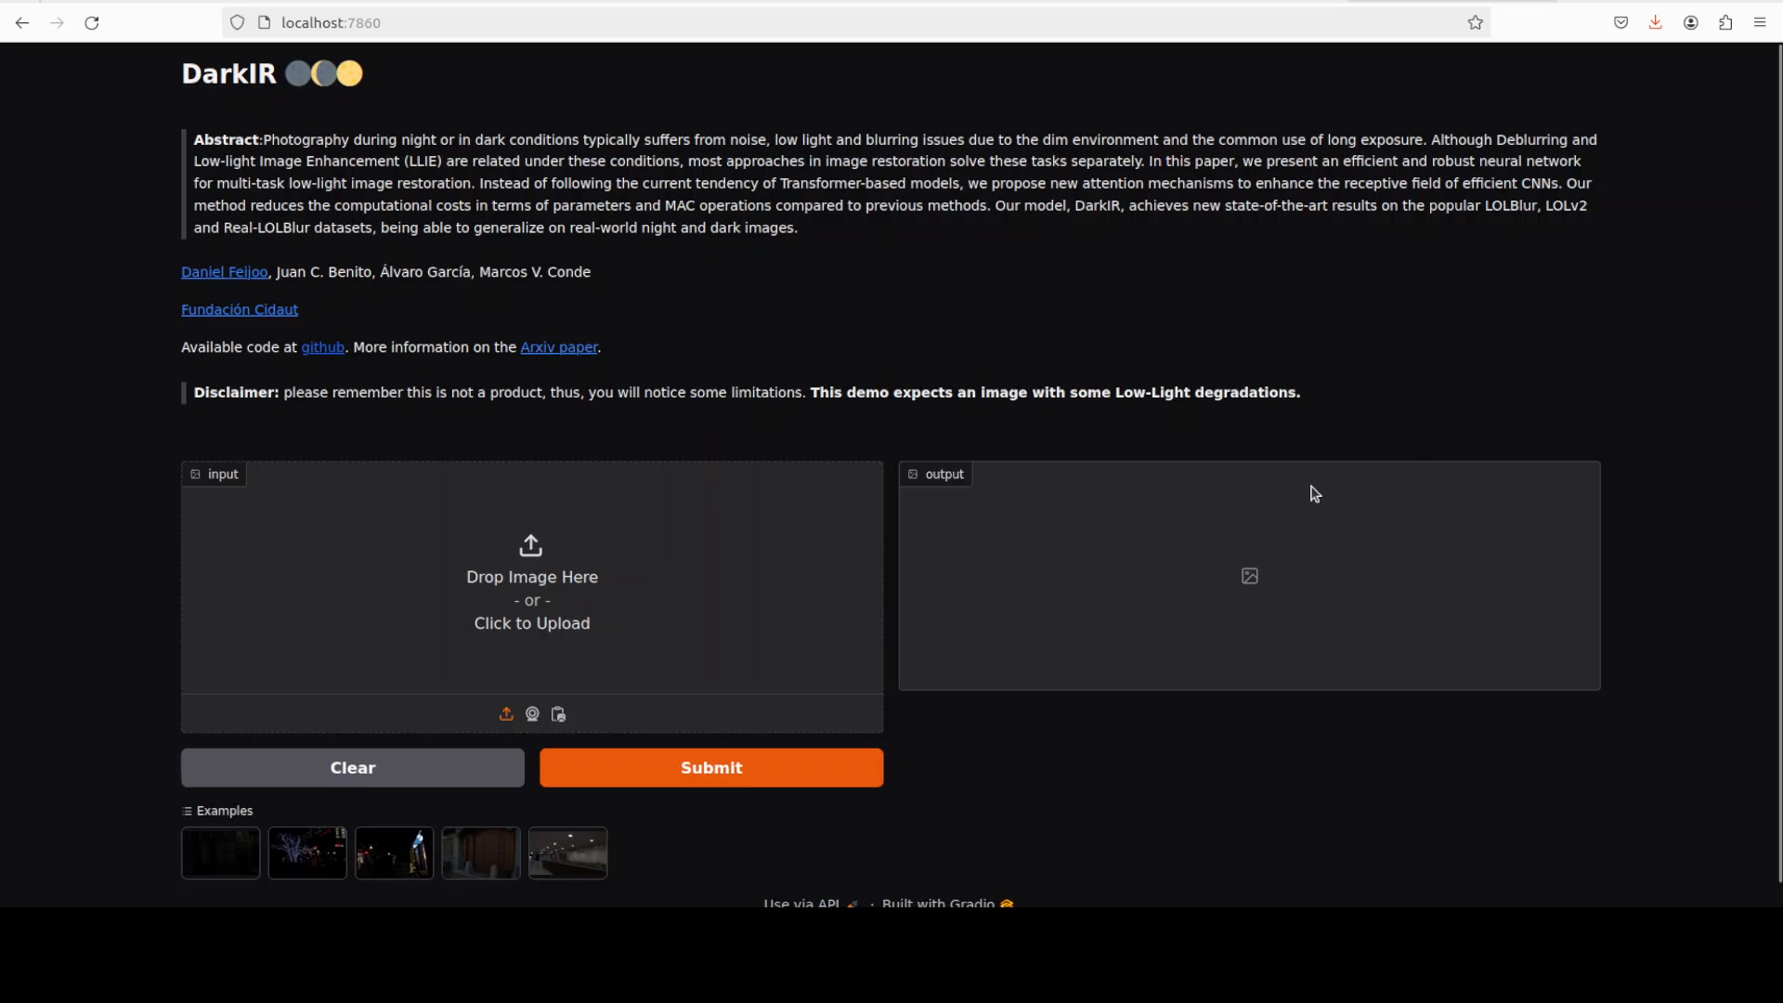
mouse_move(1410, 453)
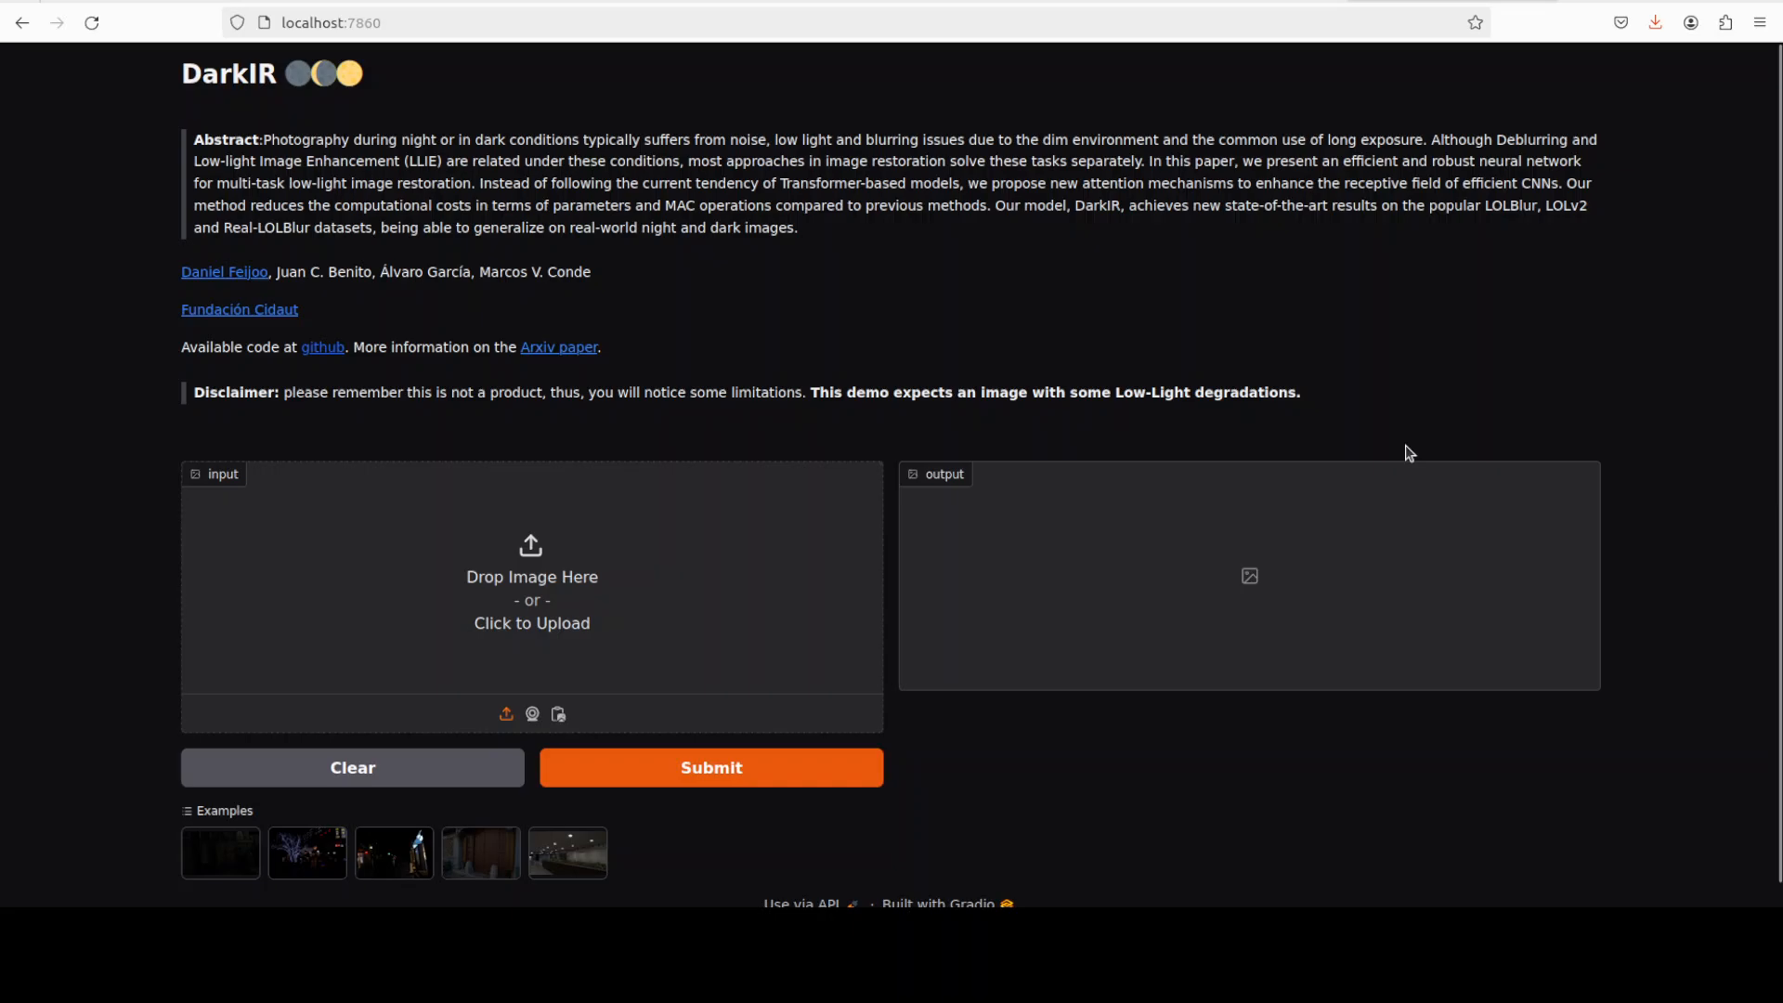
mouse_move(540, 769)
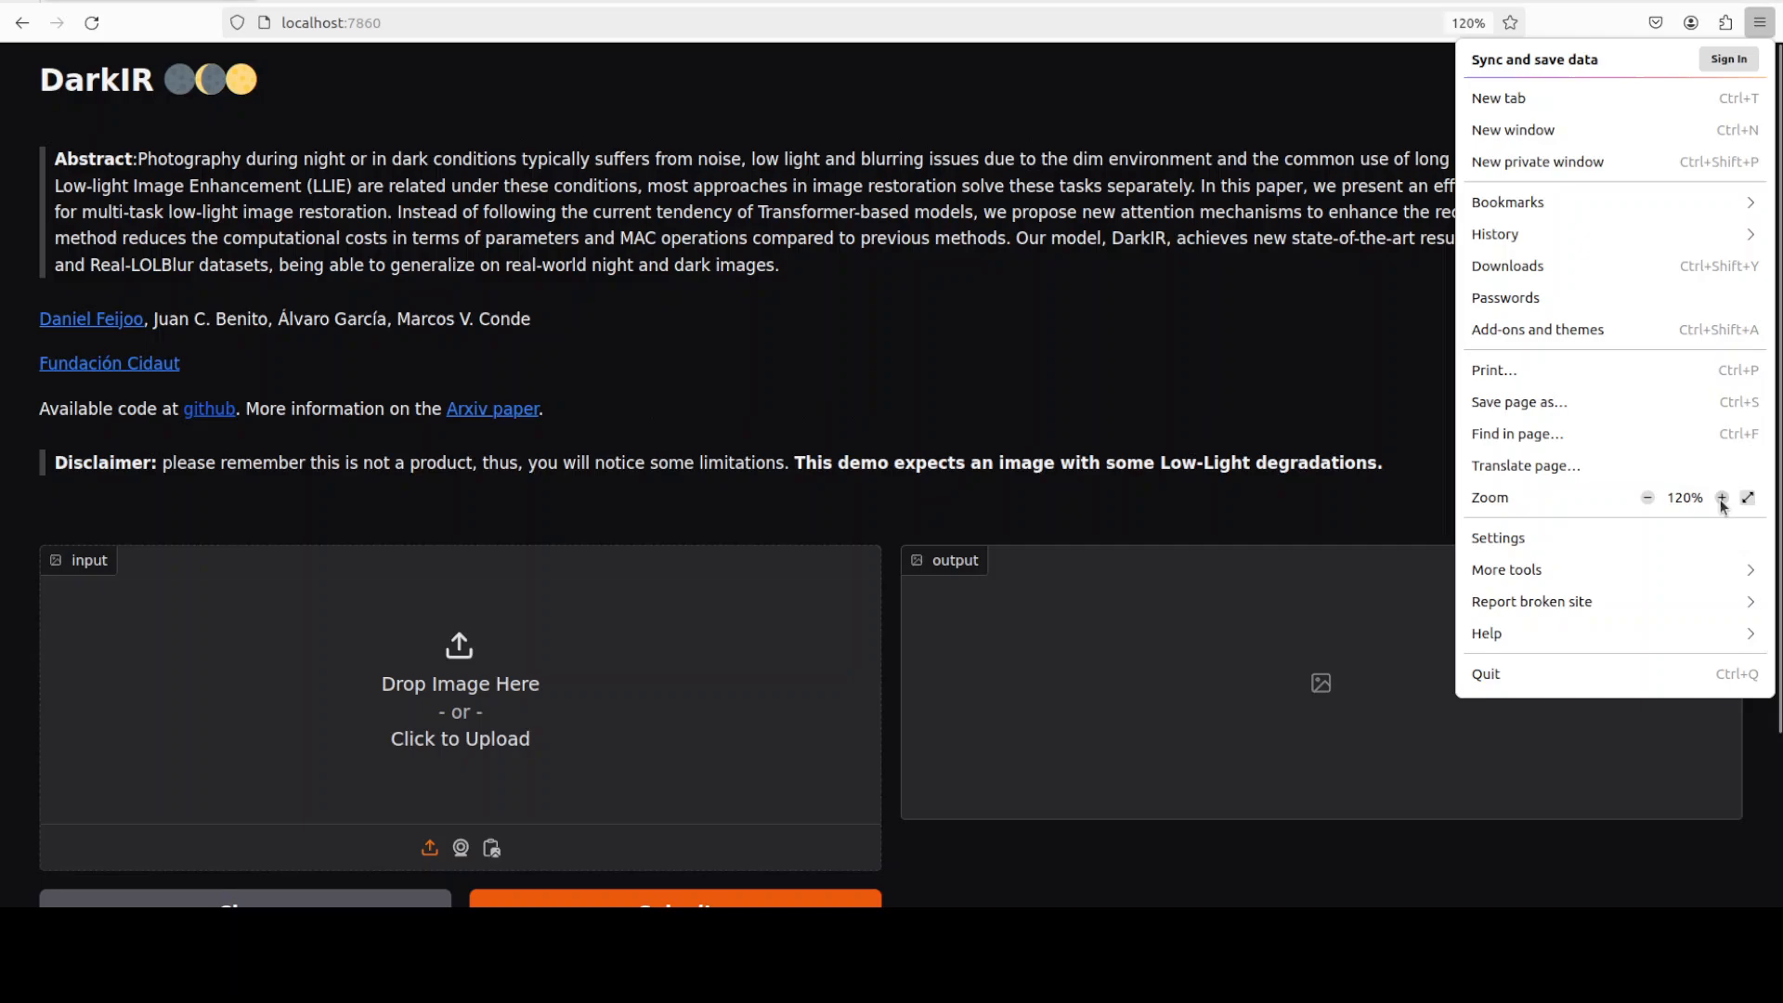
click(1112, 362)
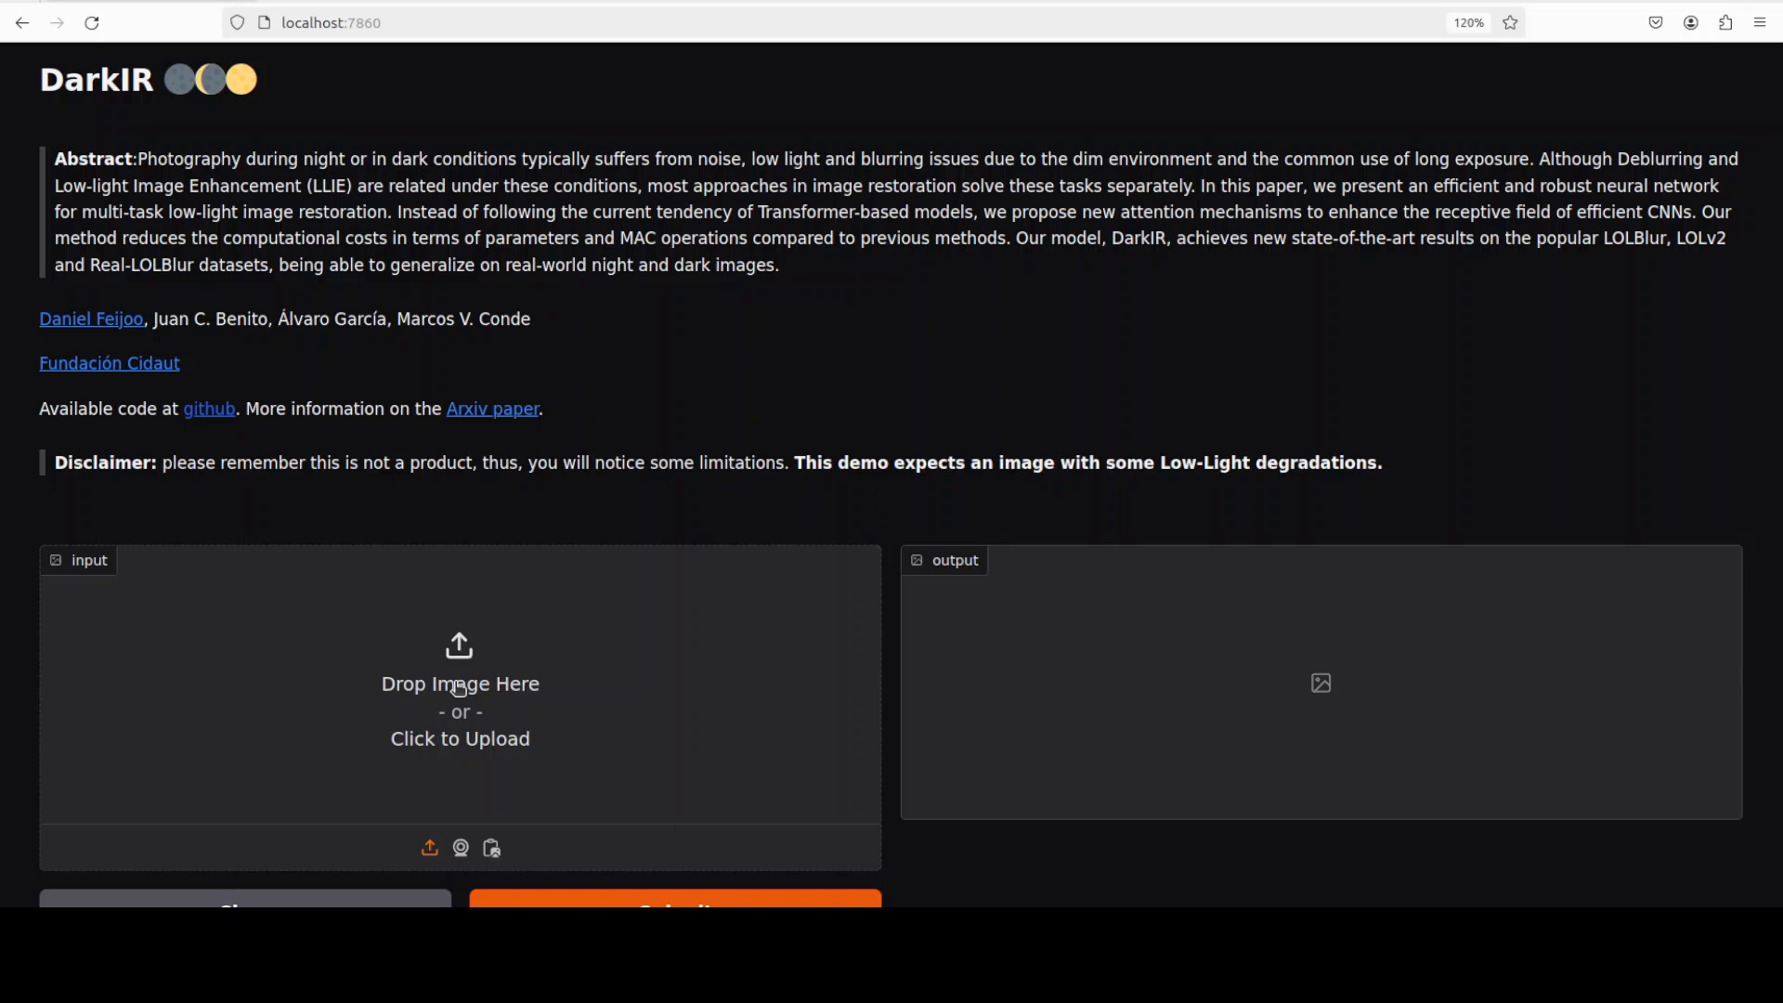
mouse_move(466, 687)
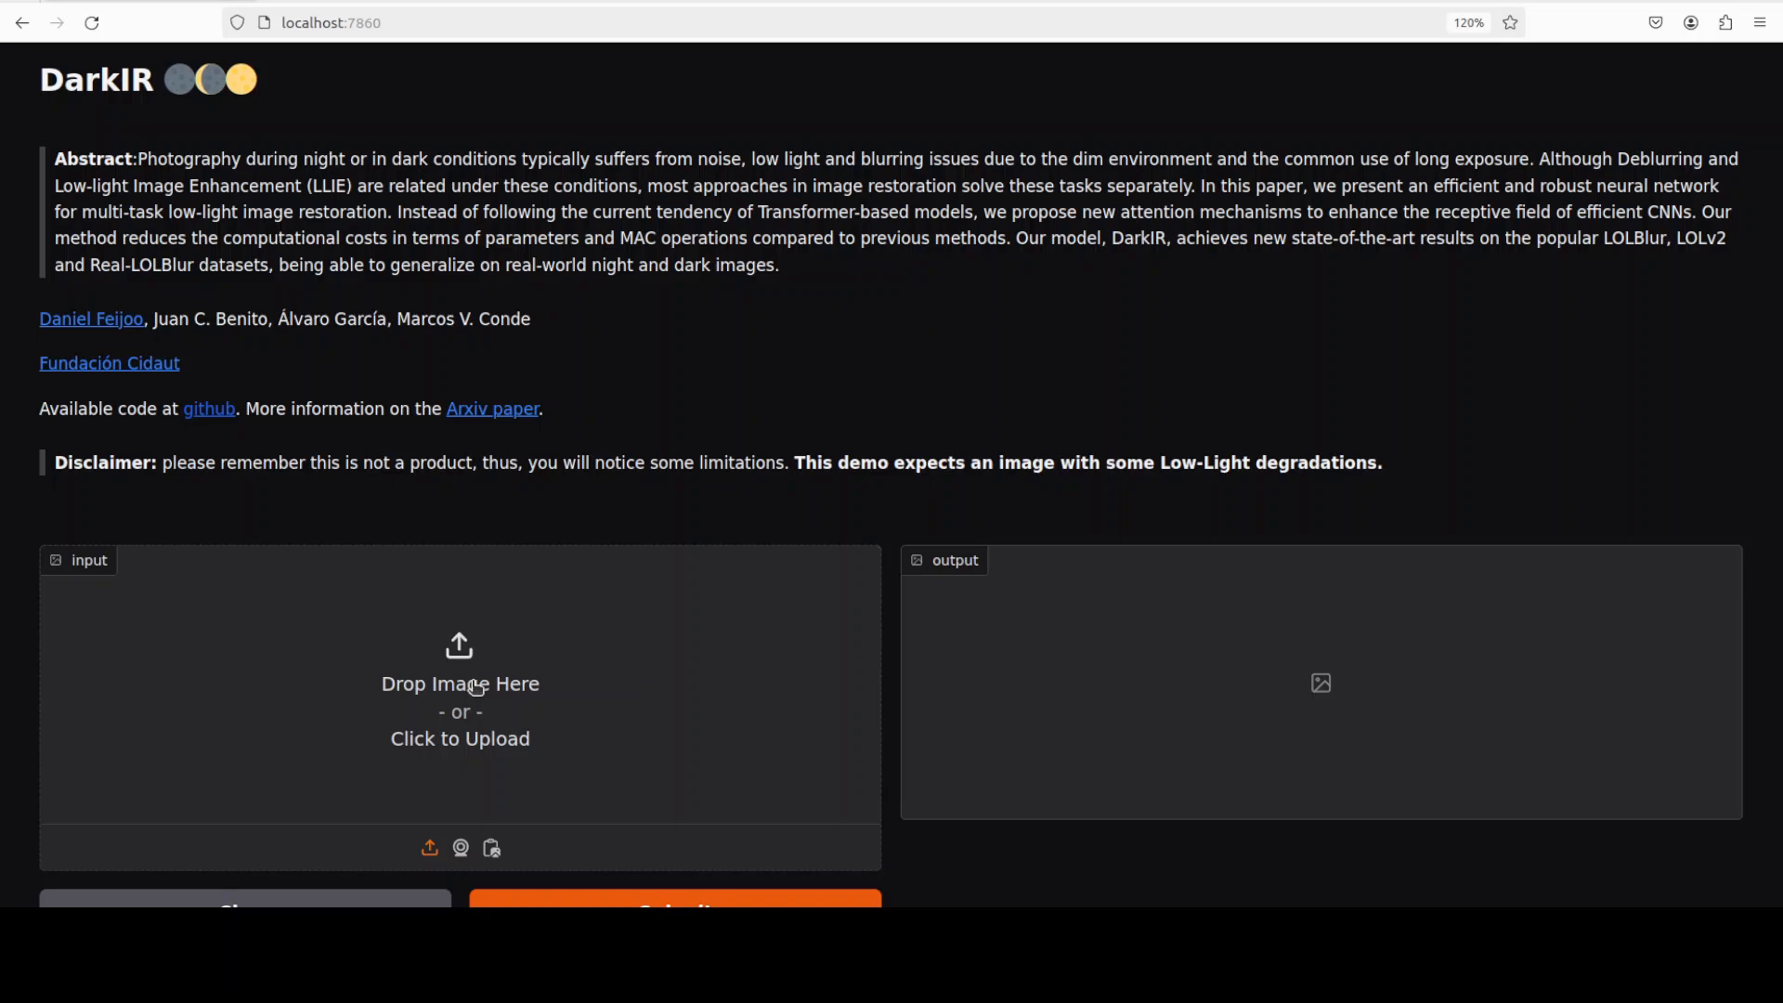
Upload a dark cafeteria photo from images/dark and submit it for enhancement
click(459, 682)
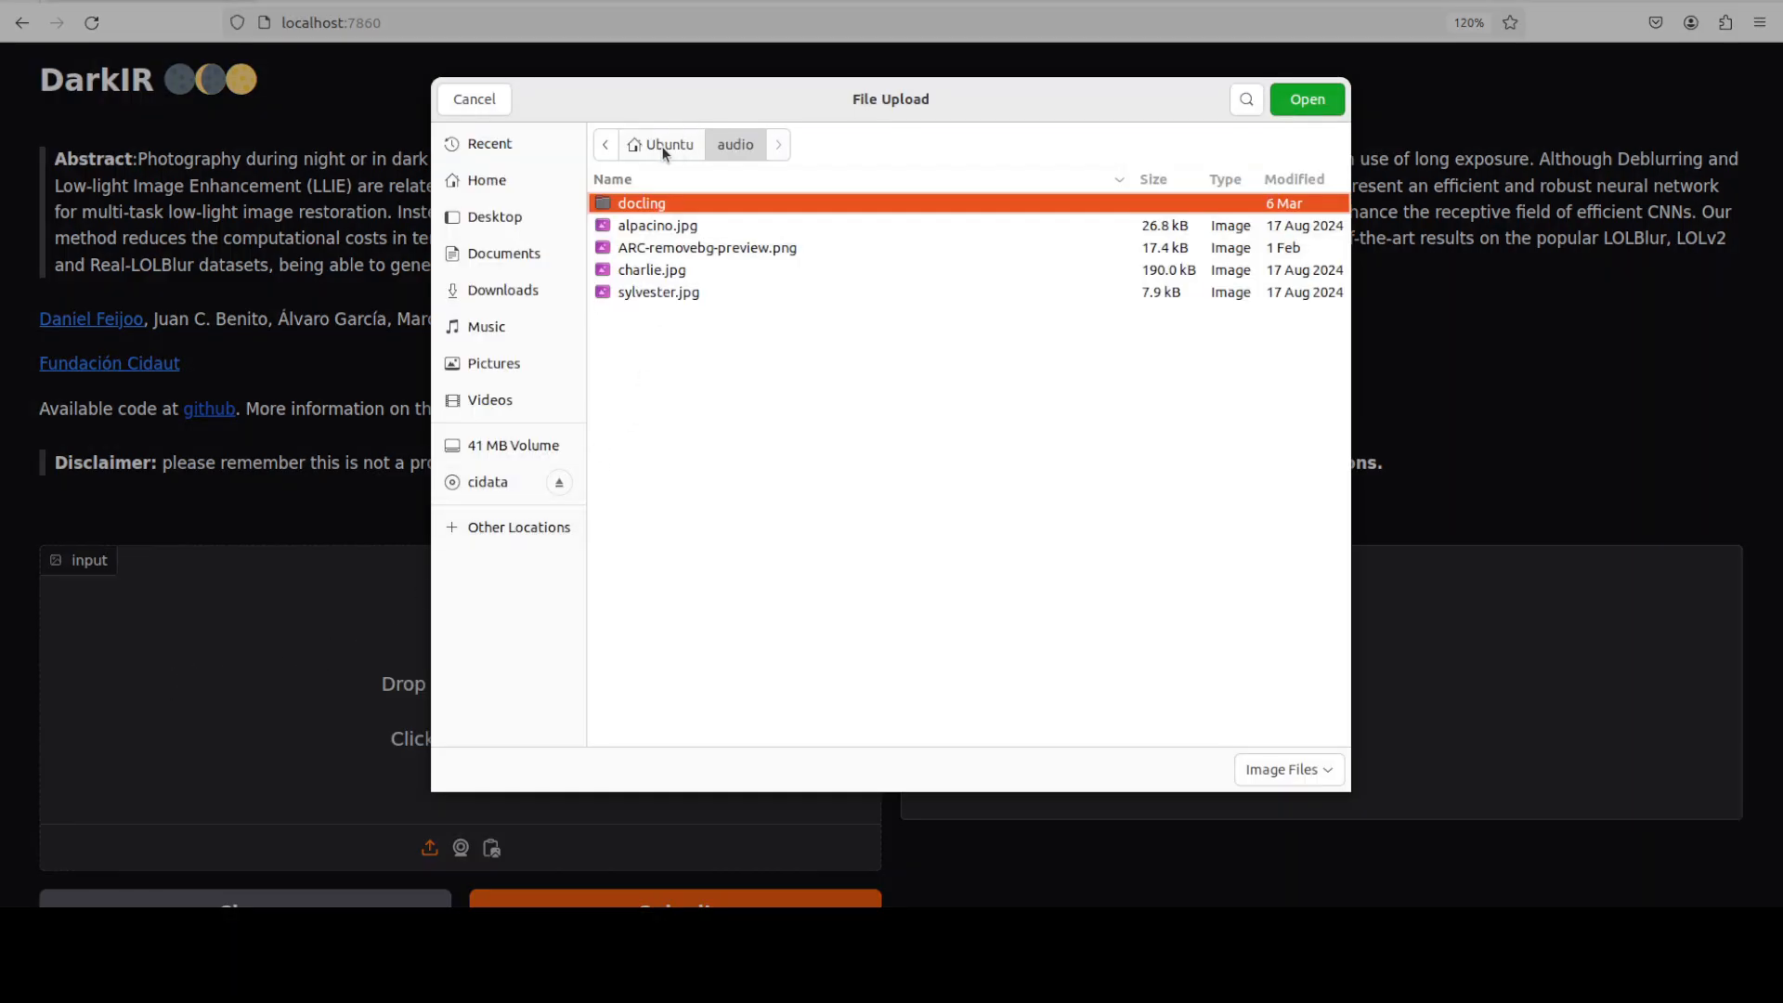
click(484, 180)
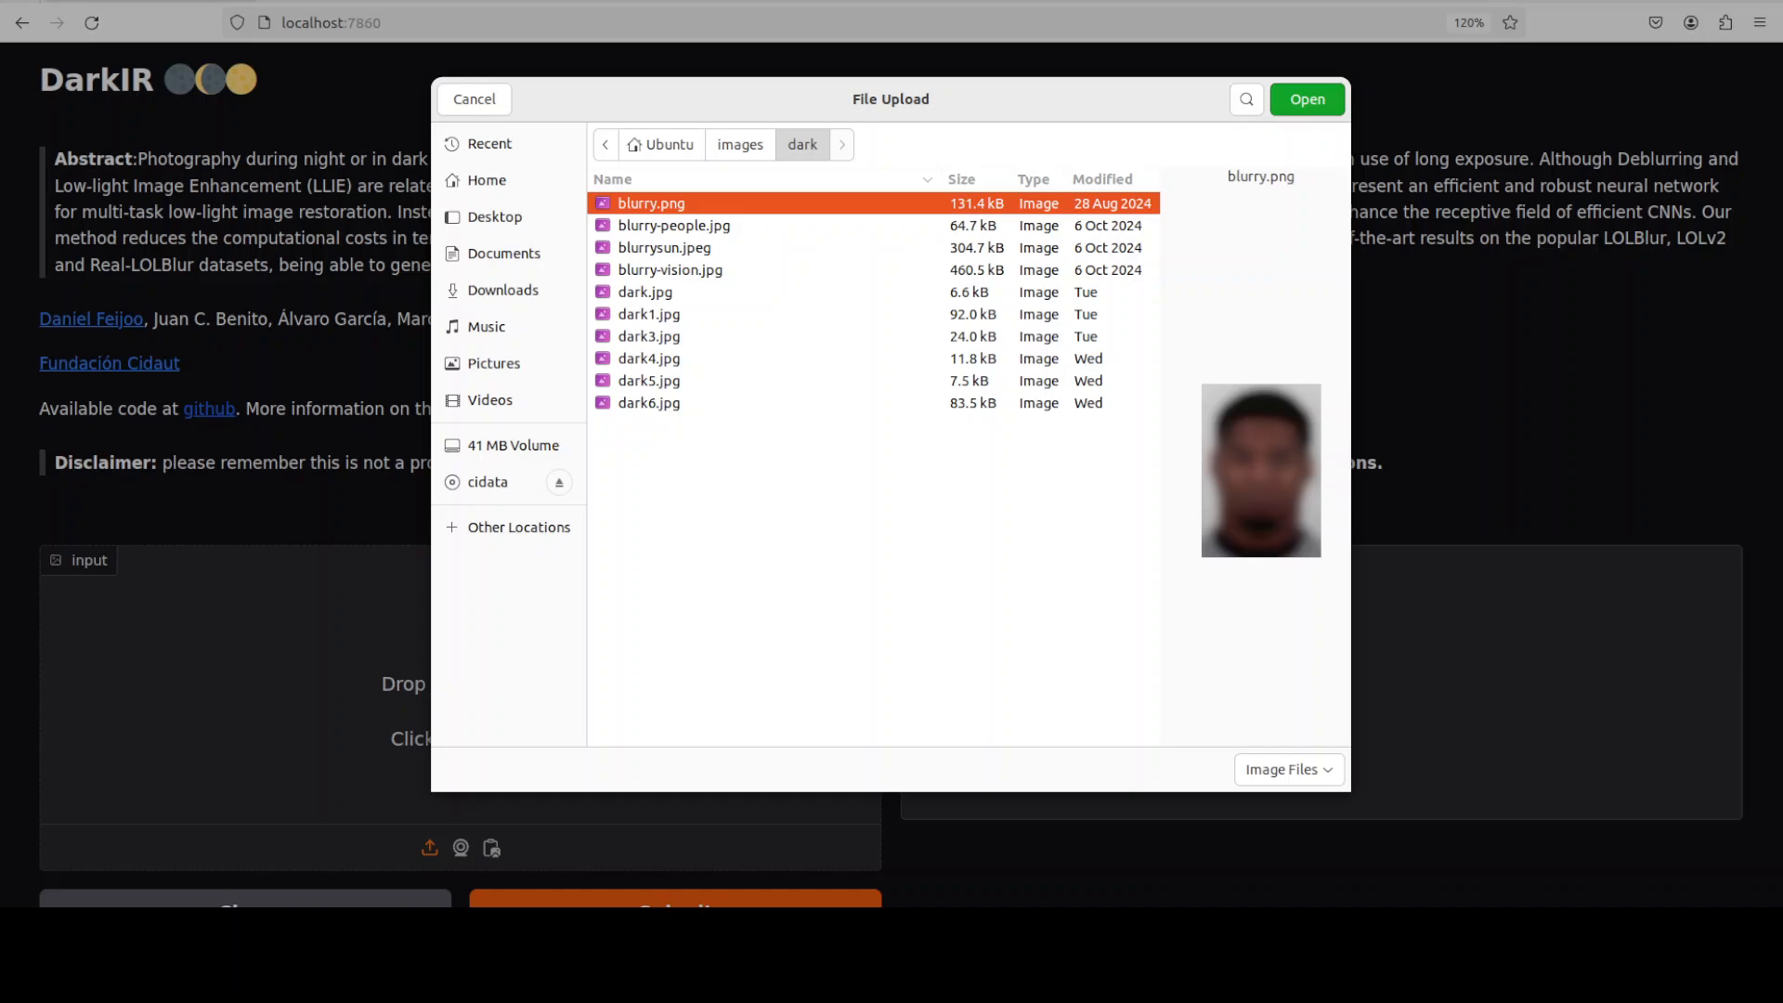
click(1306, 98)
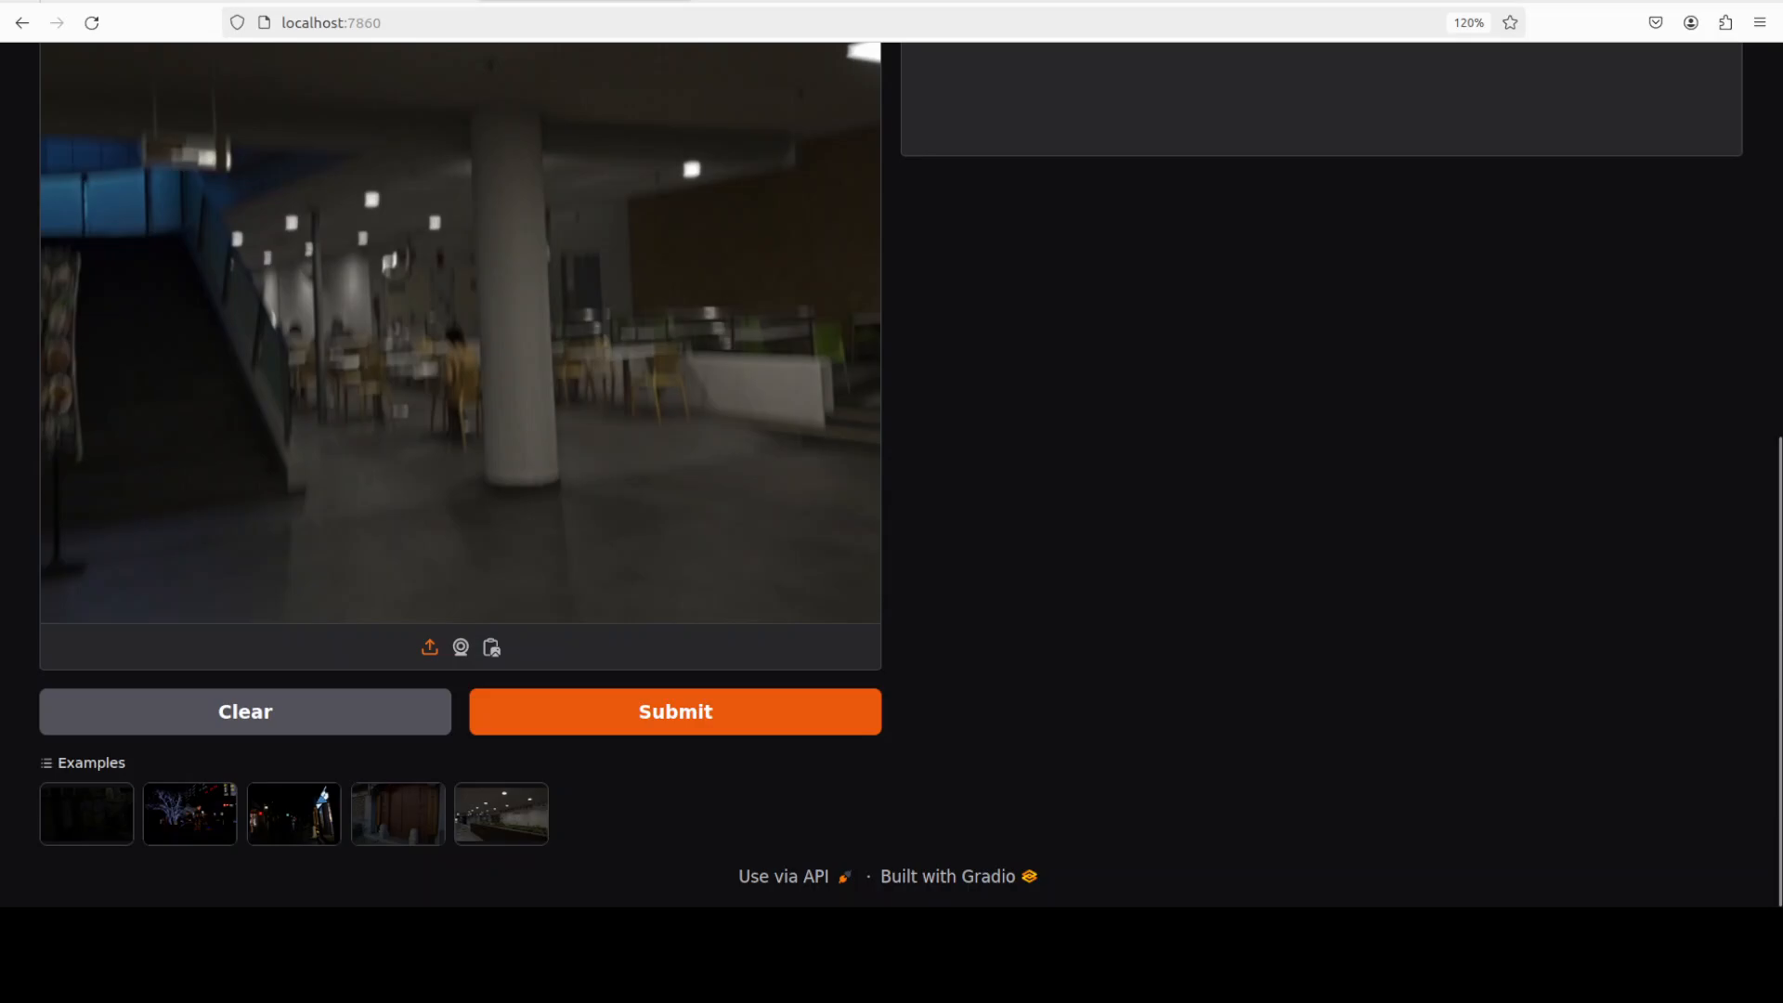
click(672, 711)
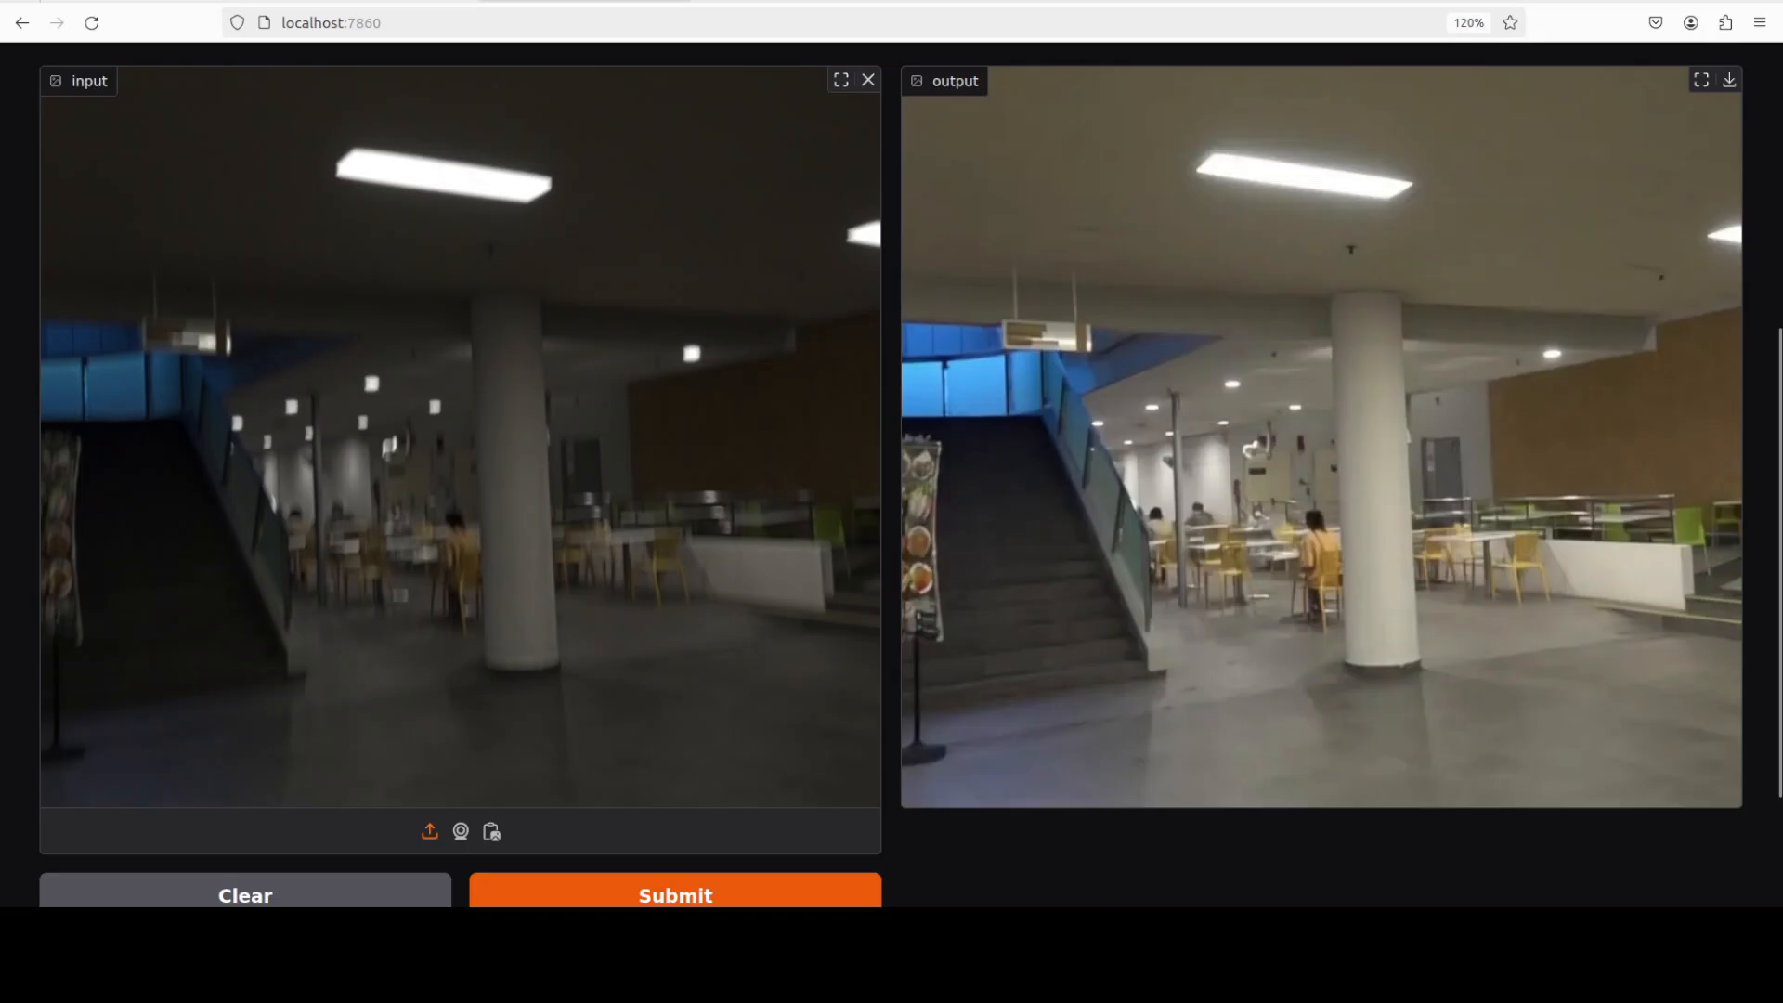
mouse_move(865, 155)
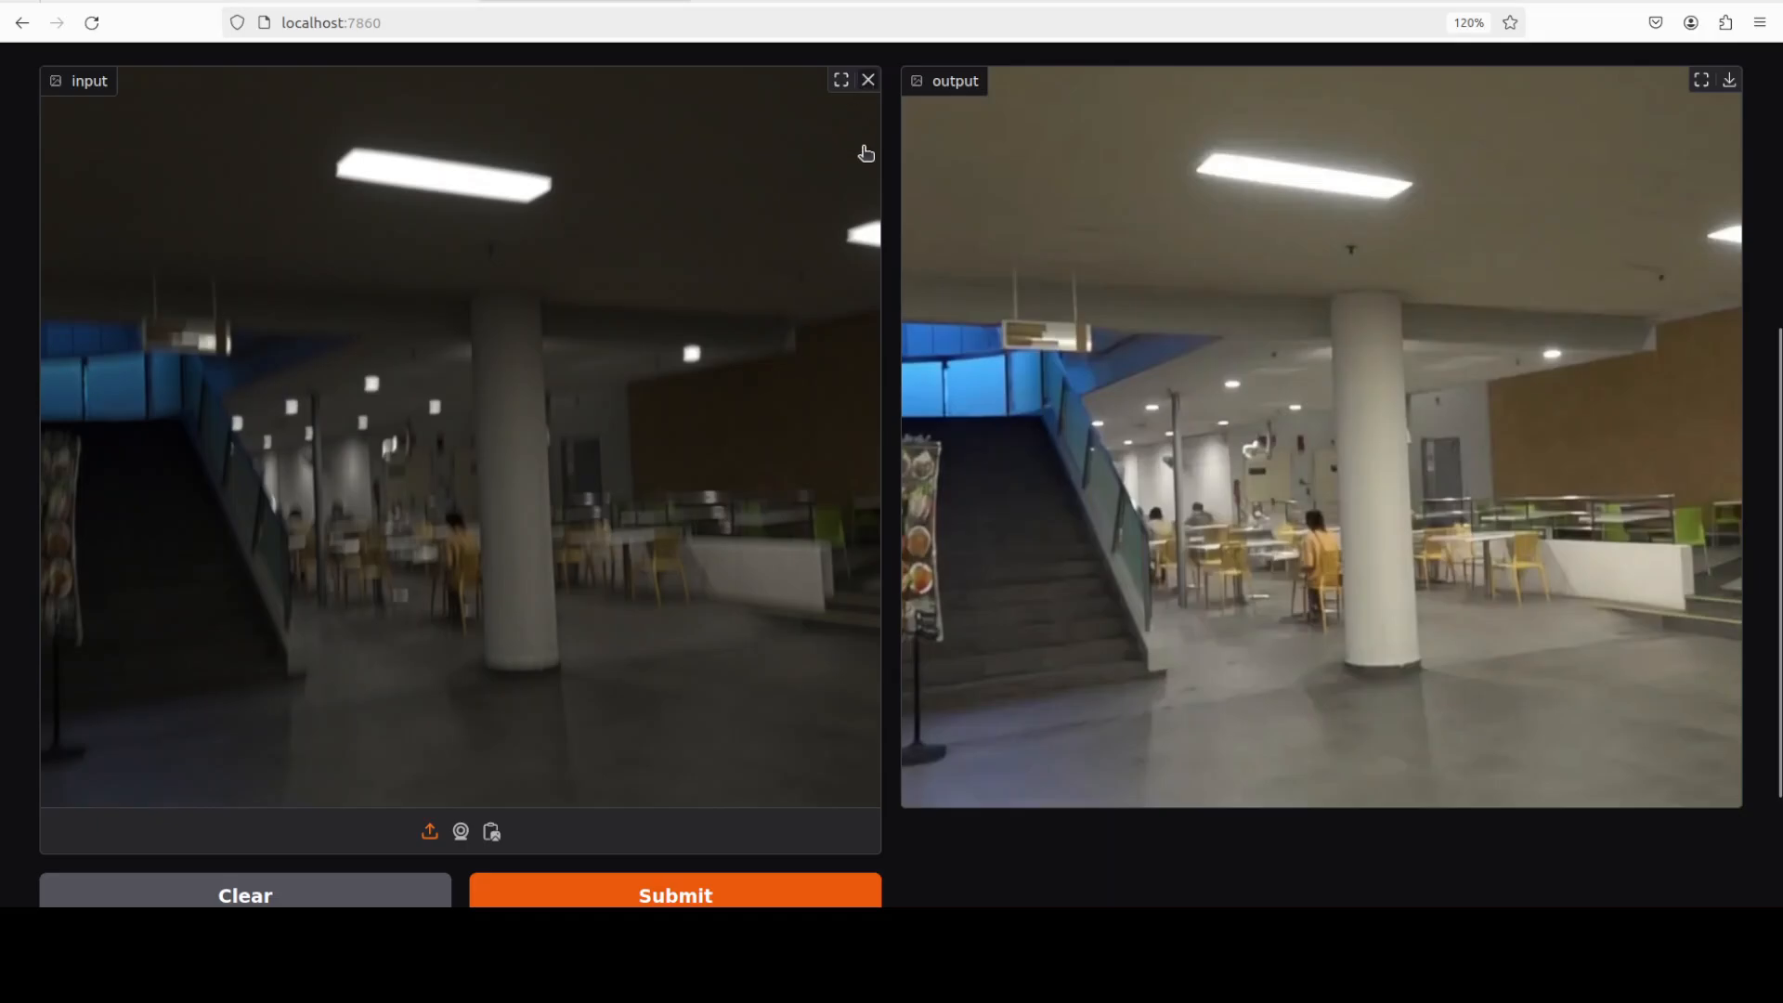
Replace the input with the night street scene with lit trees and submit it
click(429, 832)
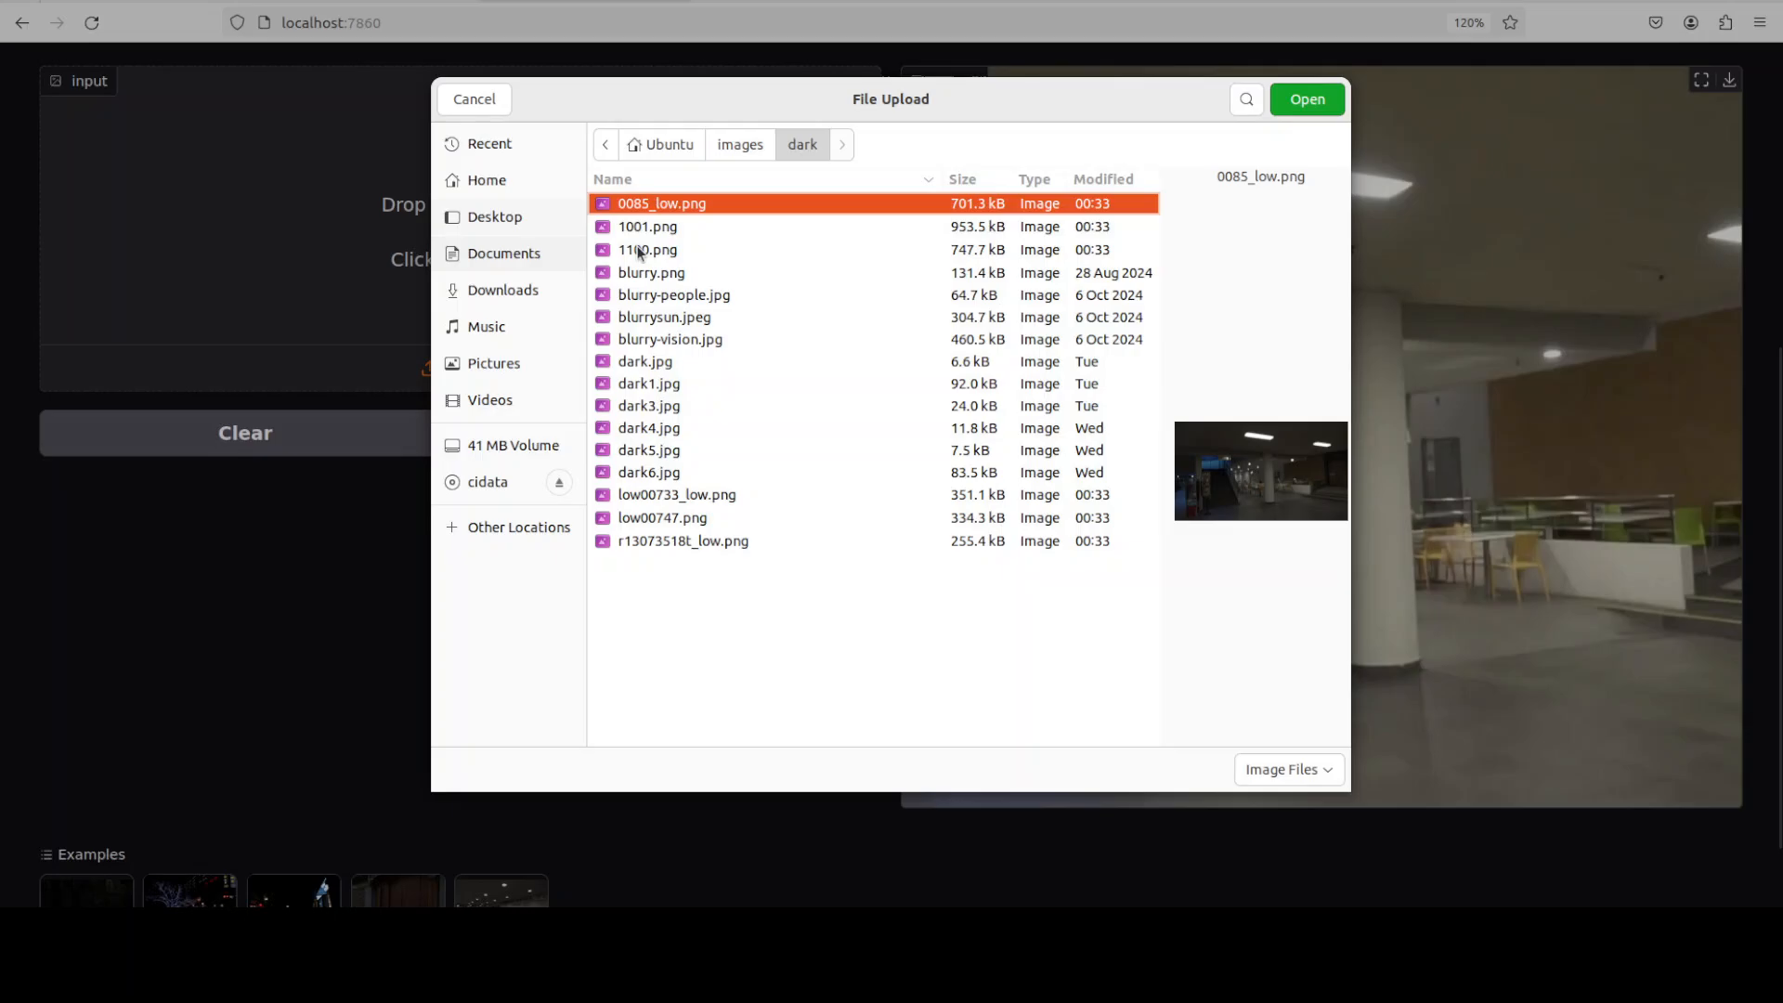
click(1306, 99)
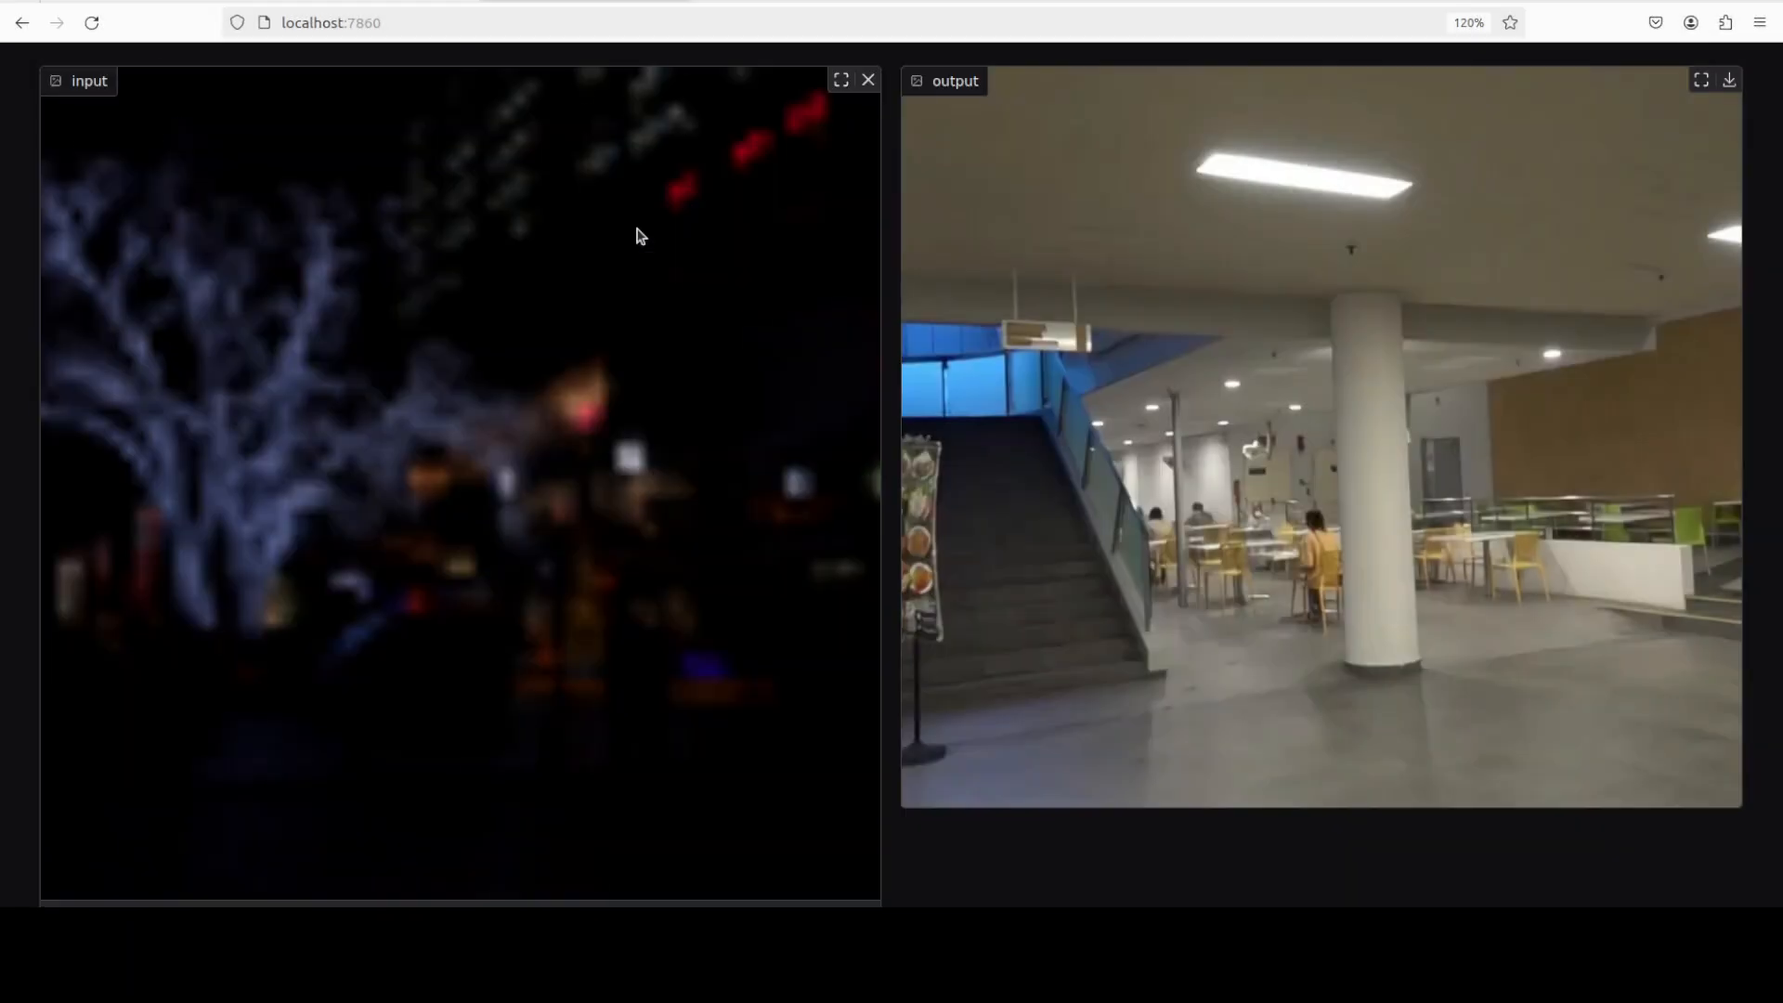
scroll(down, 3)
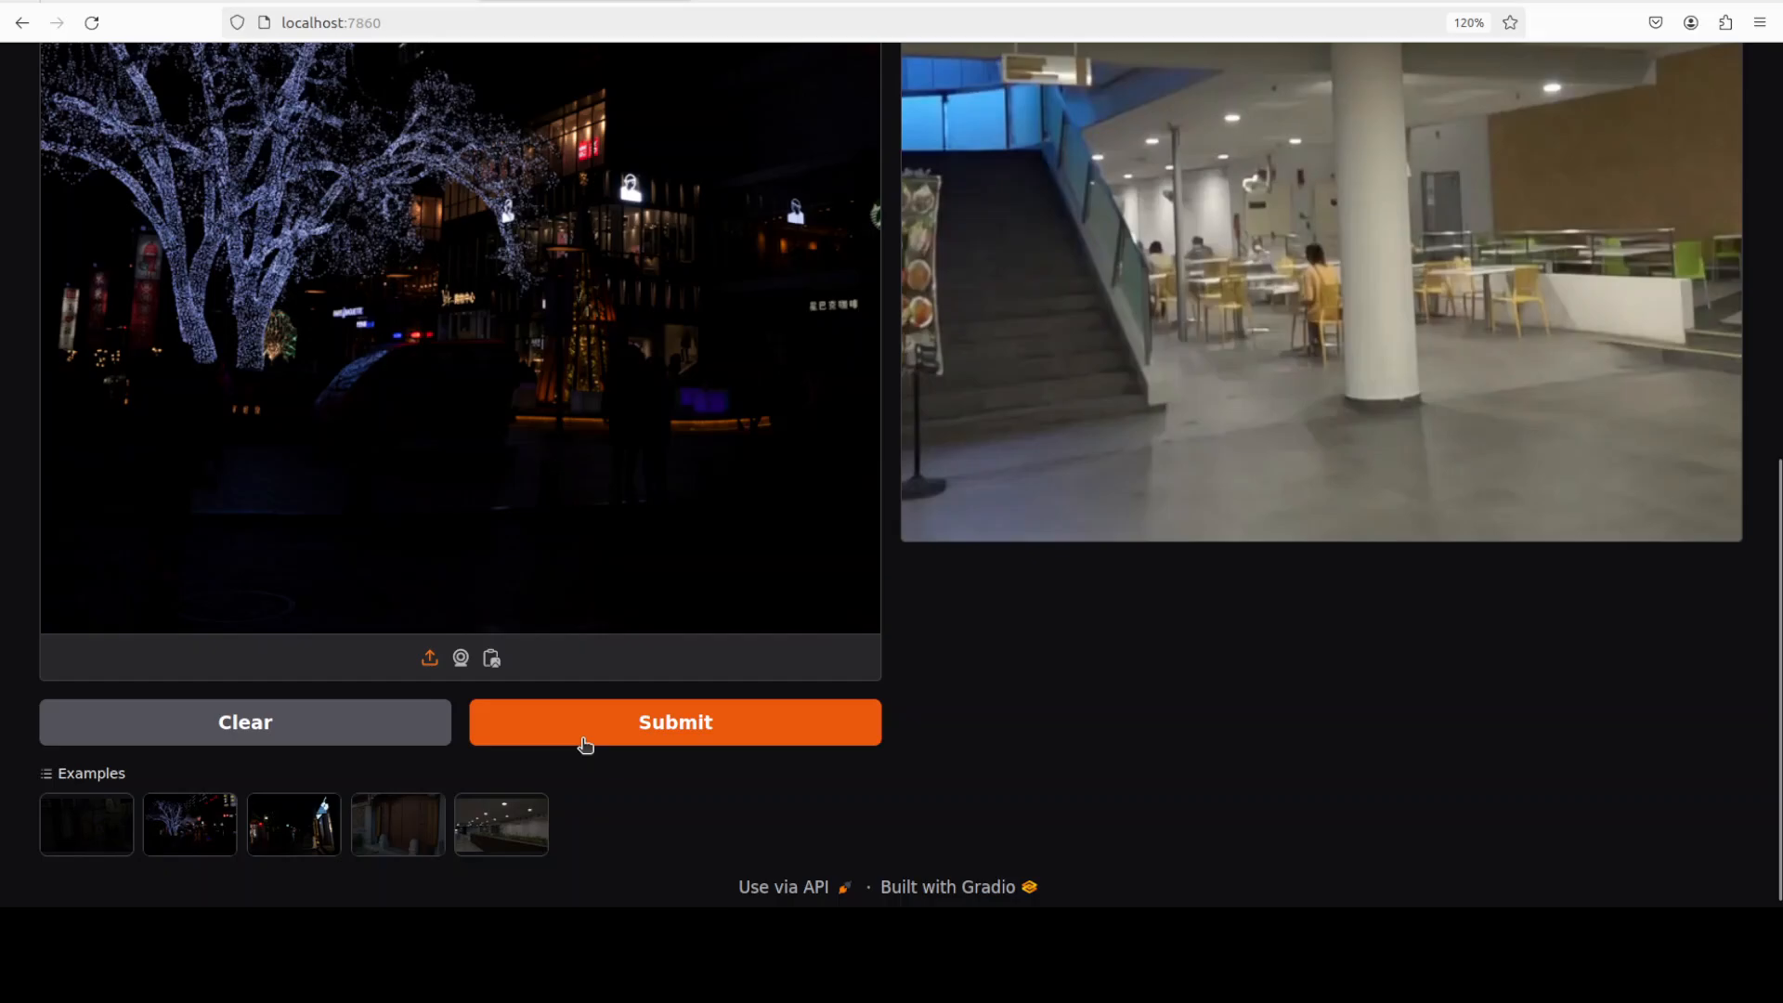
click(674, 720)
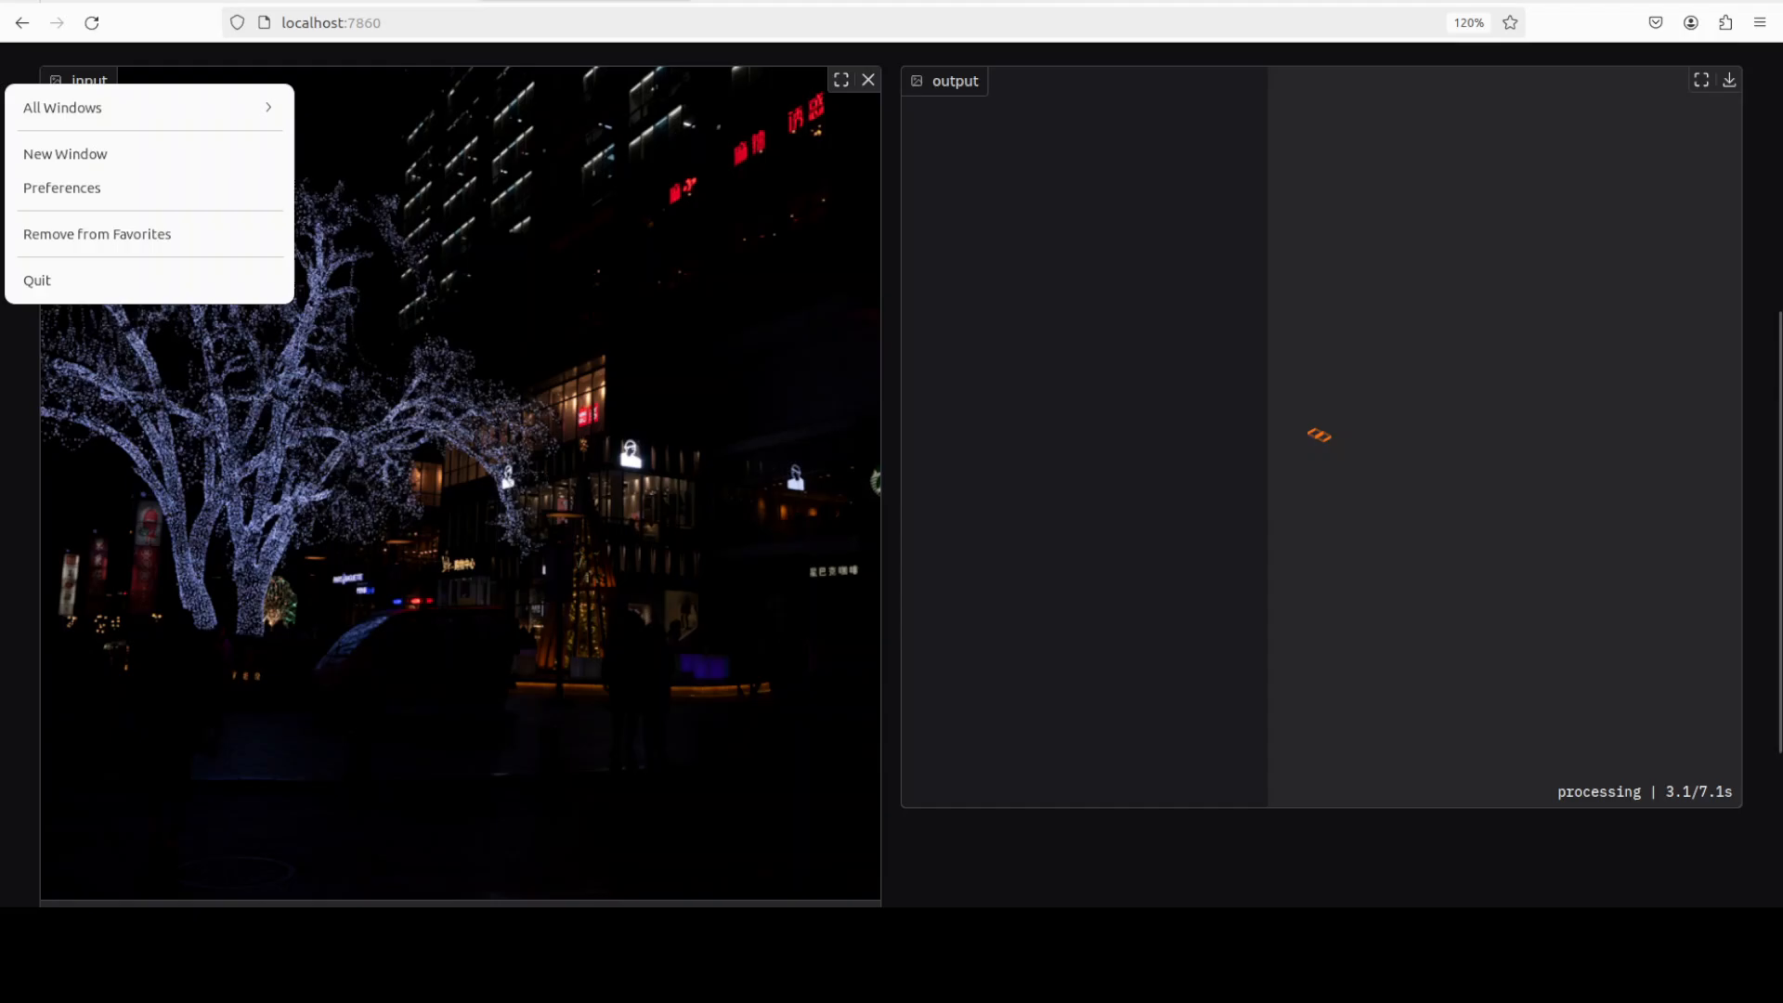
Check GPU usage with nvidia-smi in a new terminal window, then close it
click(65, 154)
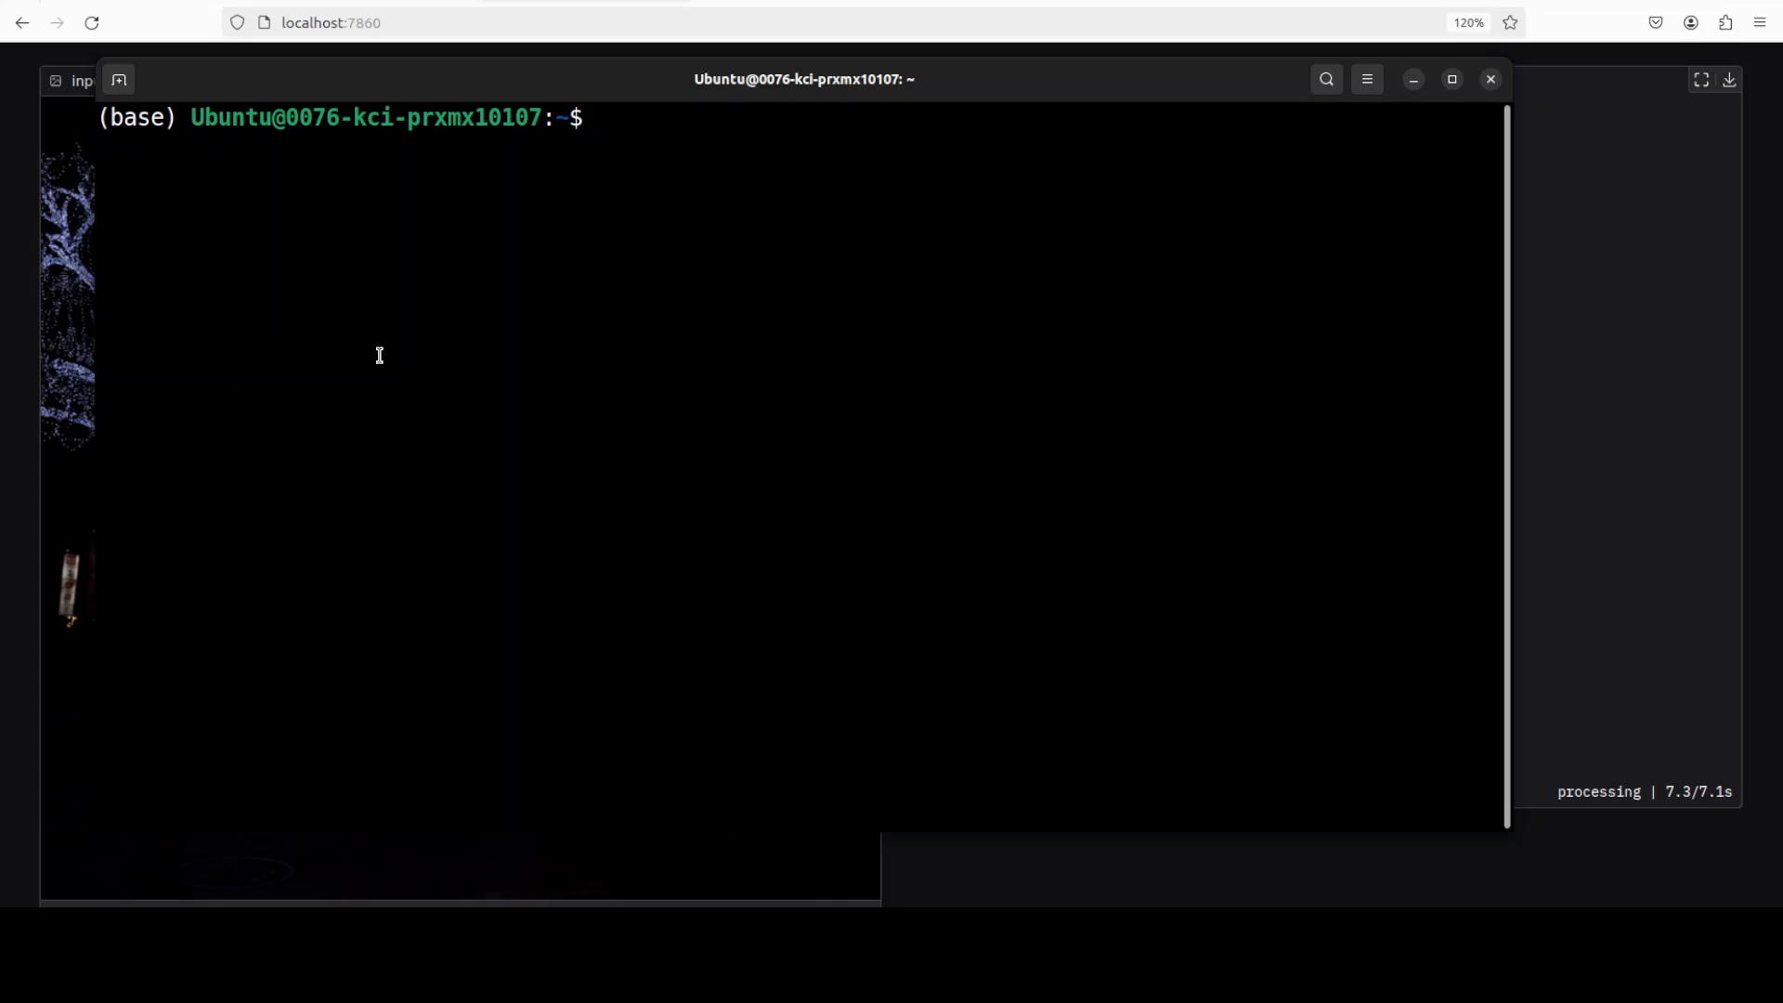
text(nvidia-smi)
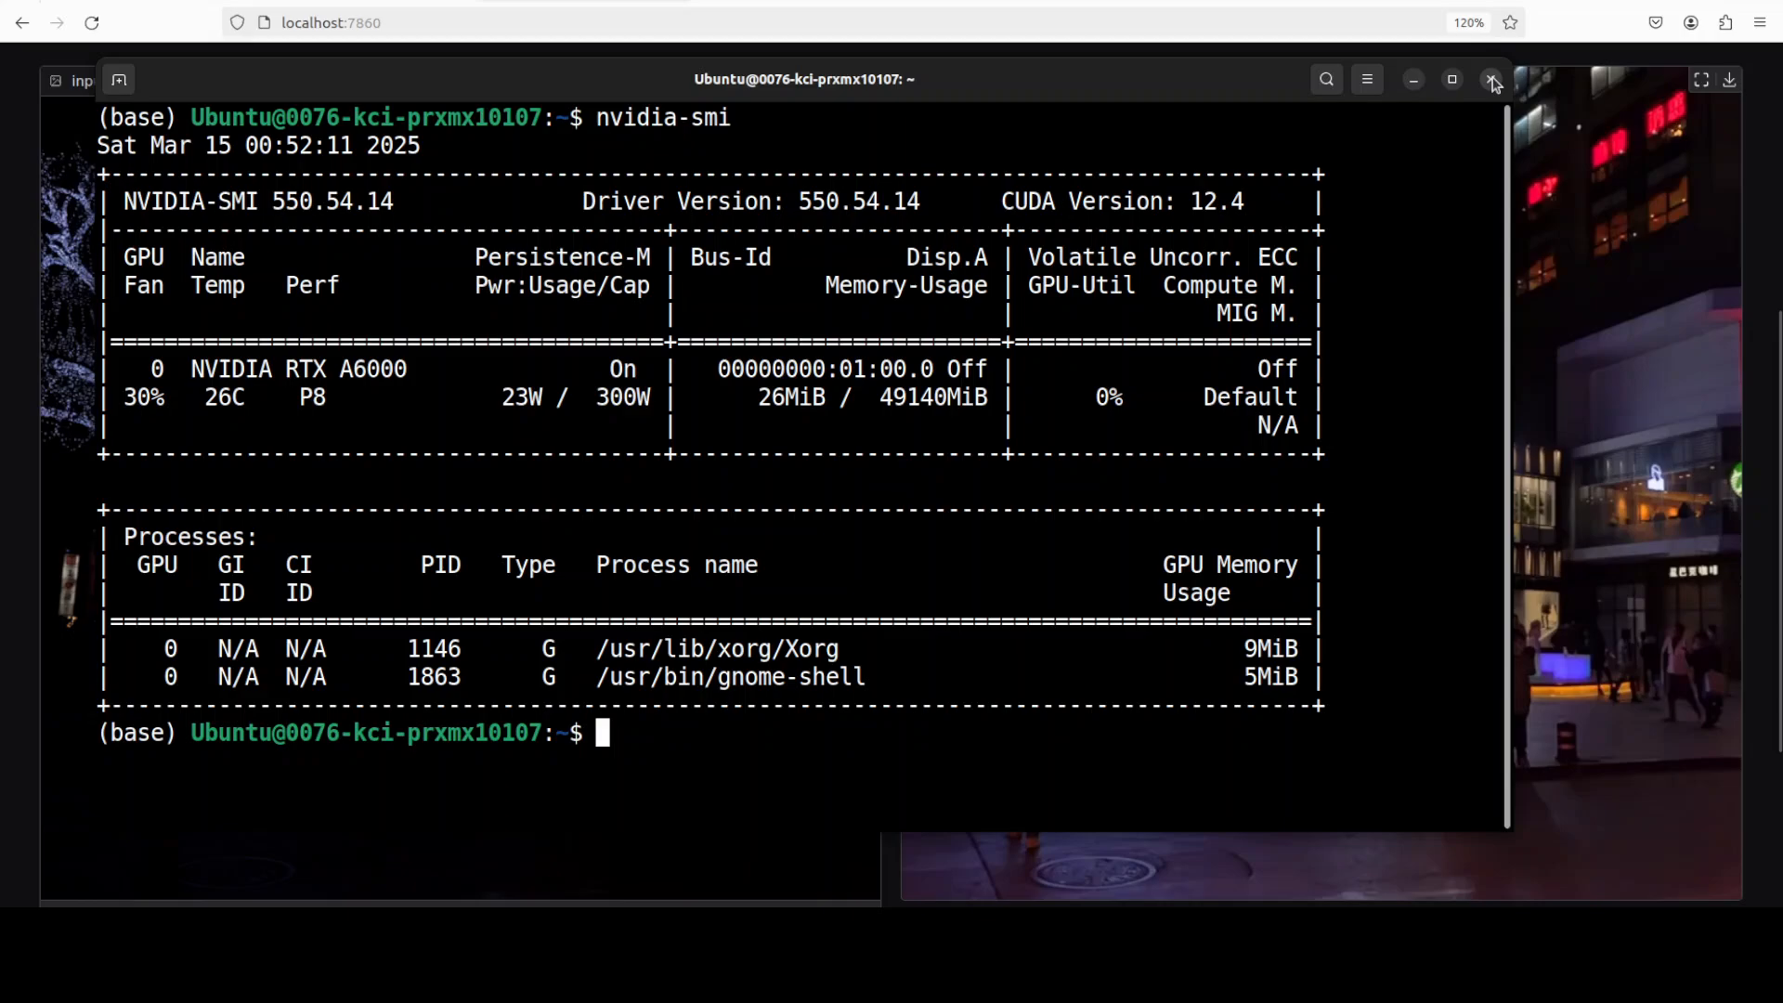
click(1493, 78)
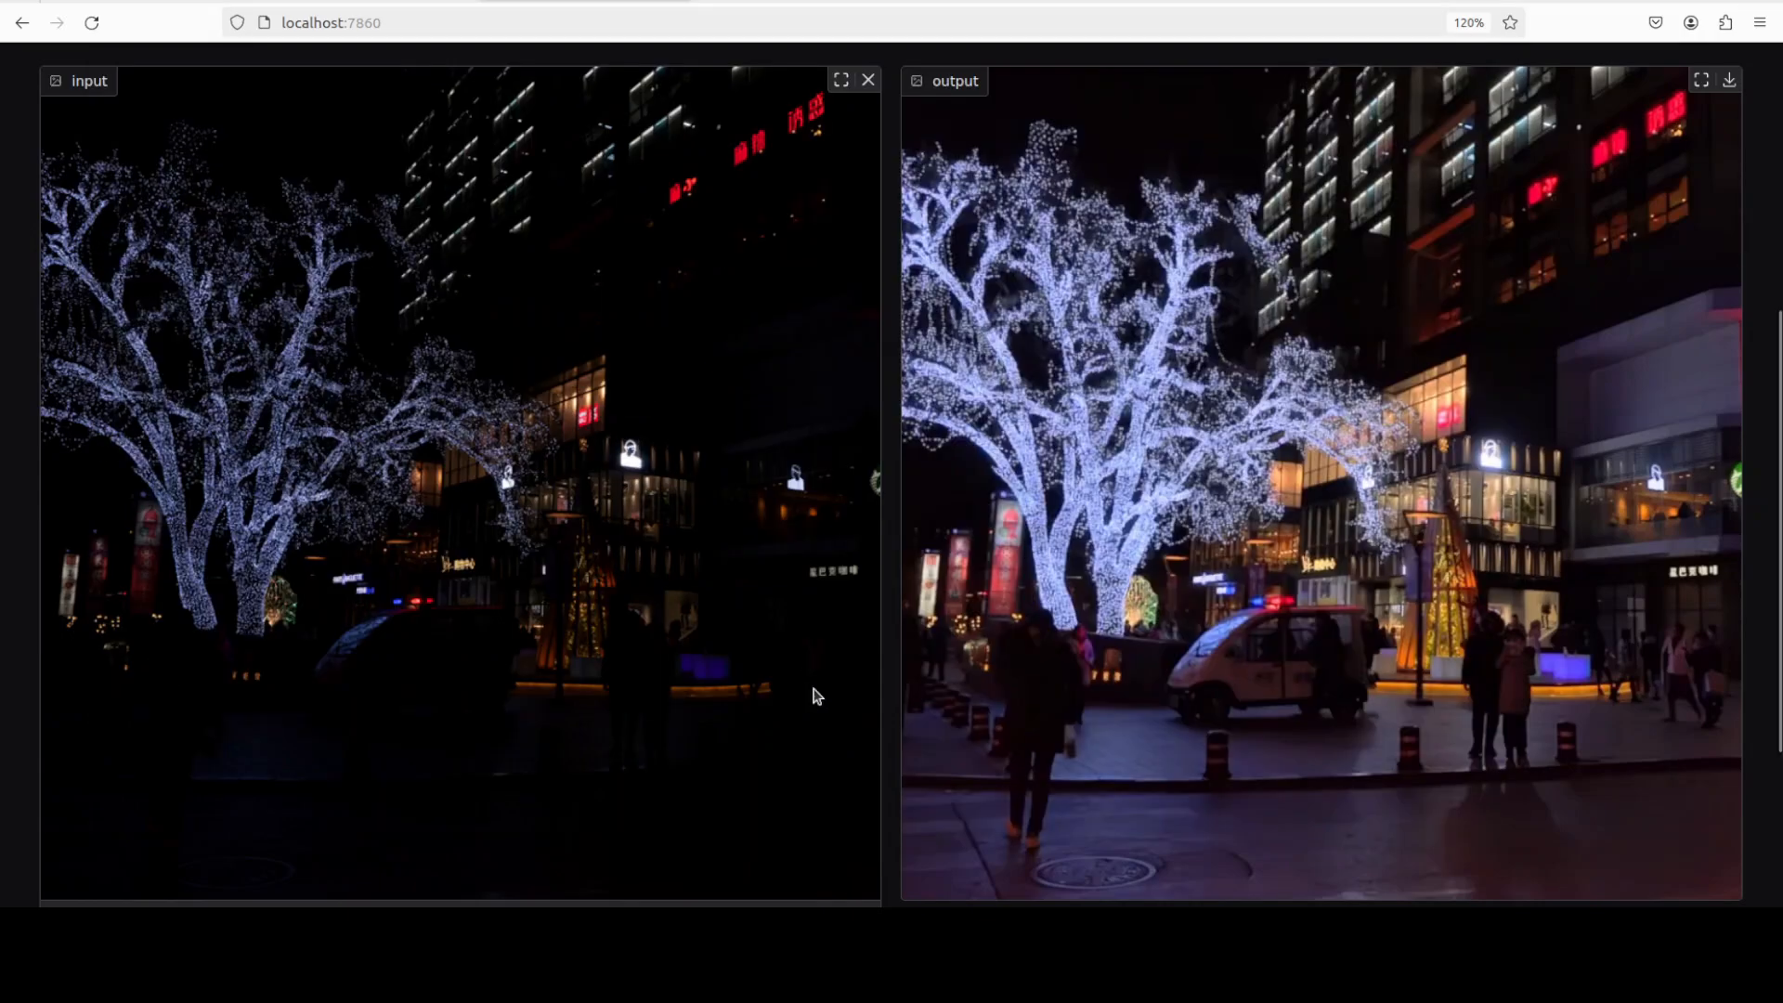
Load blurry.png as the input face photo and submit it for enhancement
scroll(down, 3)
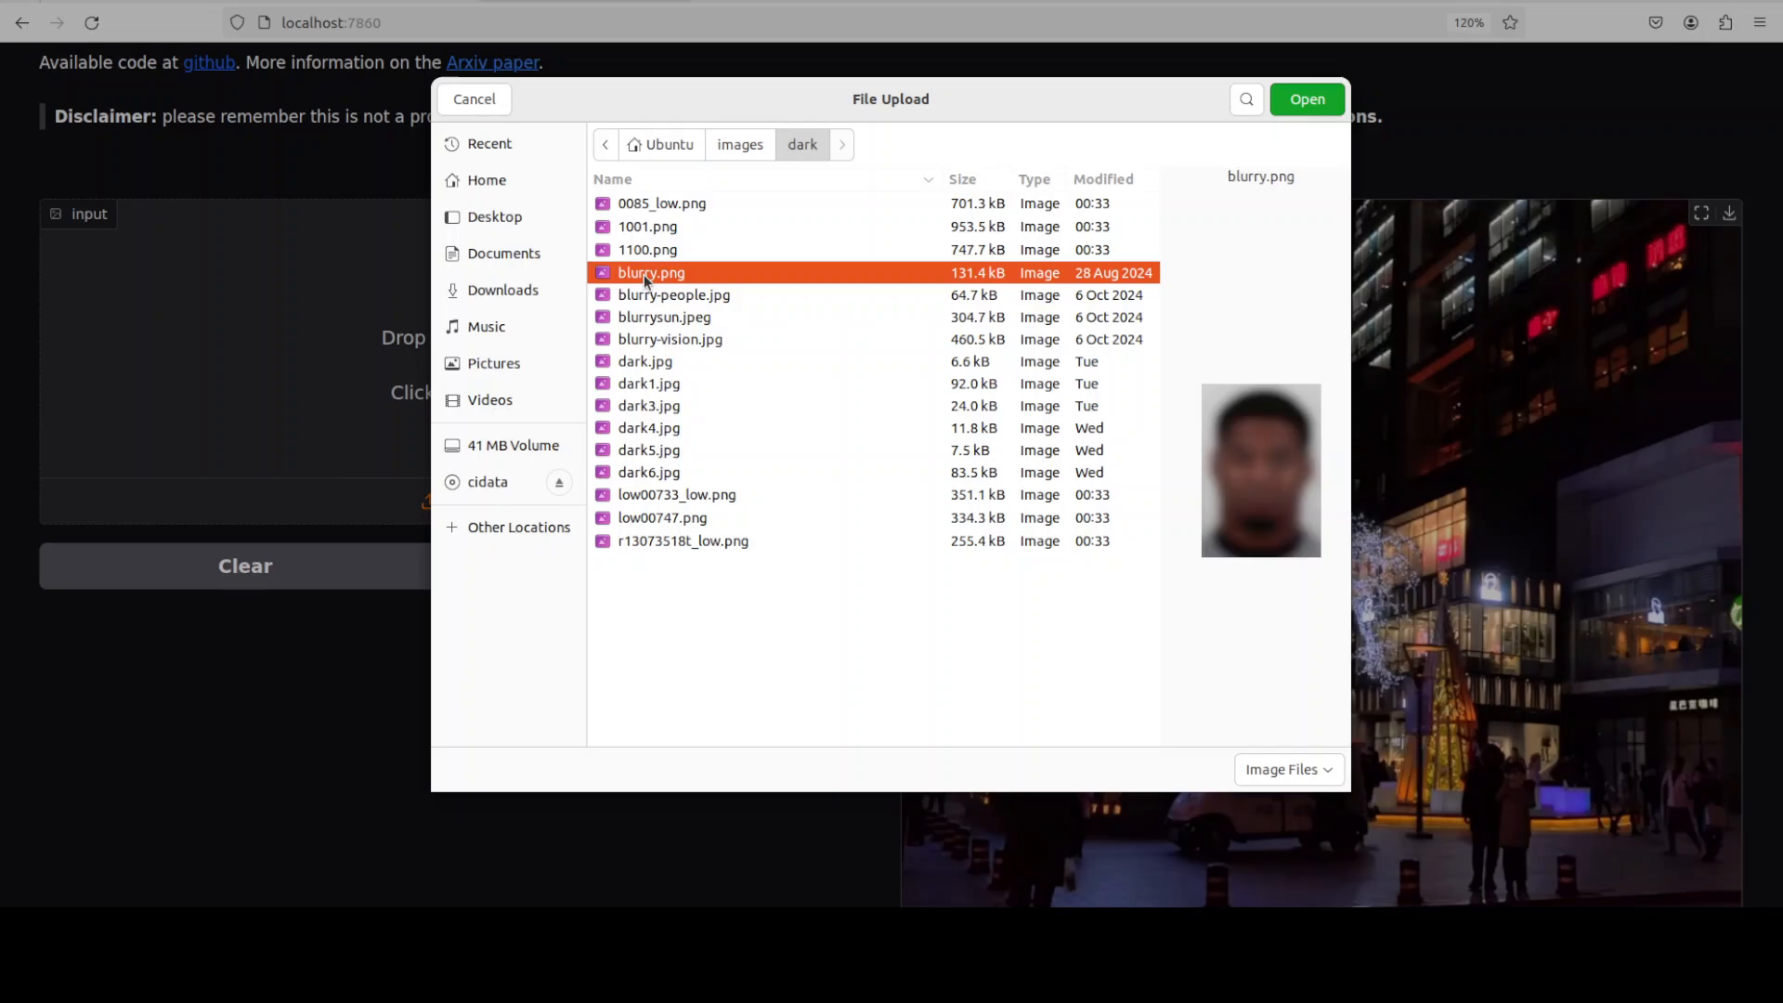
click(1306, 98)
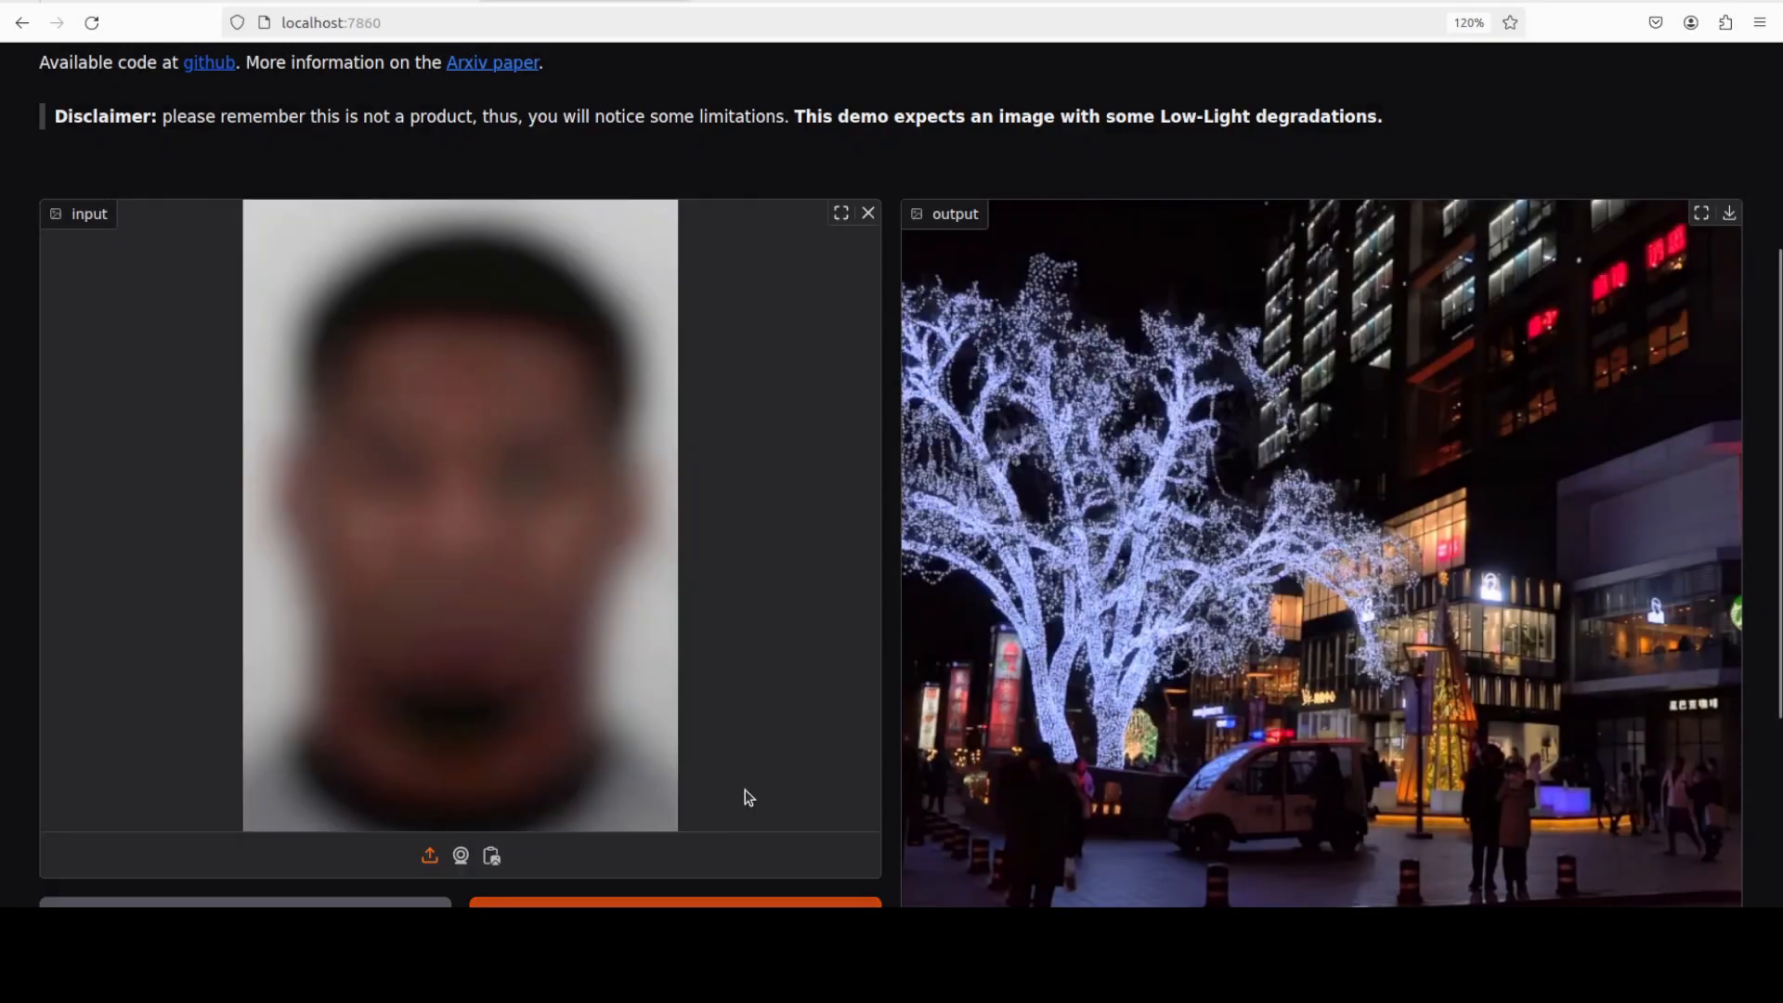
click(674, 786)
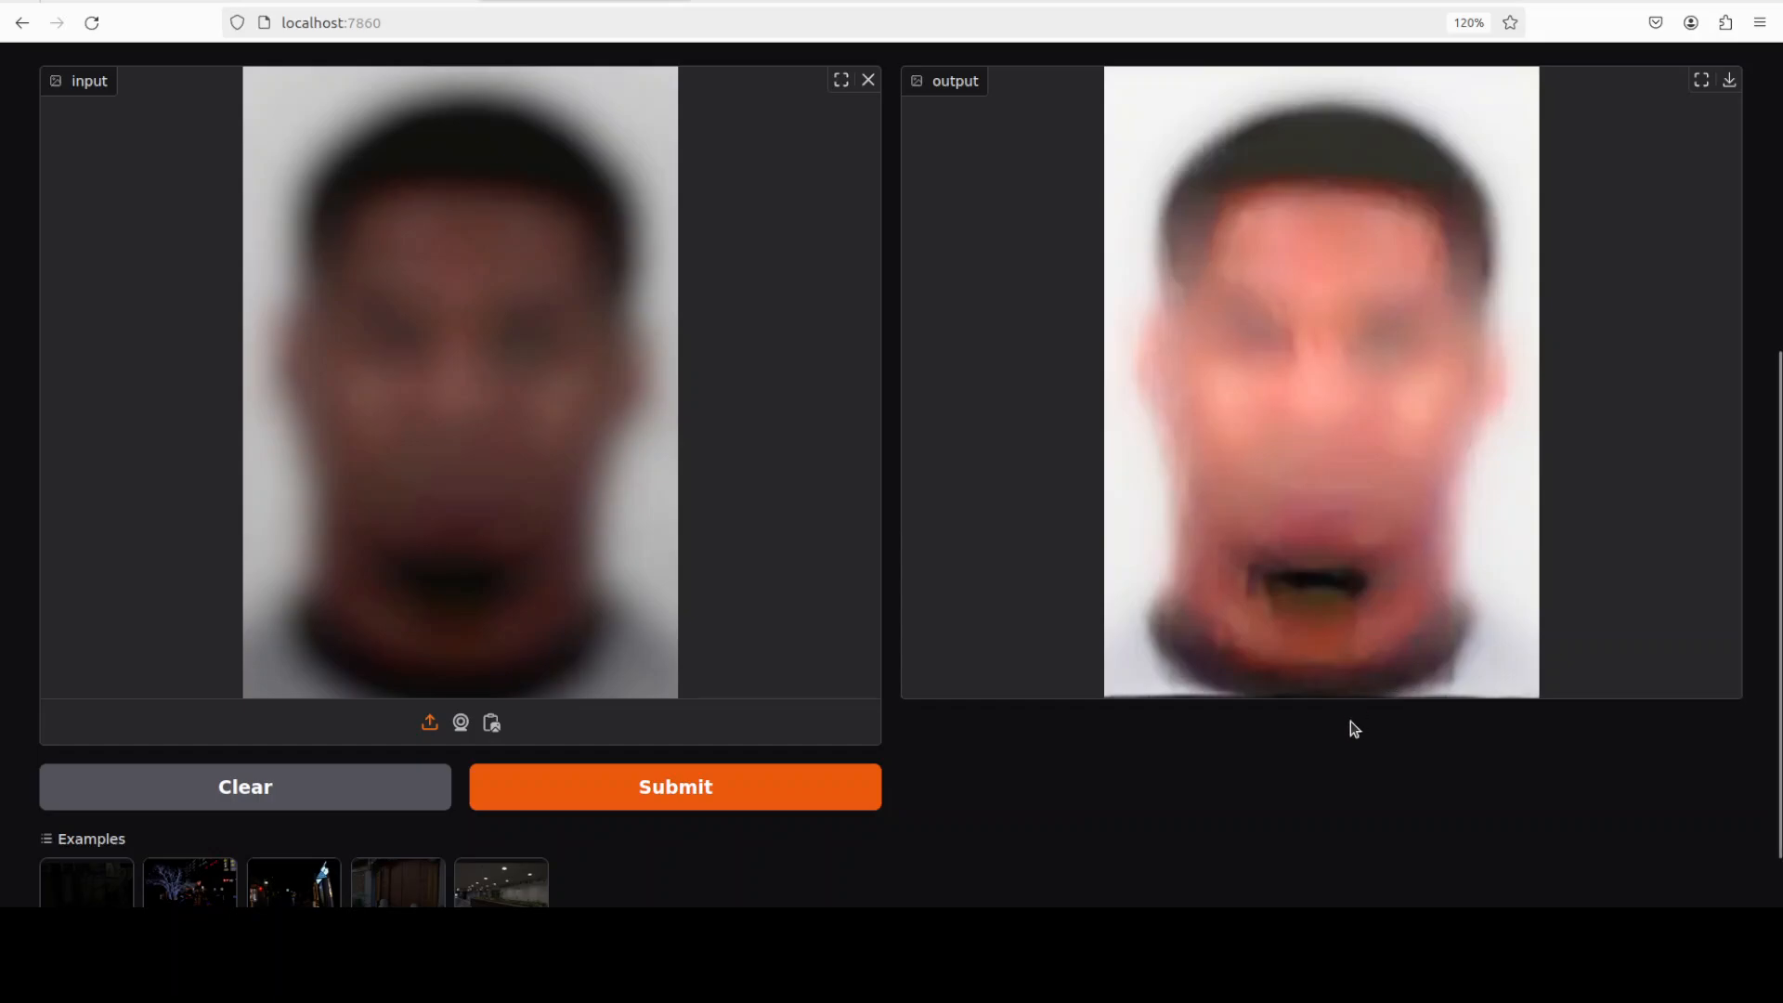
mouse_move(559, 423)
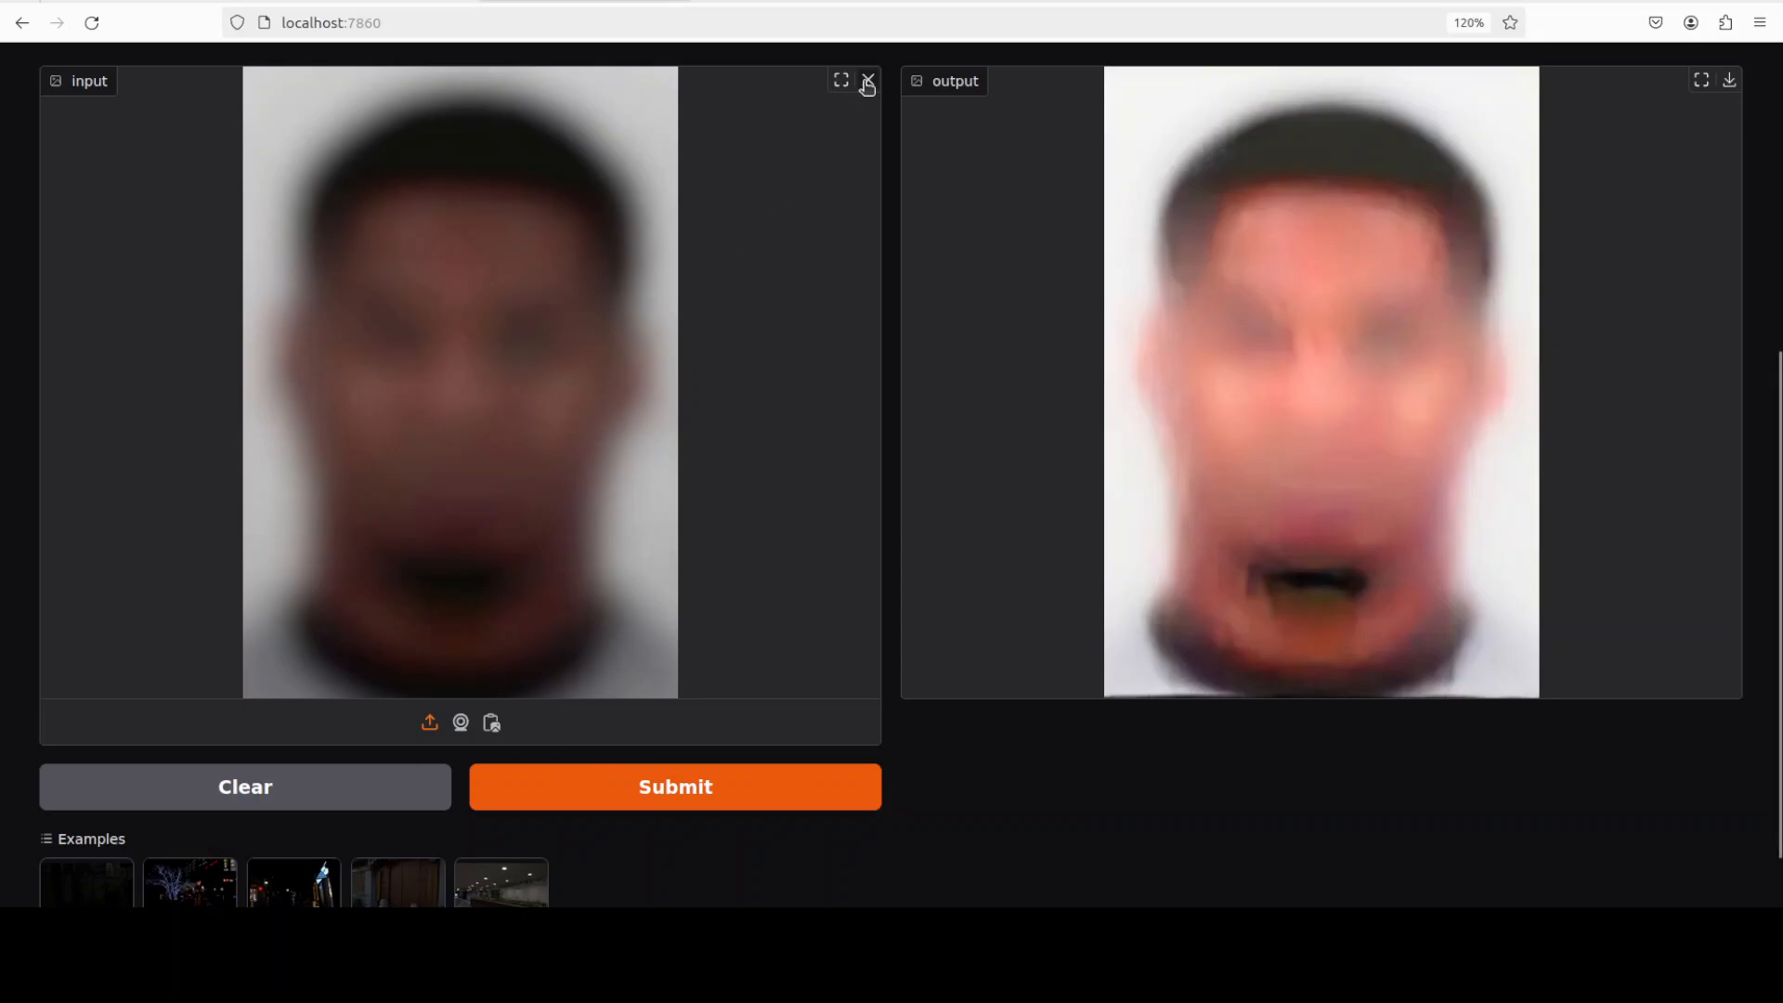
Replace the face image with blurry-people.jpg and process the crowd photo
click(867, 80)
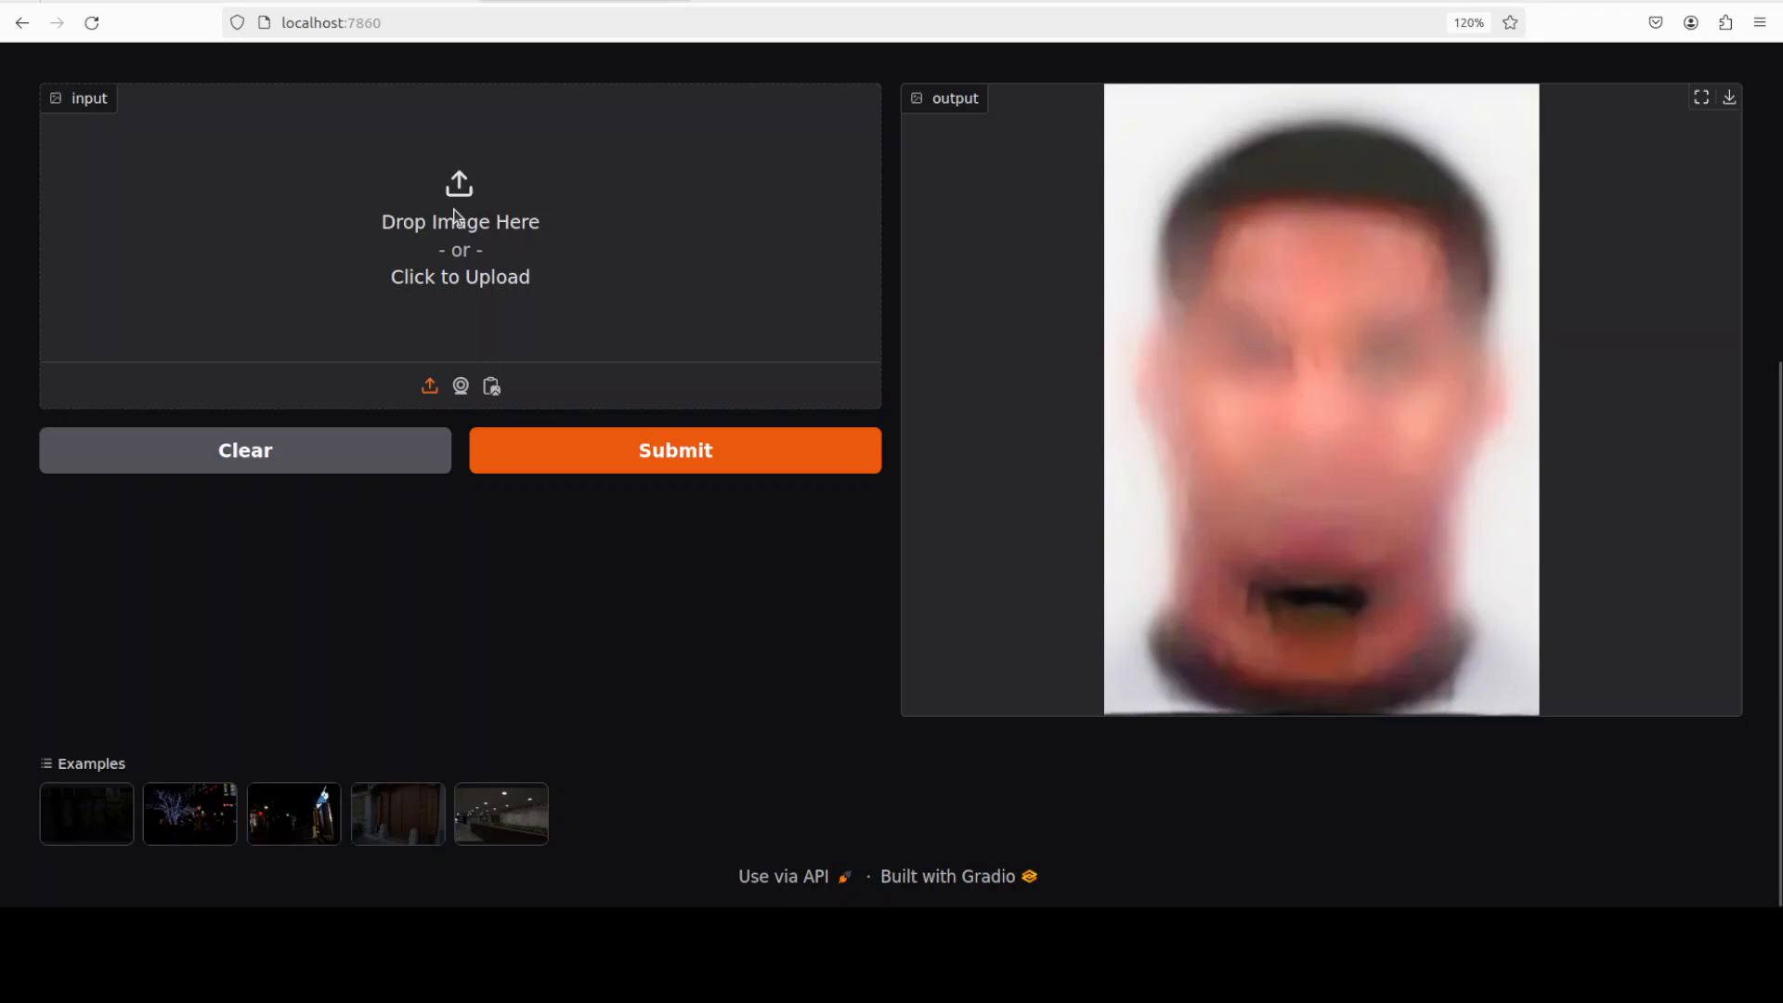
click(459, 240)
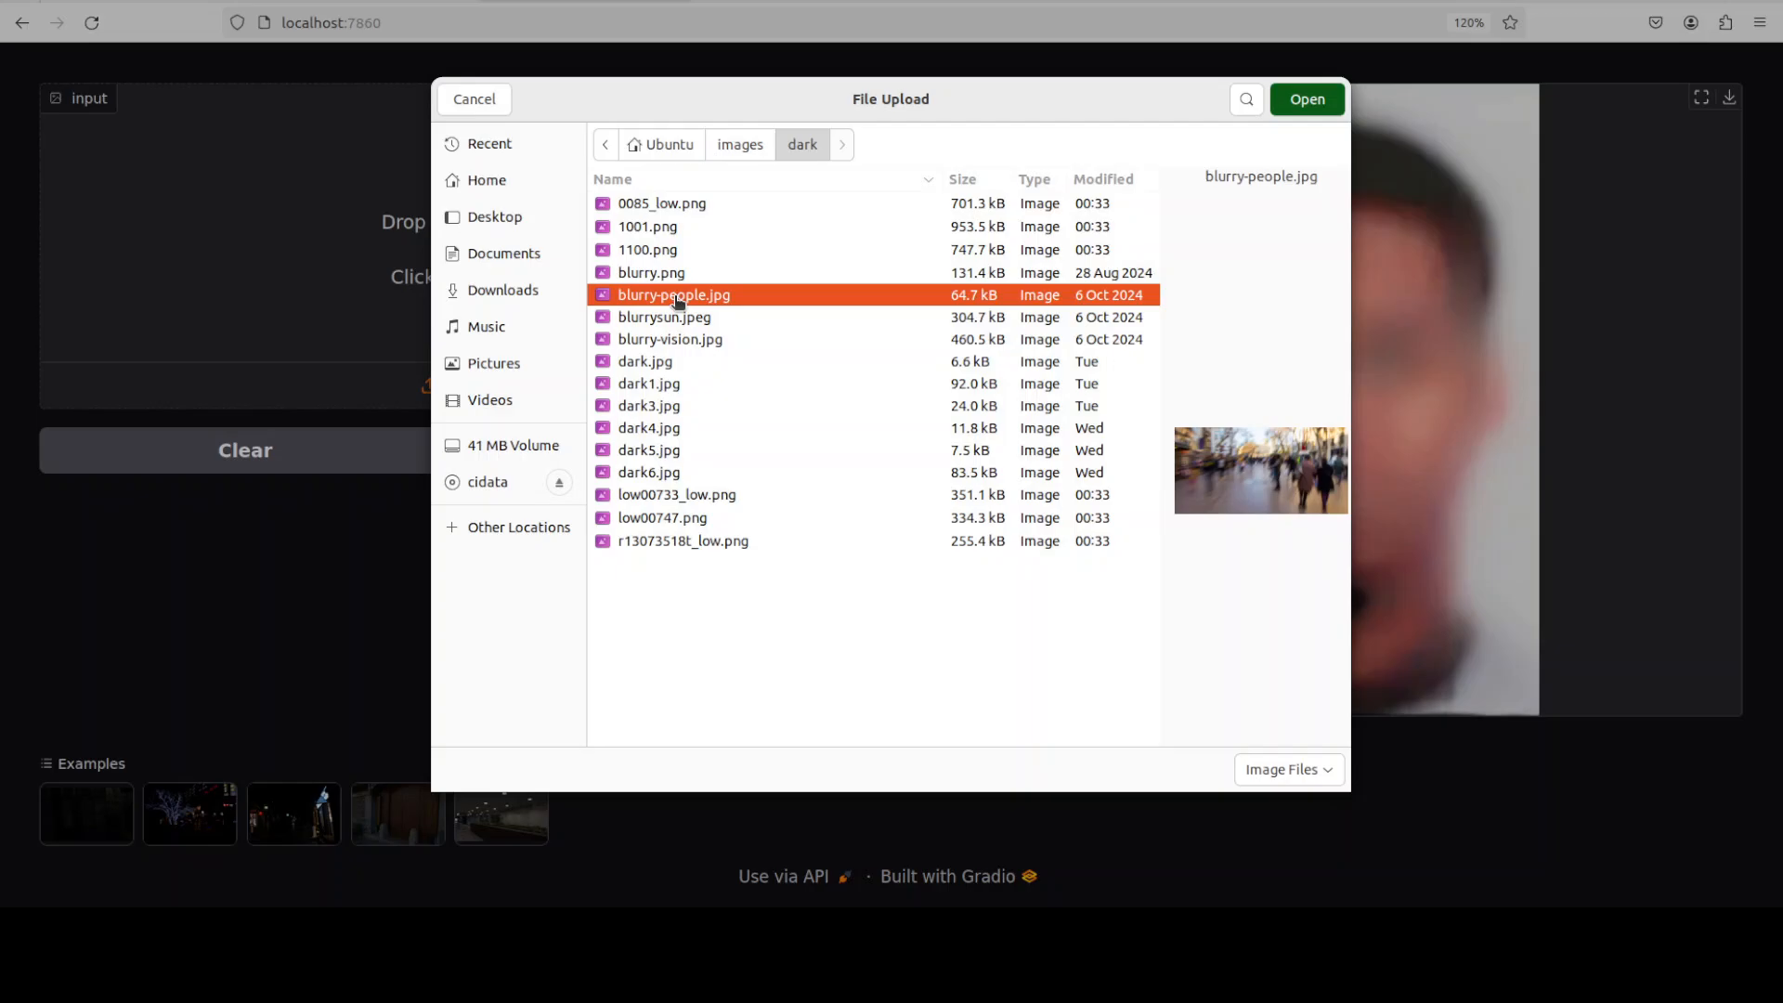
click(1306, 99)
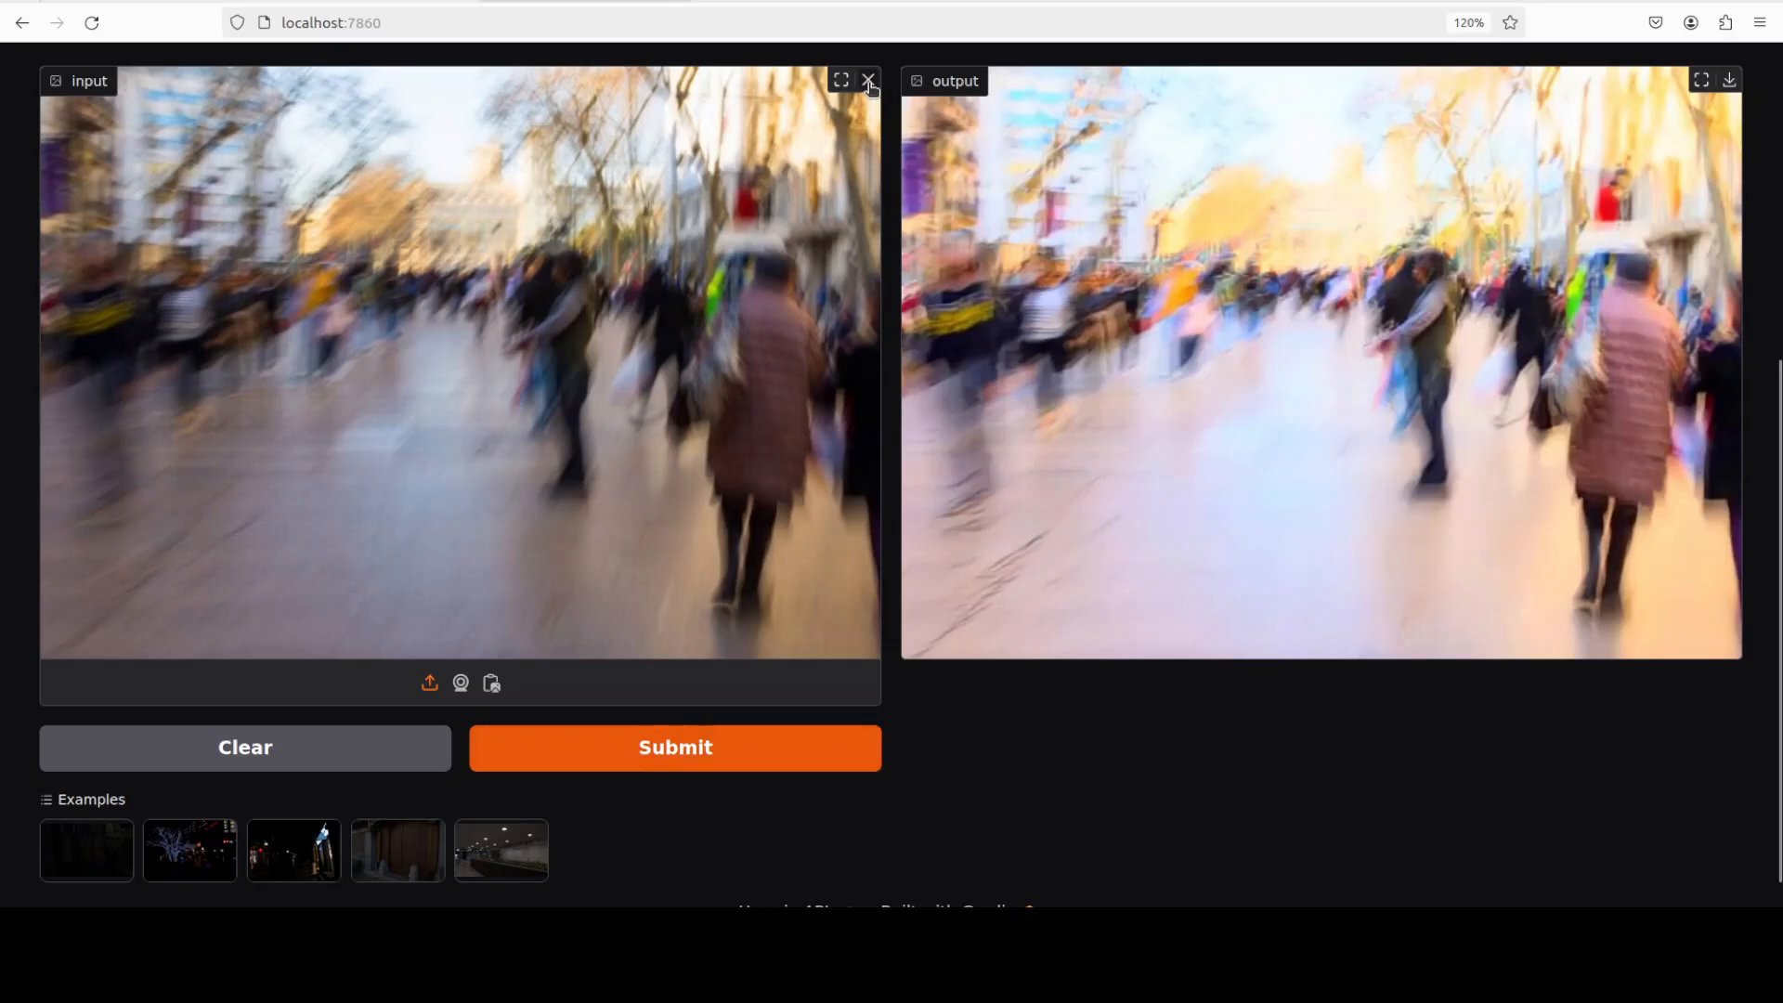
Replace the crowd image with blurrysun.jpeg, submit it and review the brightened sunset
click(869, 80)
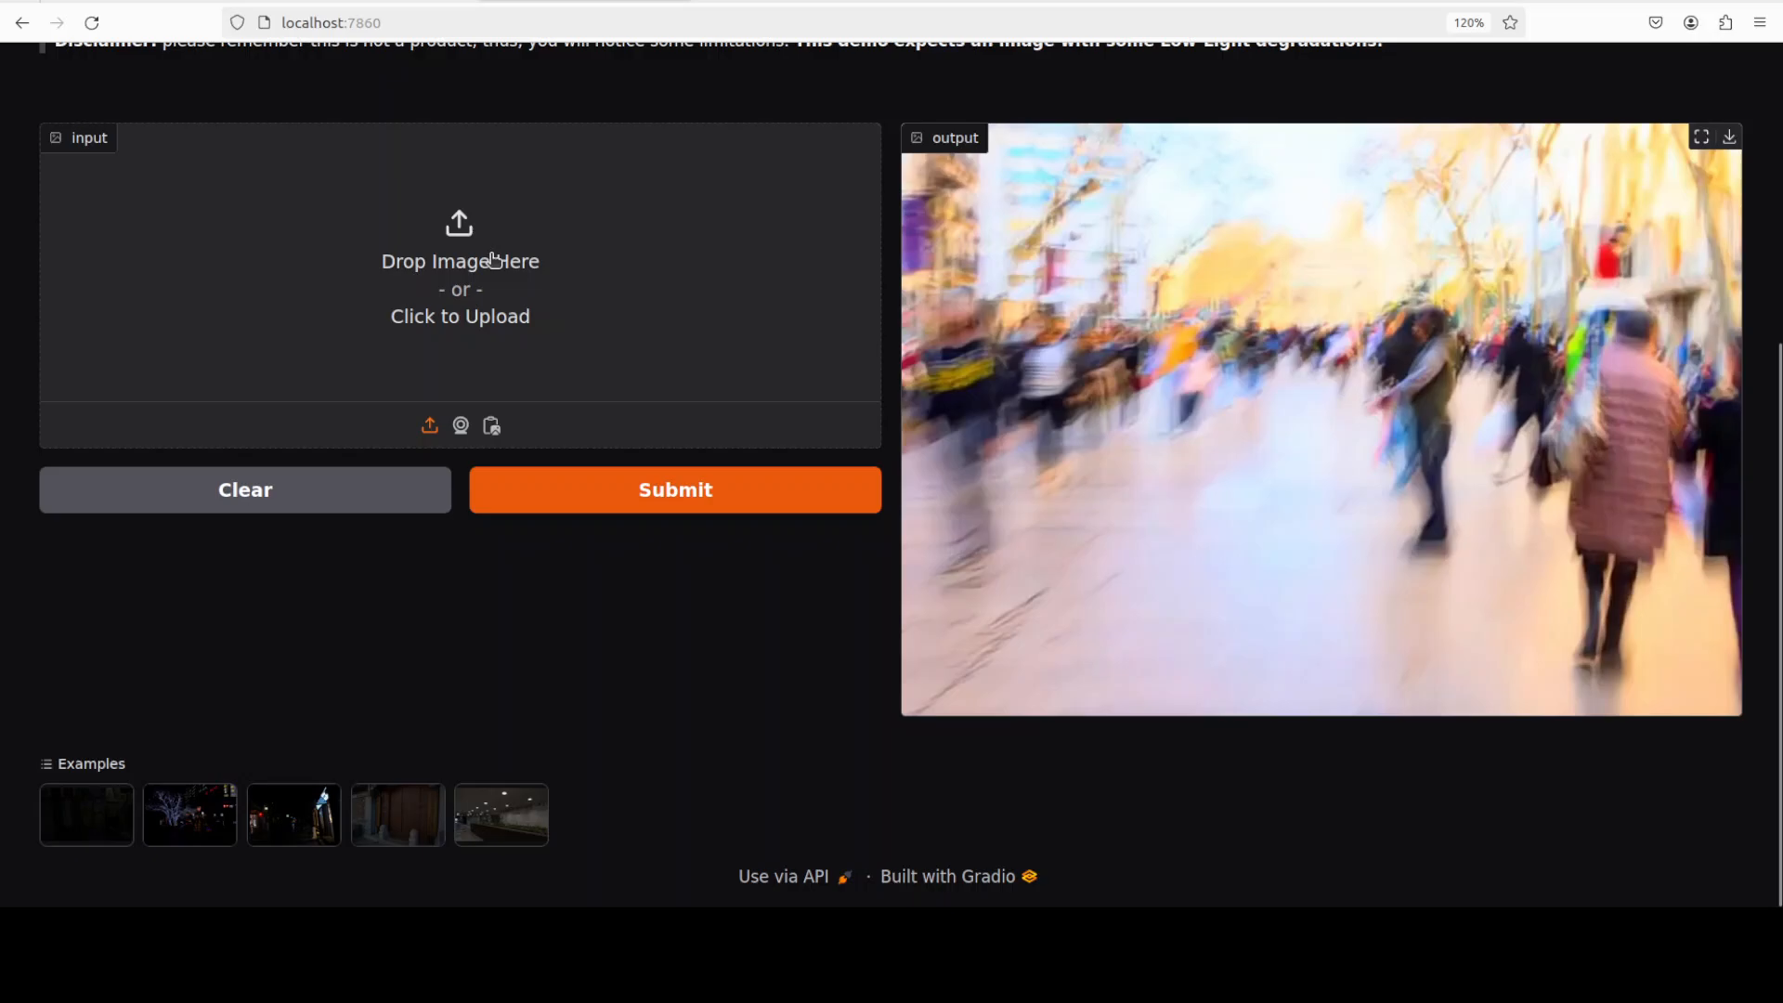
click(459, 271)
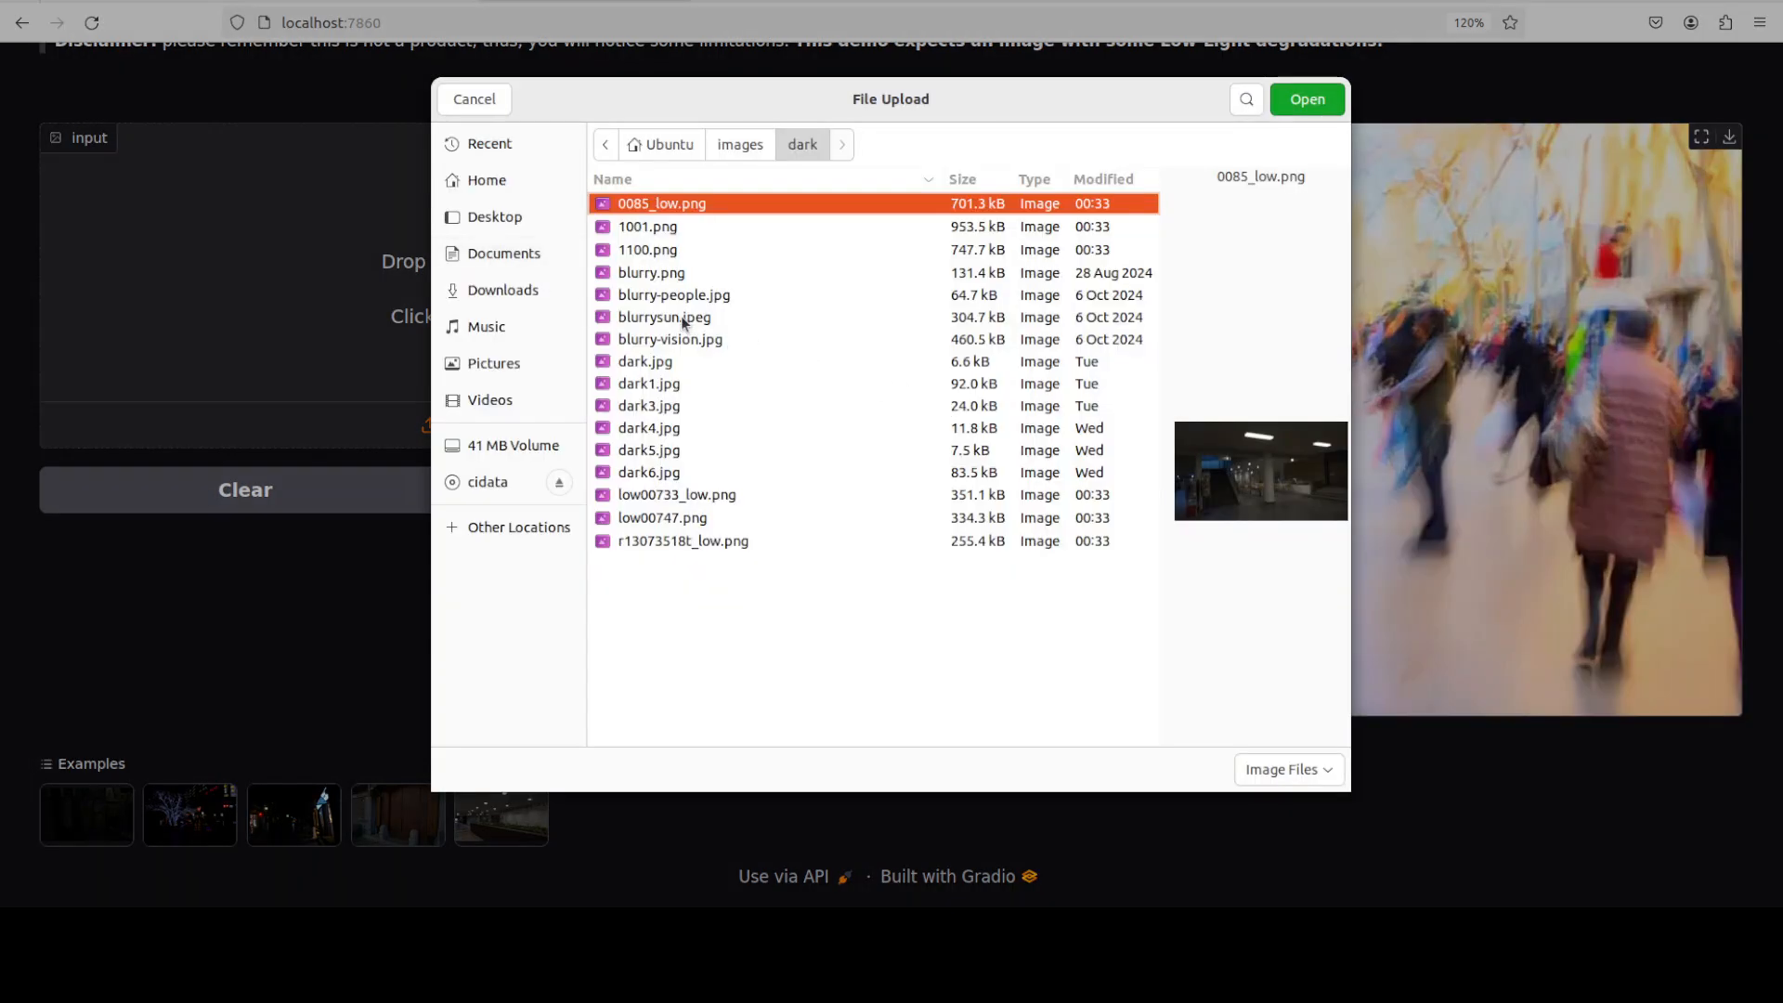
click(1306, 98)
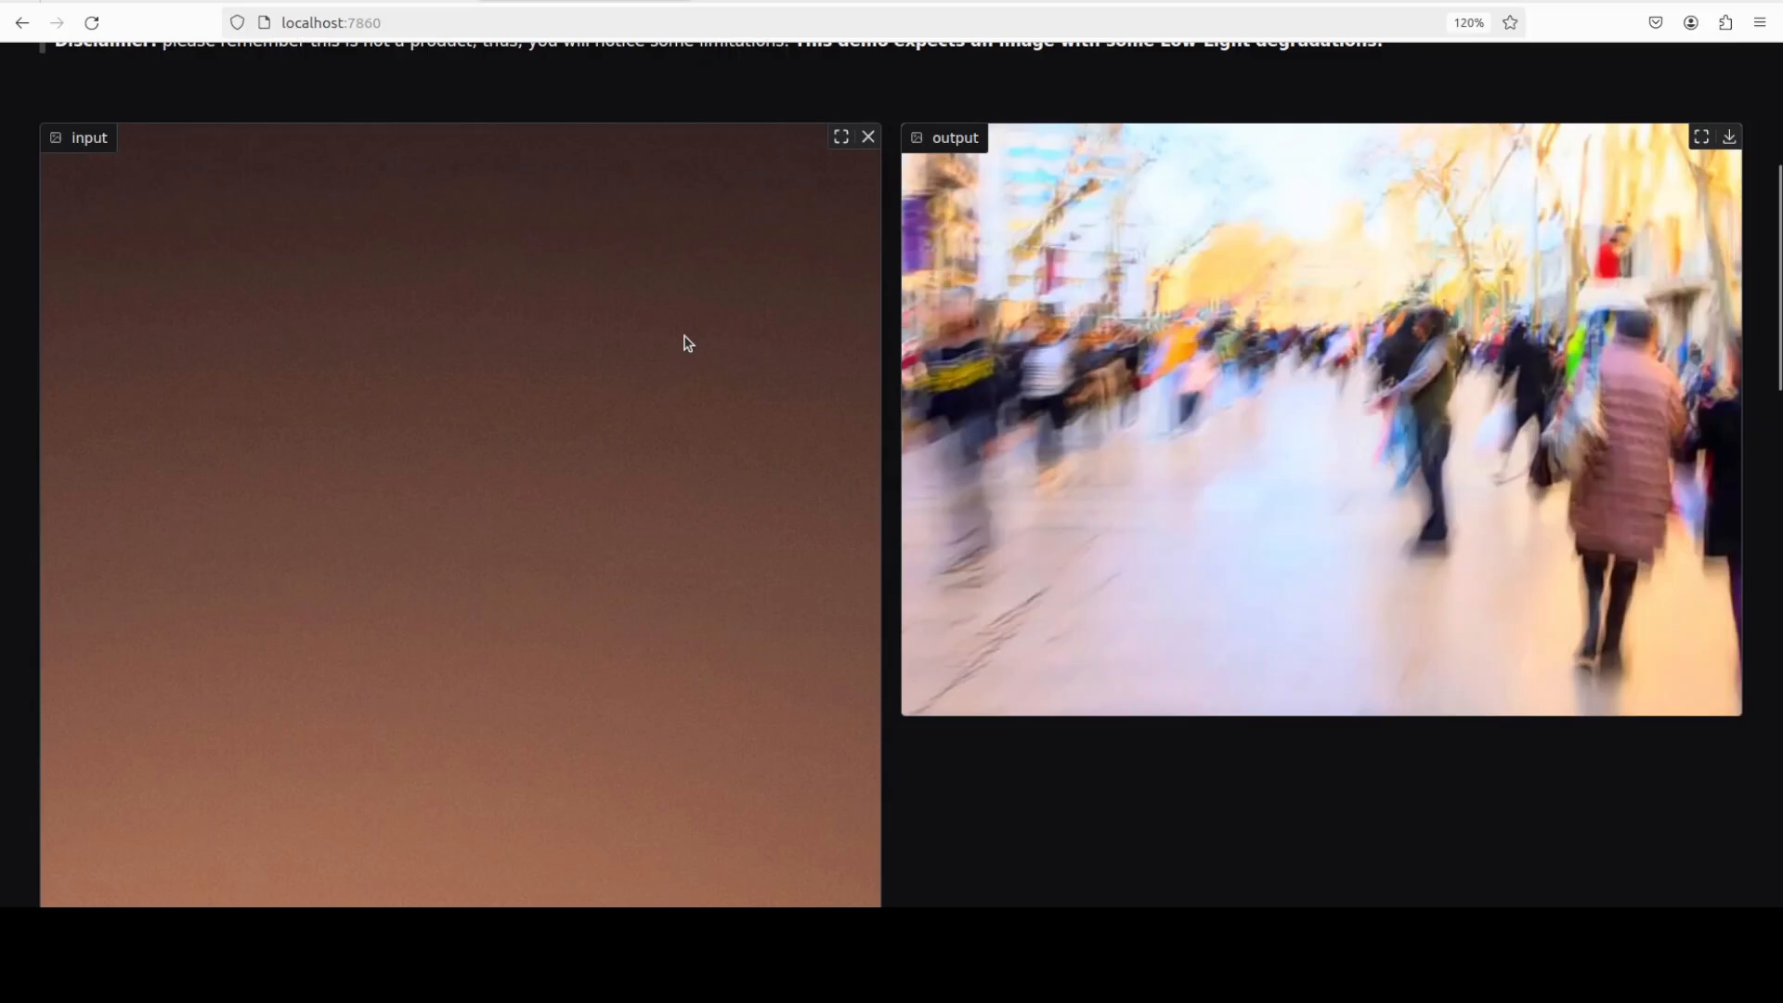
scroll(down, 3)
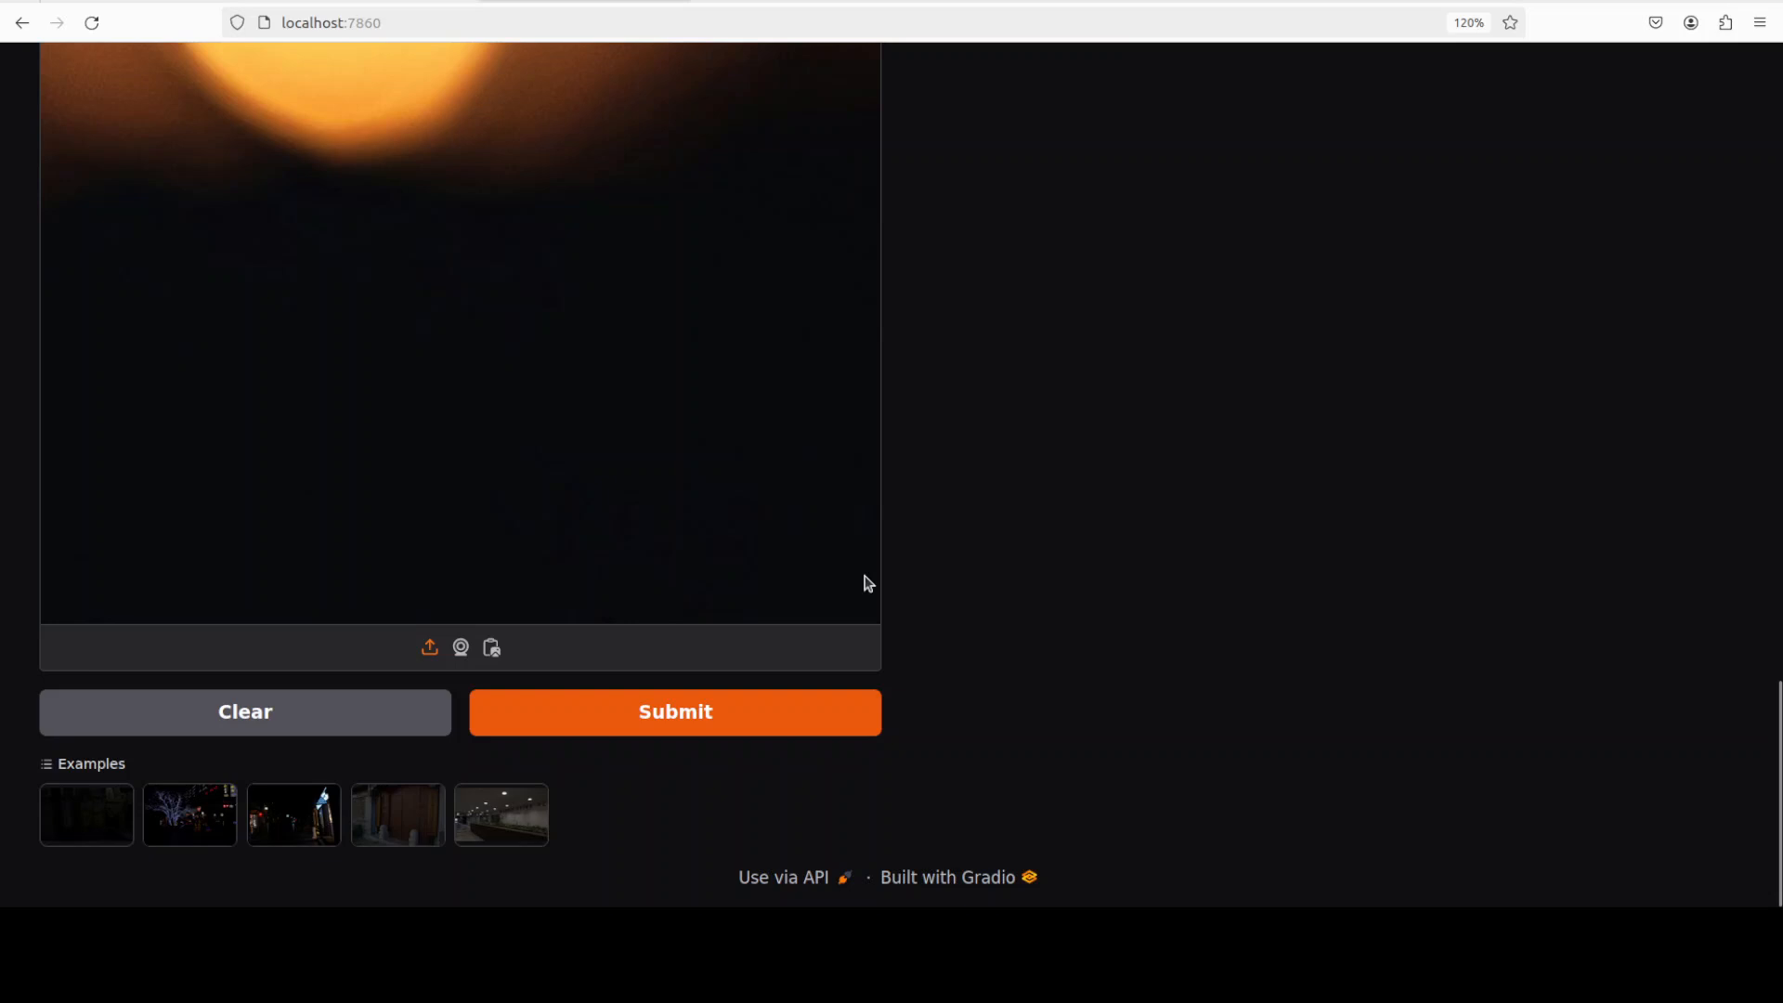
click(674, 711)
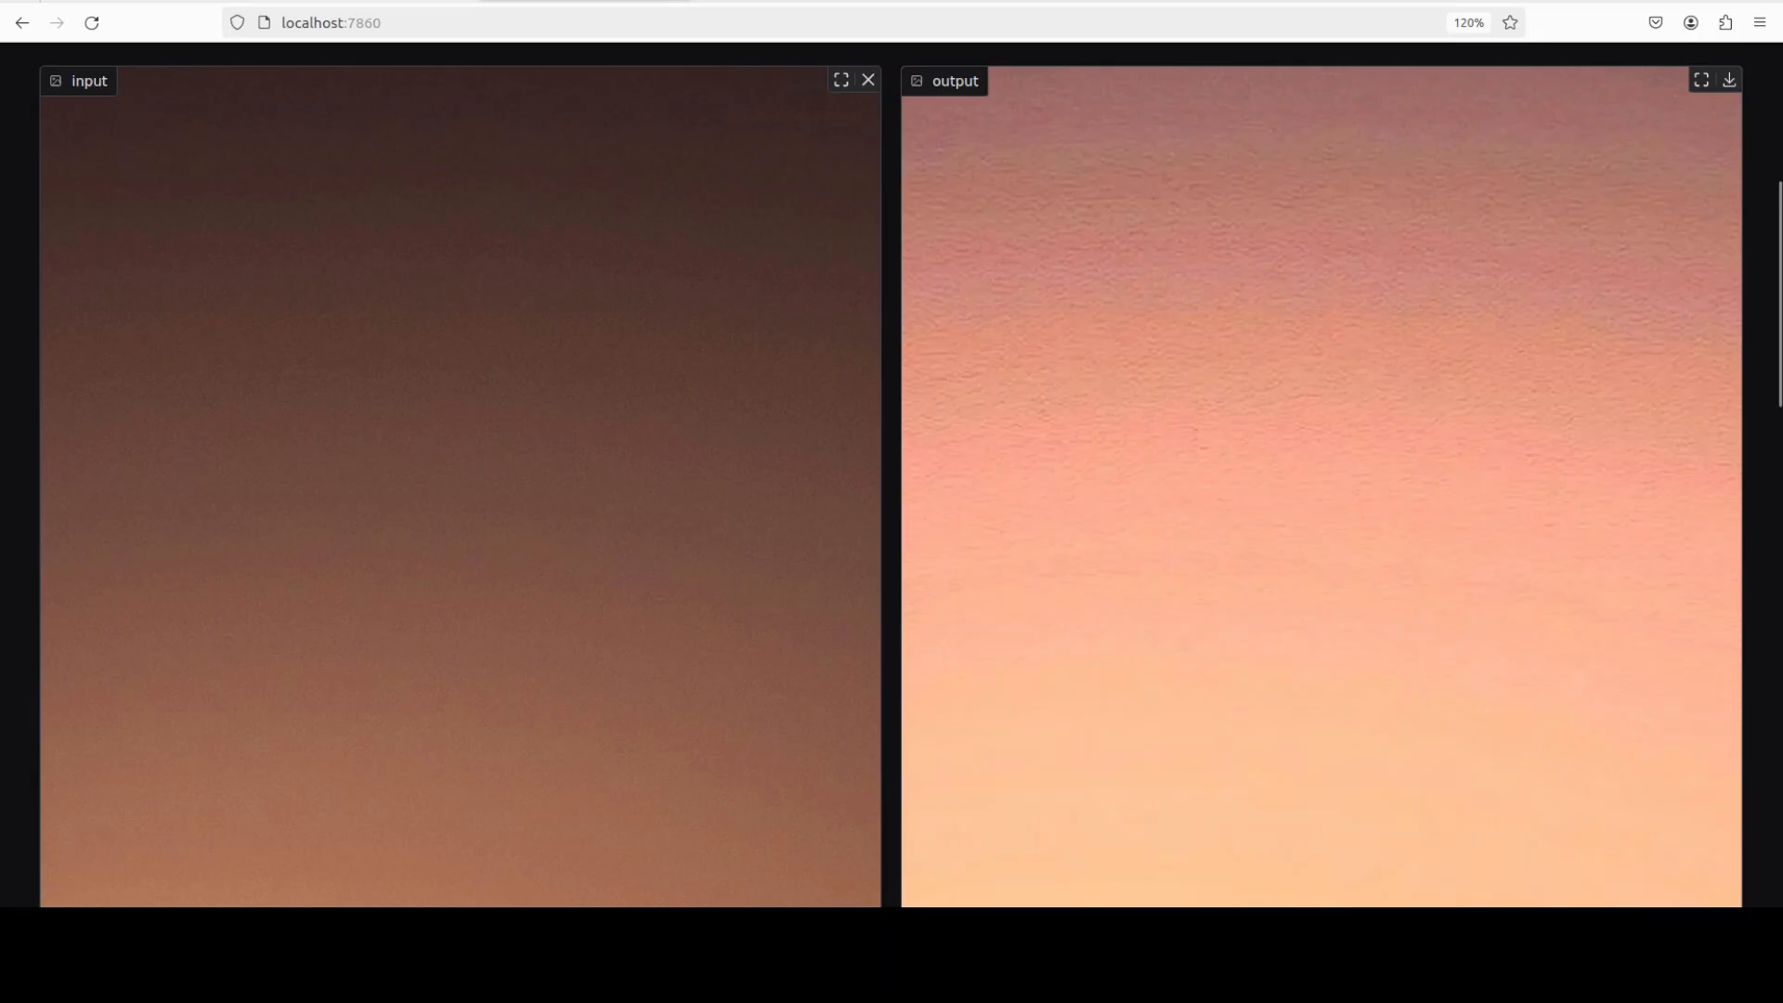
scroll(down, 3)
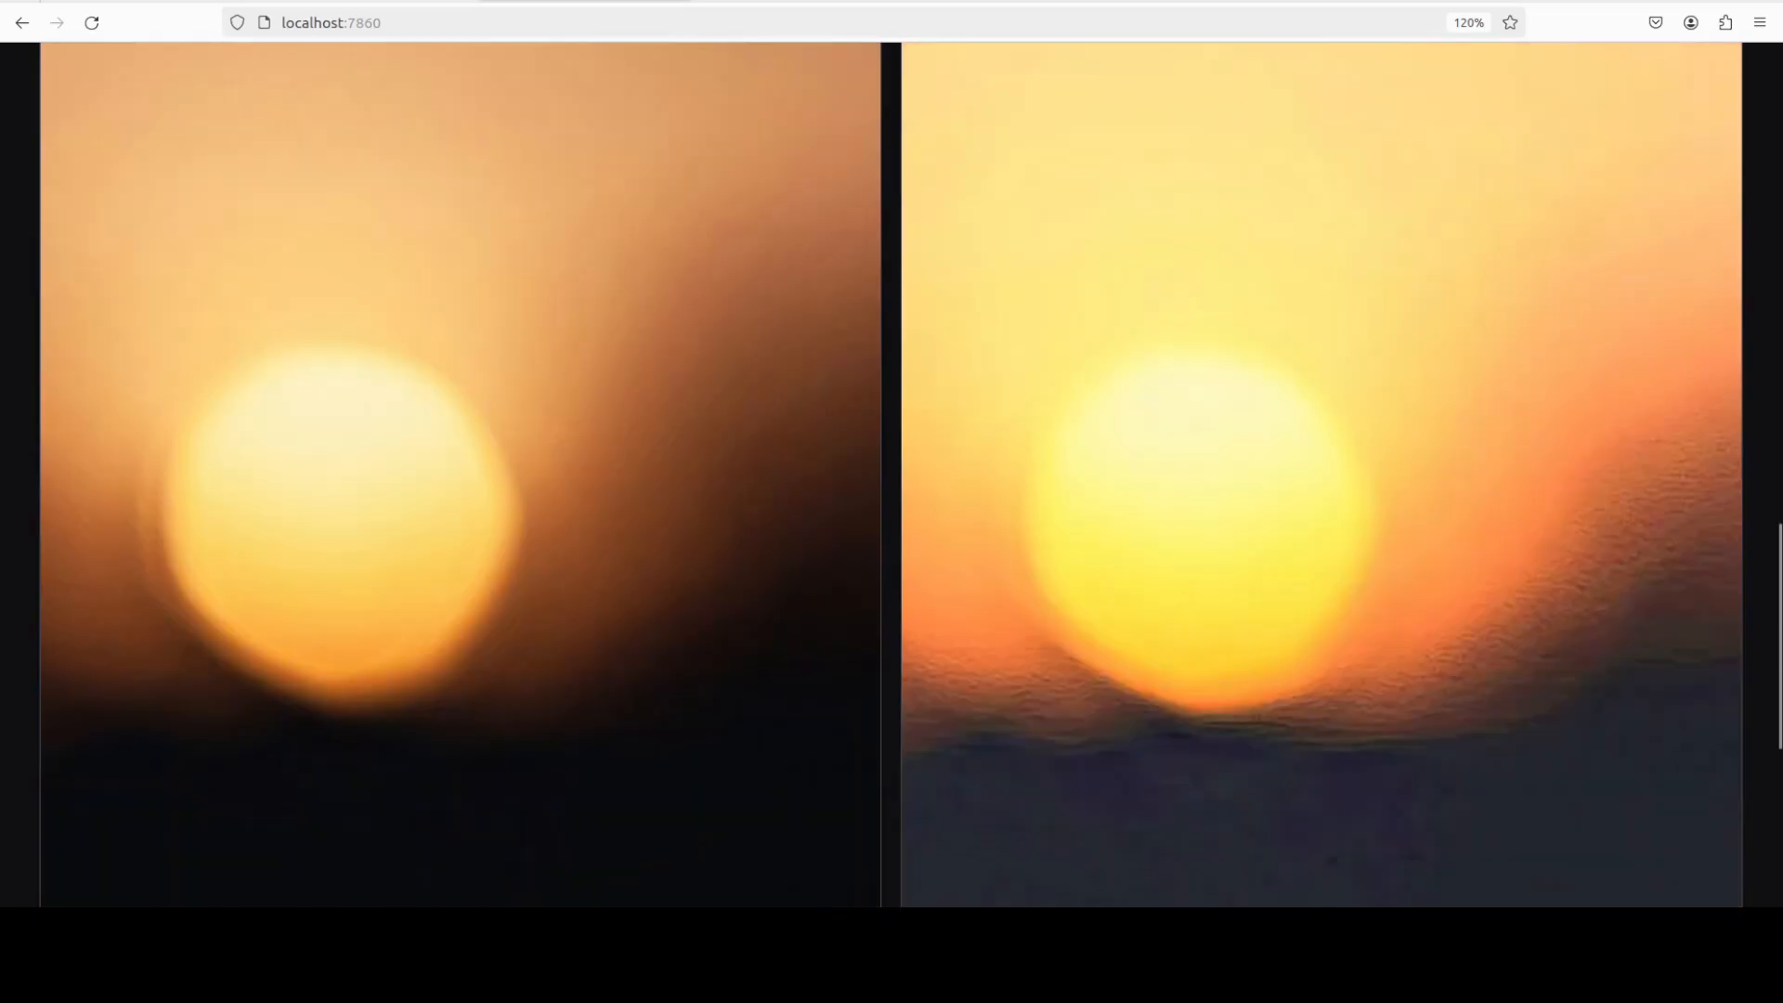
scroll(down, 3)
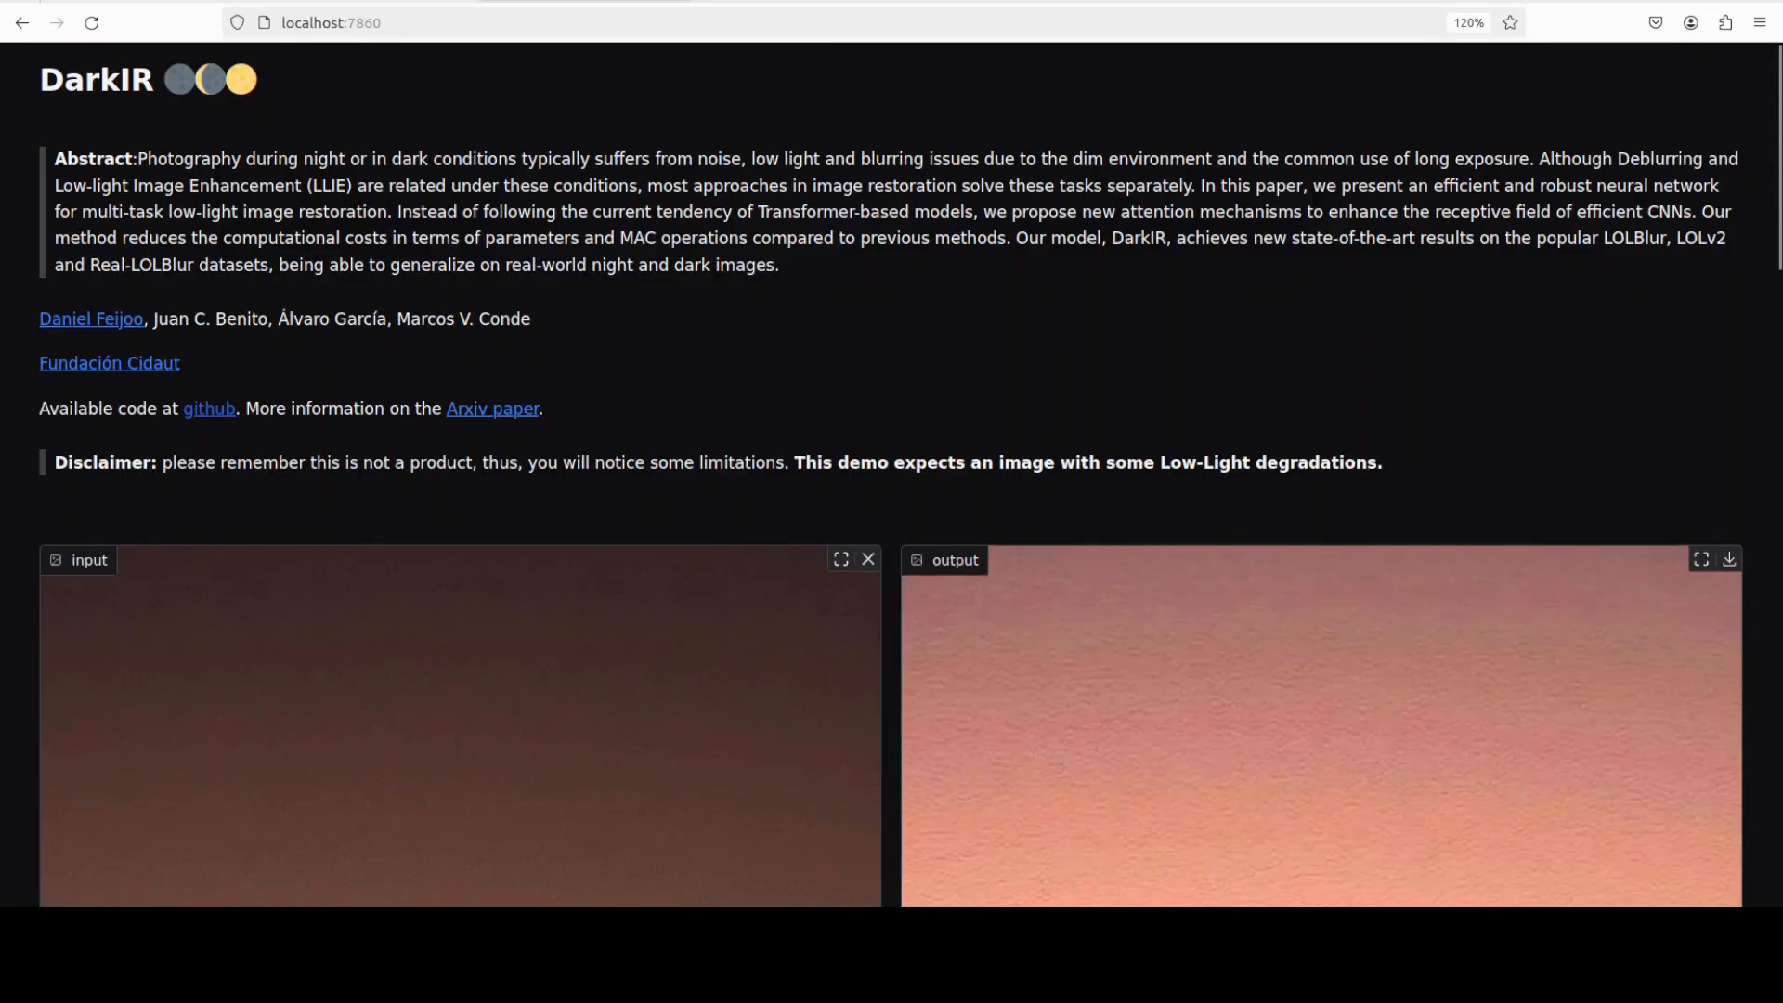
Replace the sunset with low00733_low.png and submit the red doorway photo for brightening
click(869, 559)
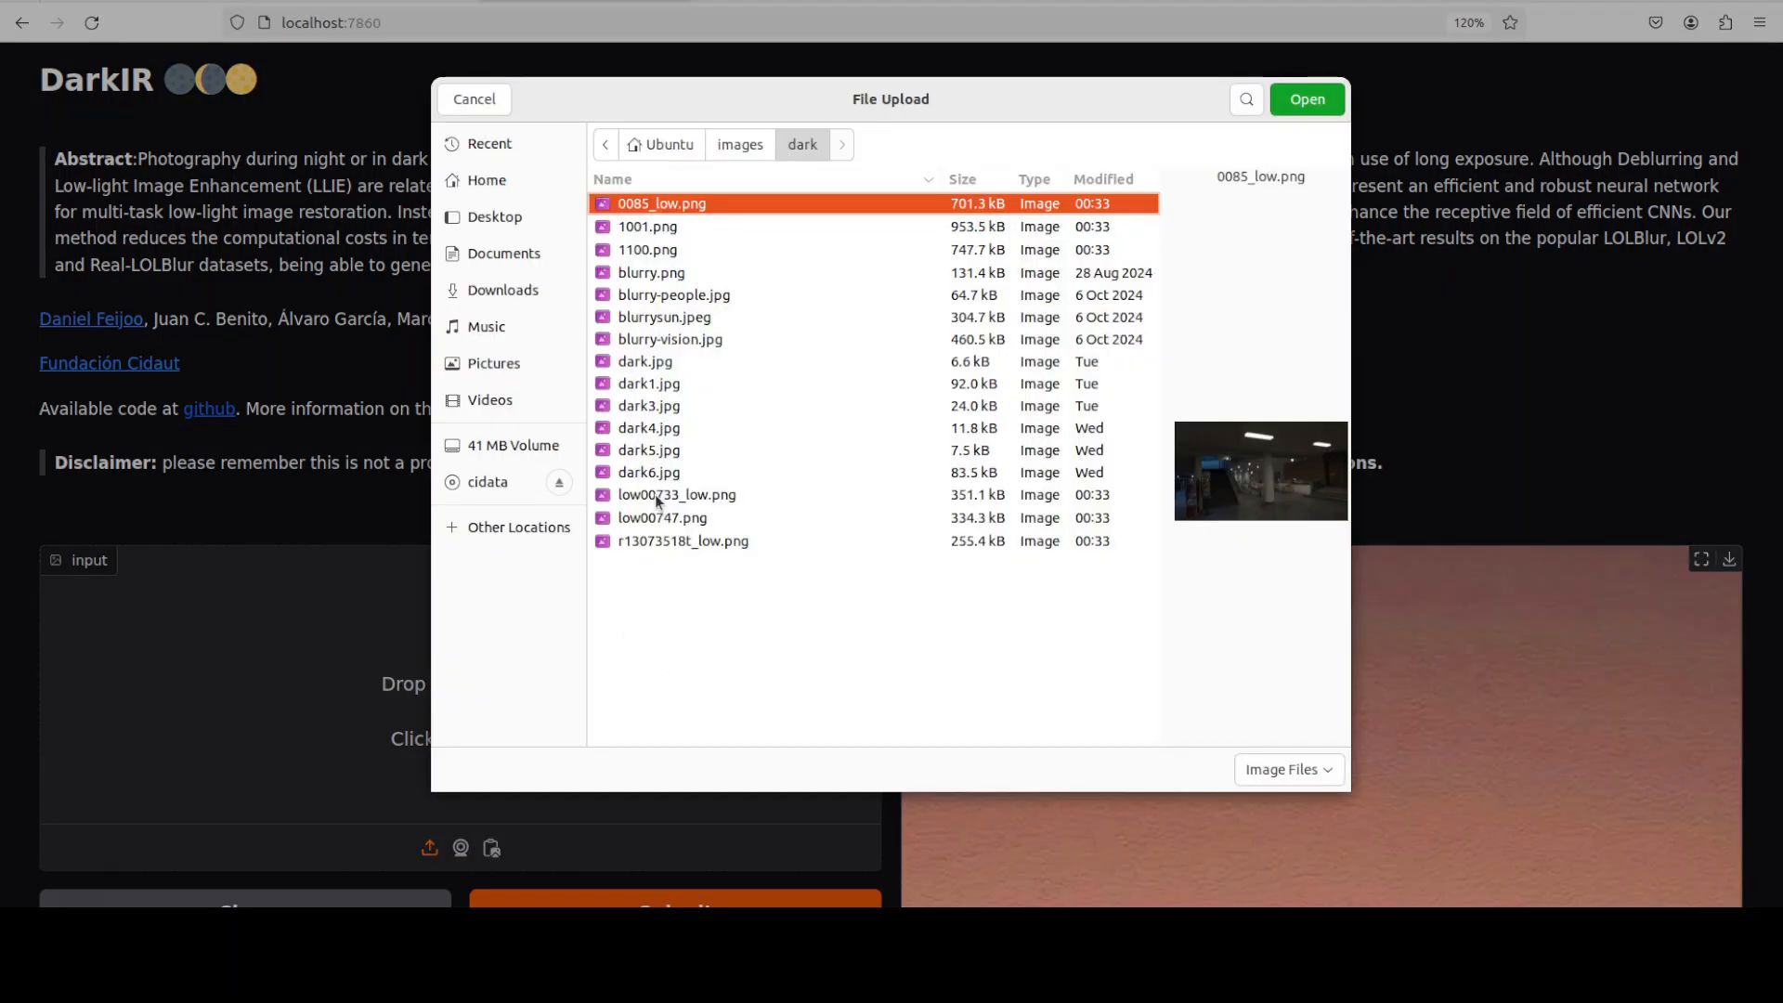
click(1306, 98)
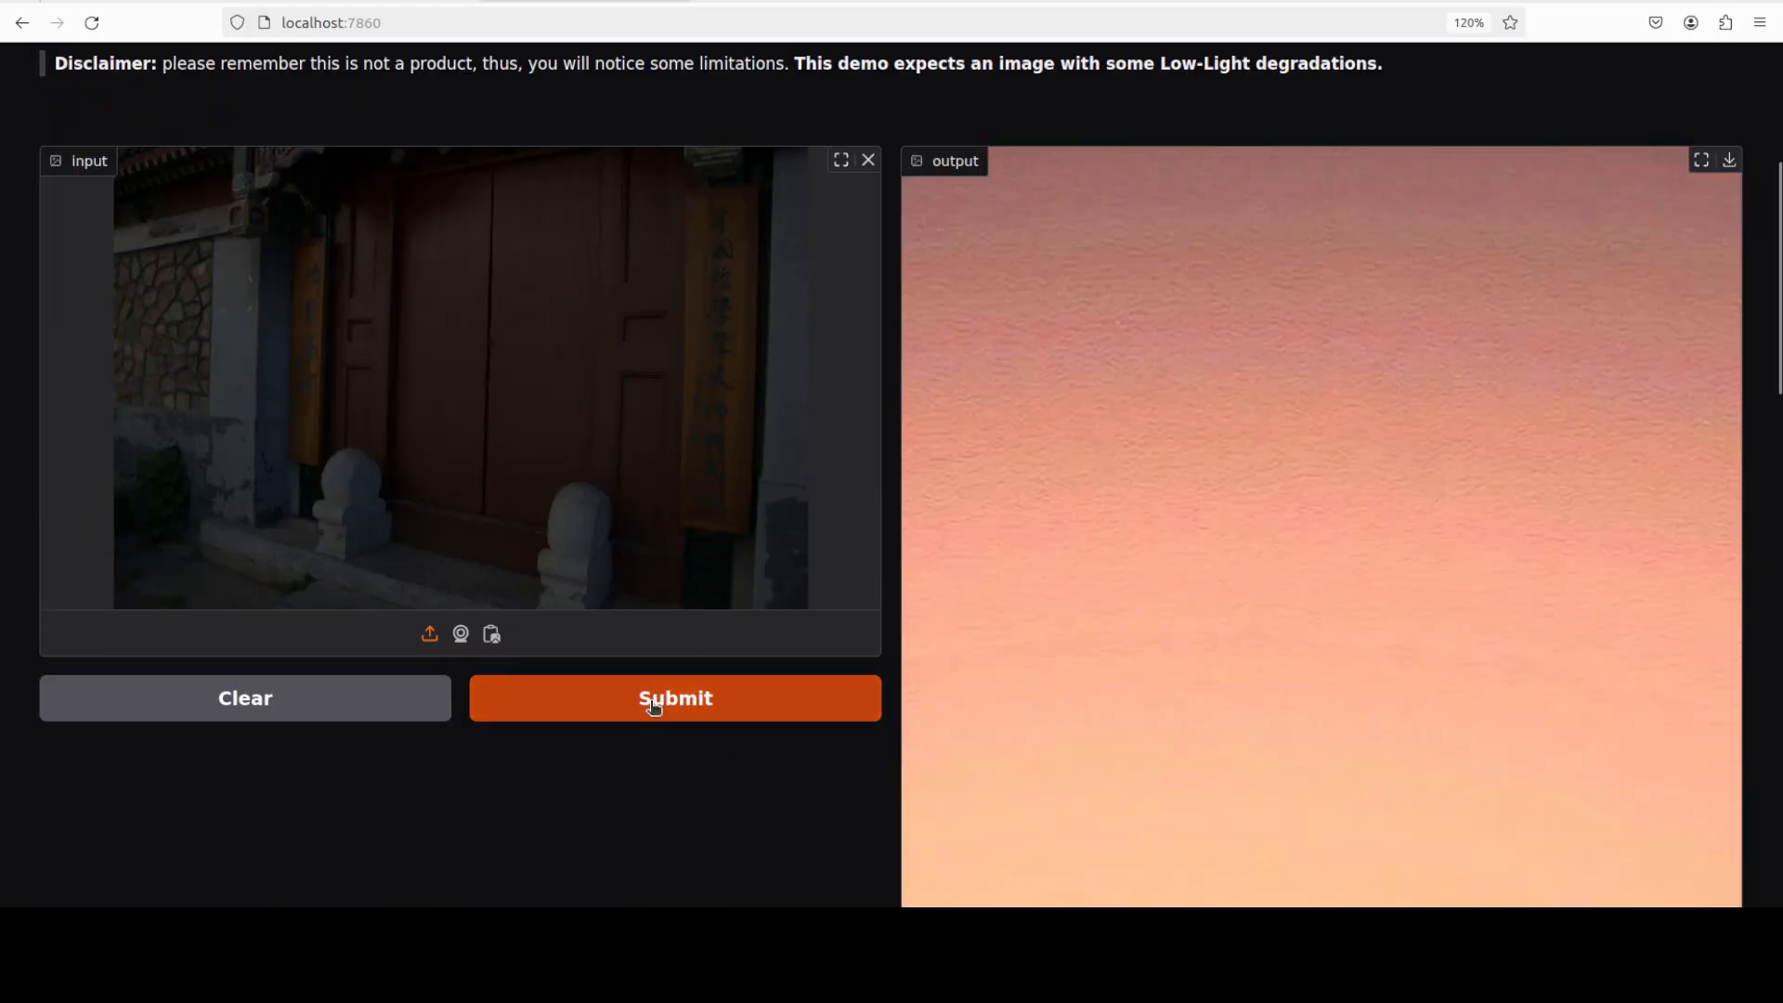
click(674, 696)
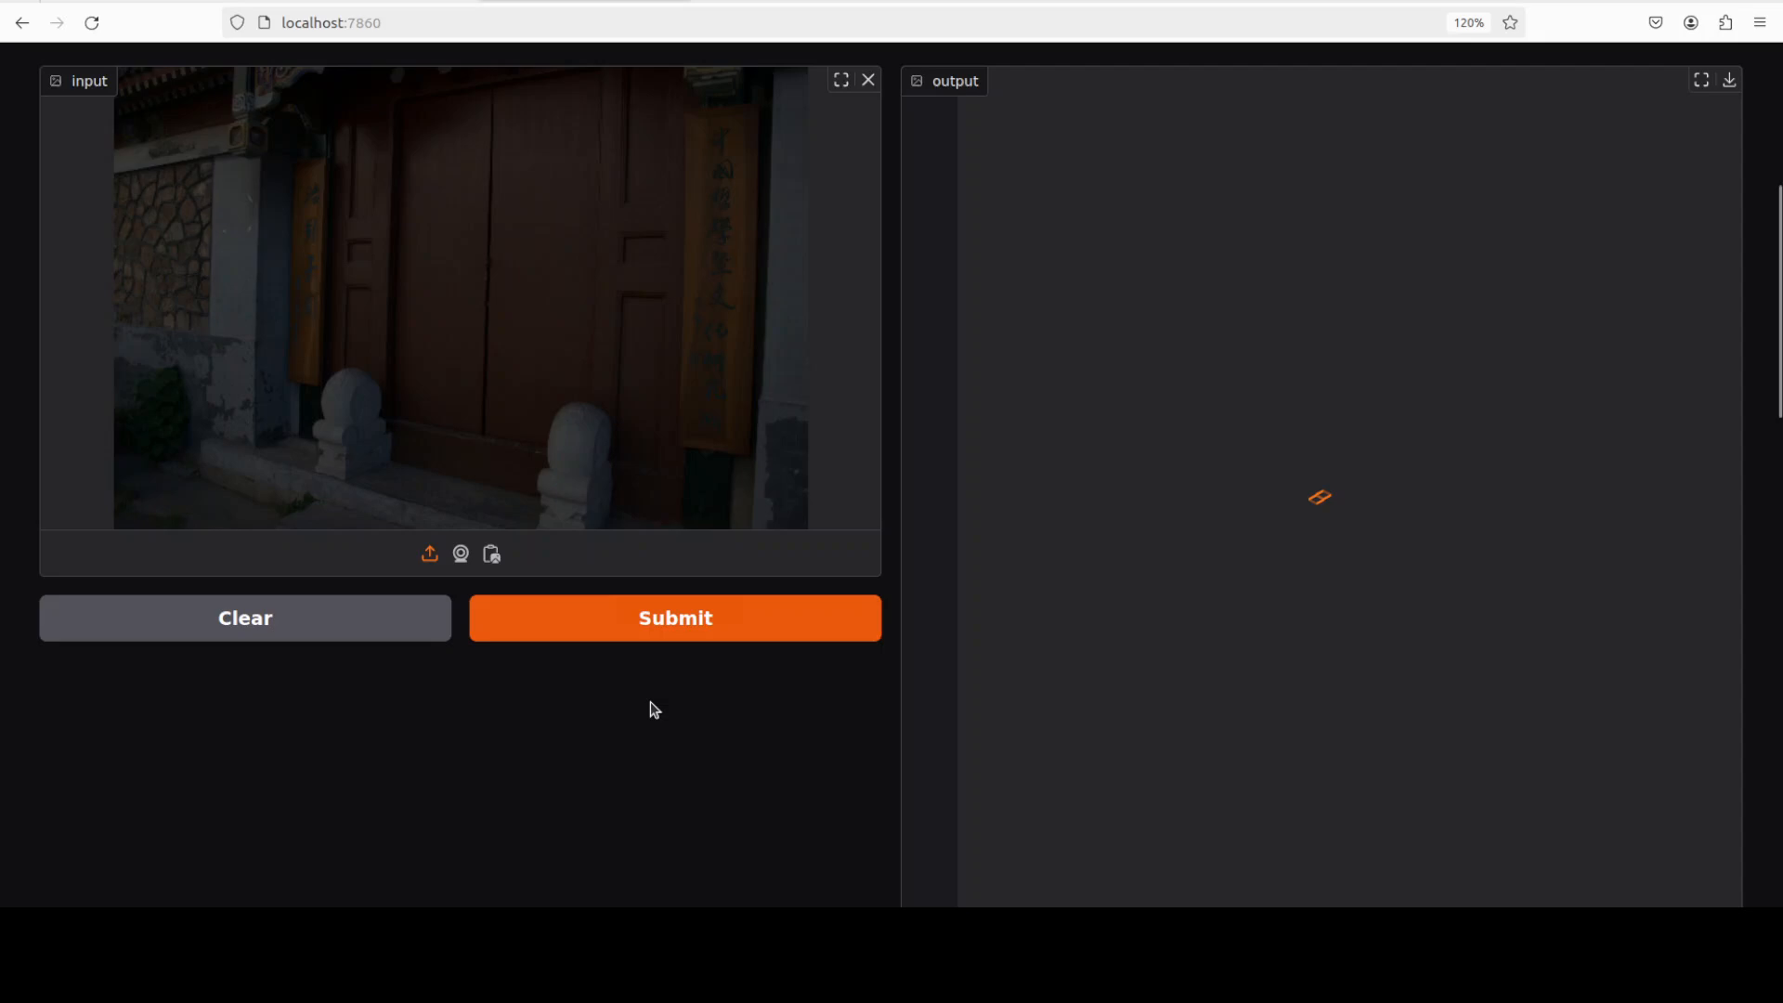
click(673, 617)
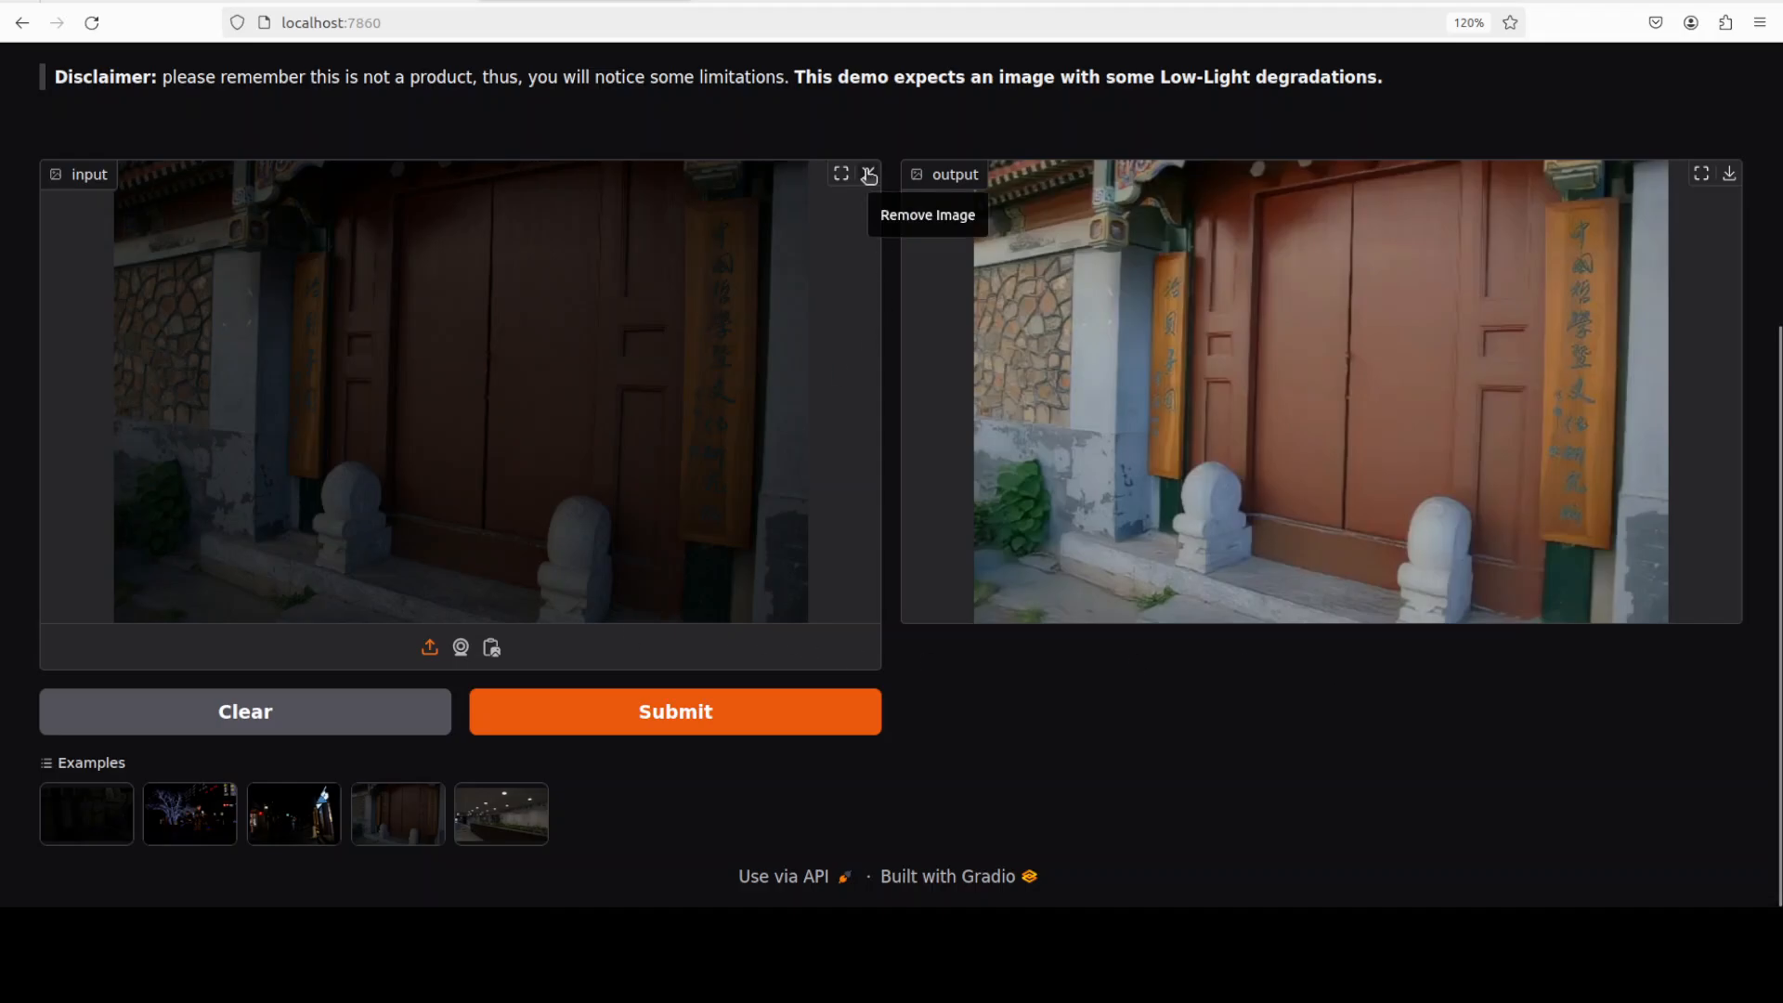
Replace the doorway image with low00747.png and brighten the dark swimming-pool photo
click(870, 174)
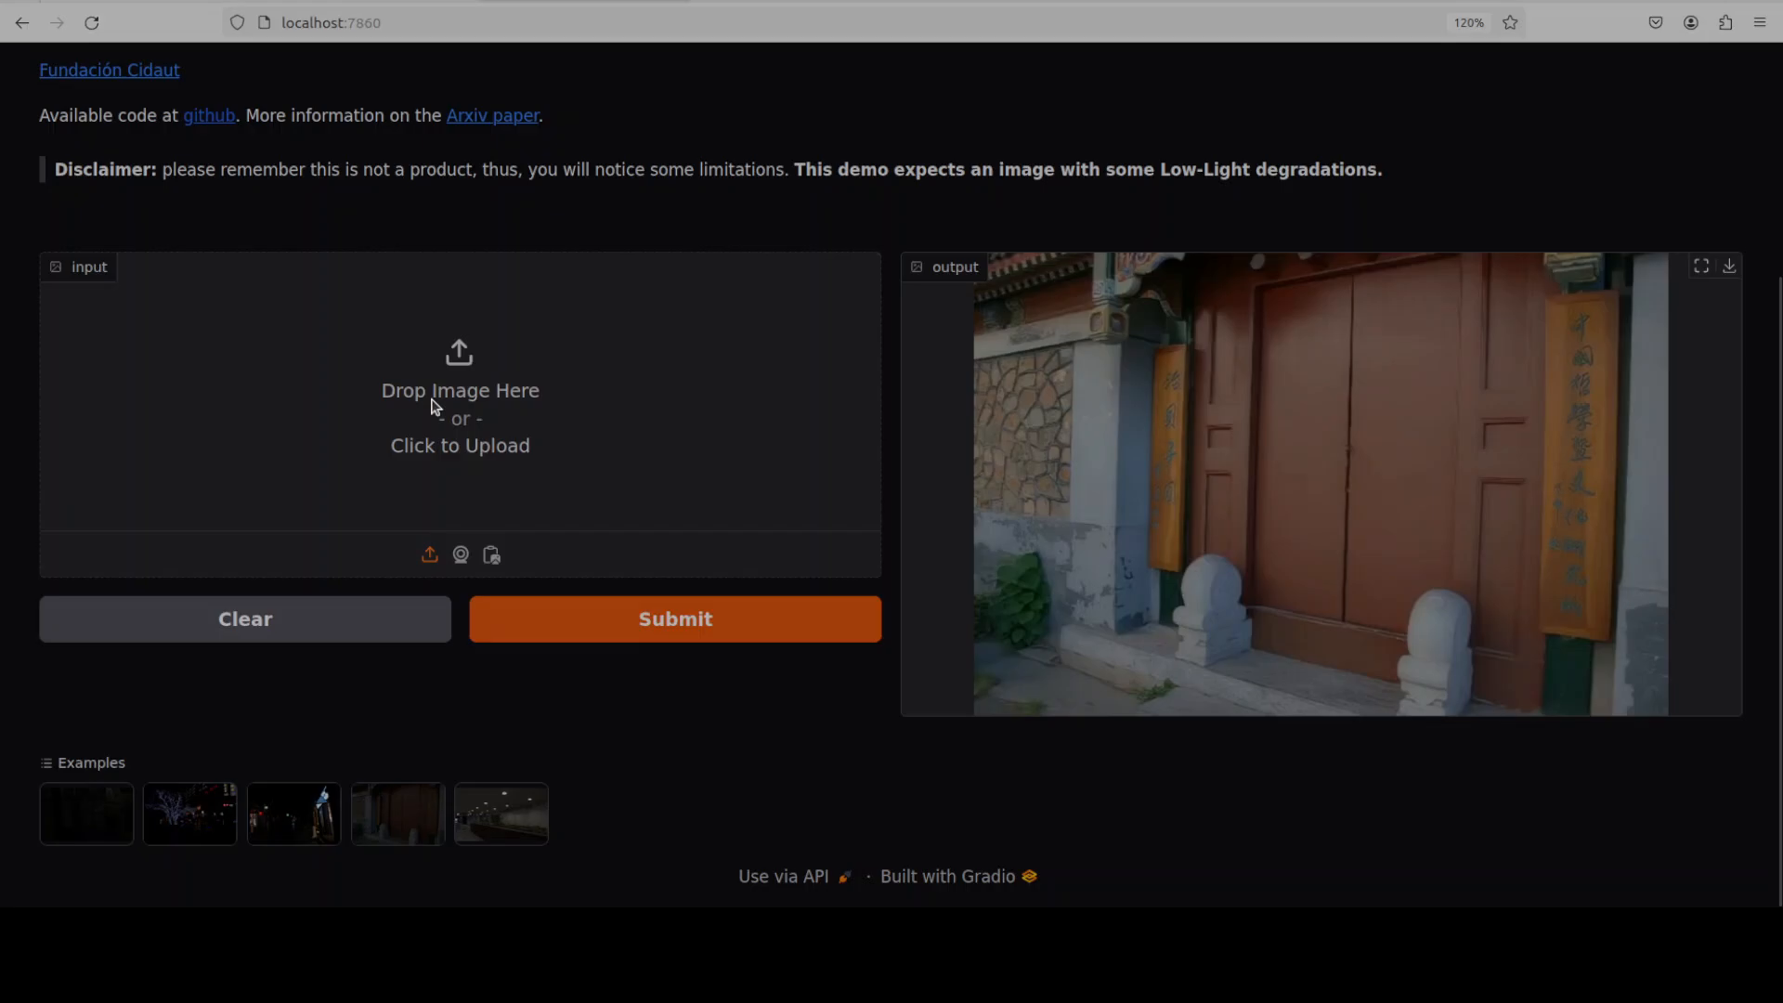
click(661, 518)
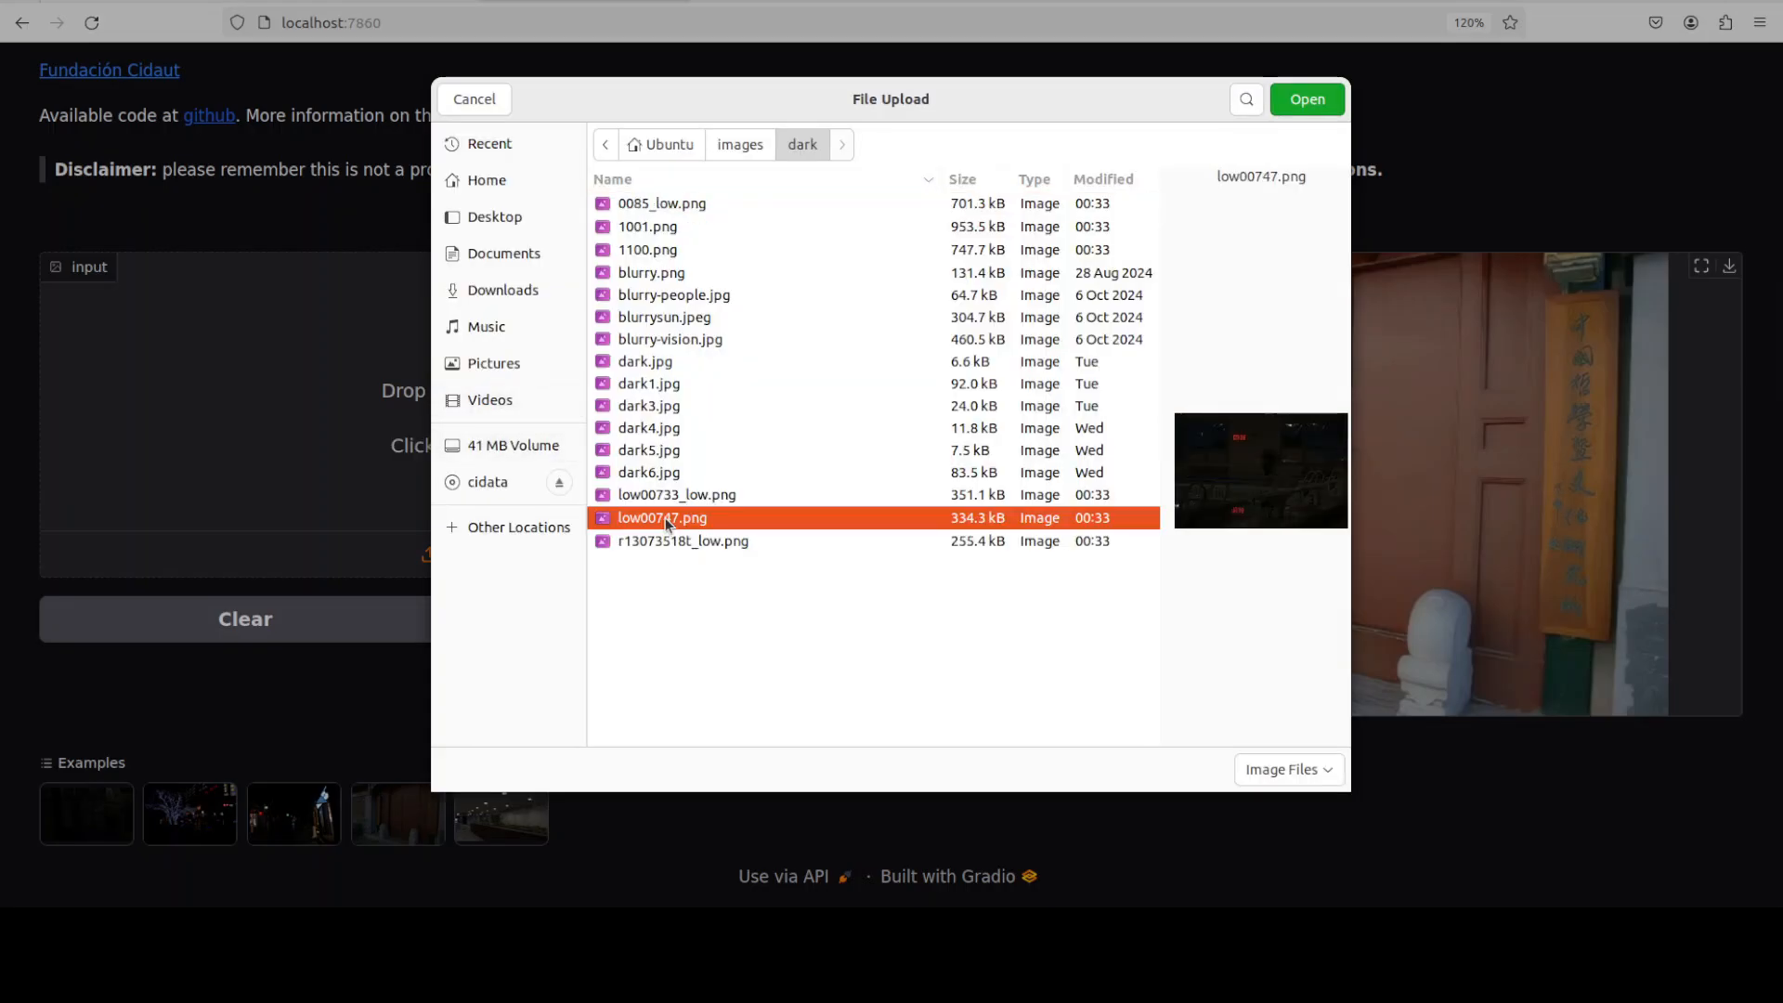
click(1306, 98)
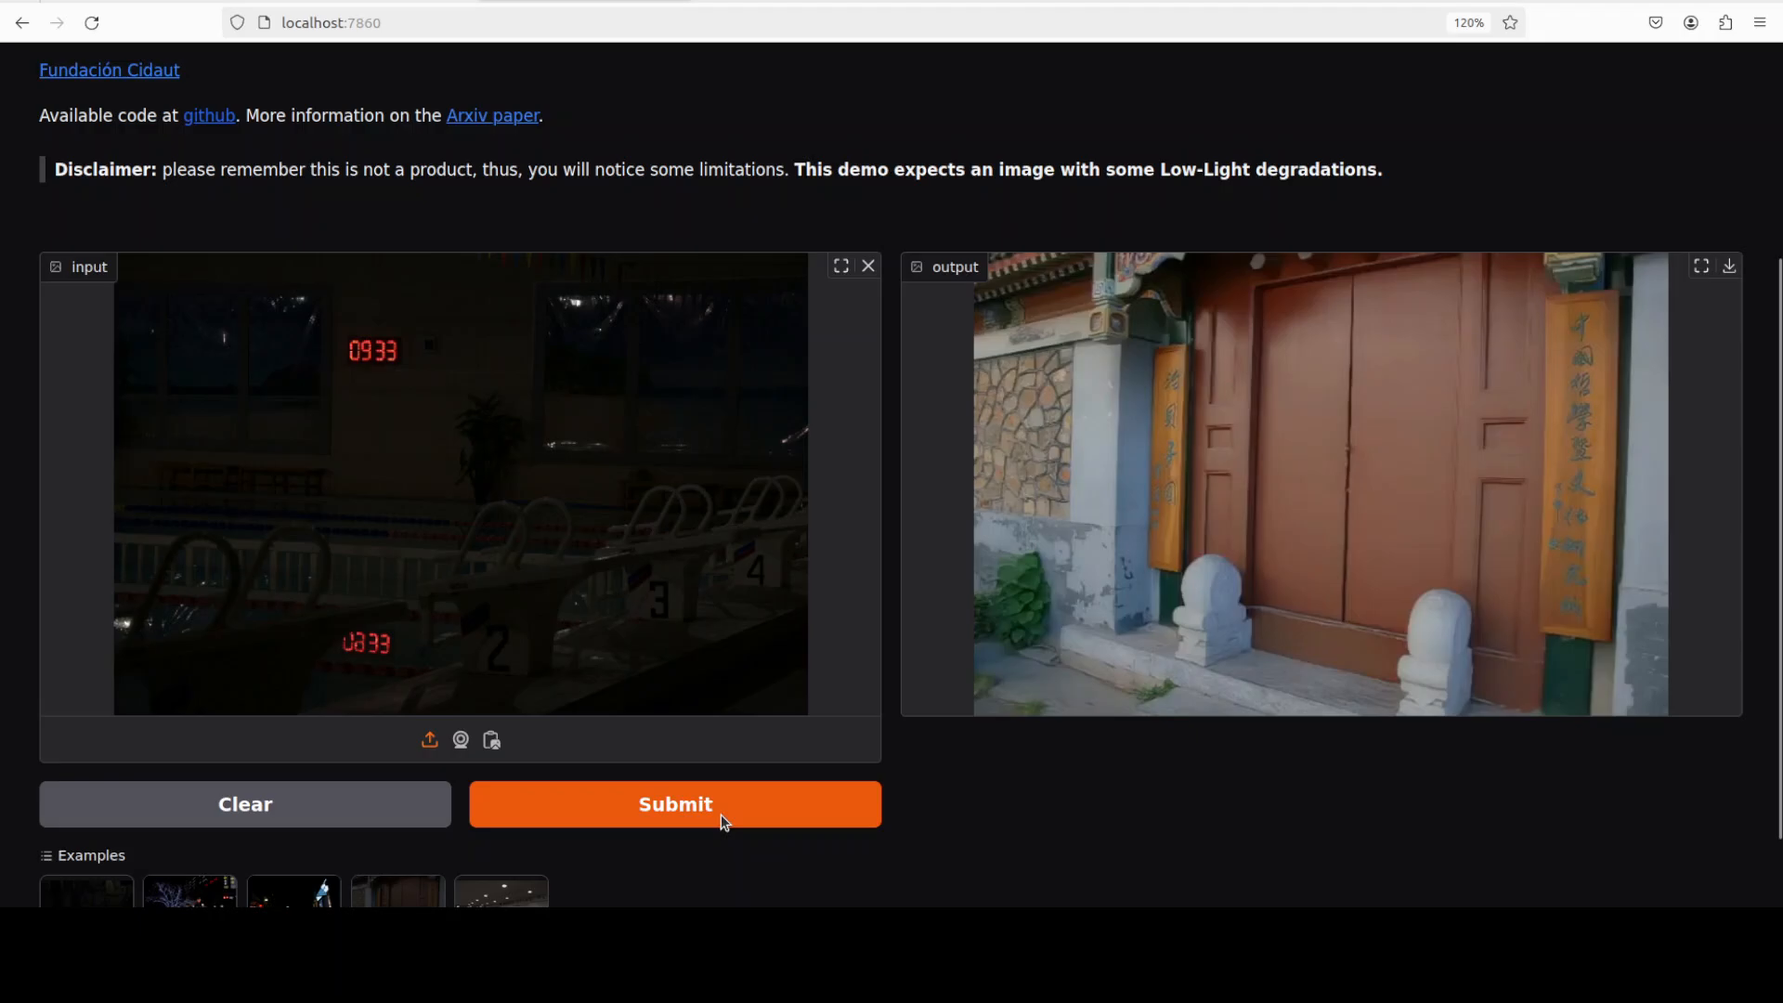
click(675, 804)
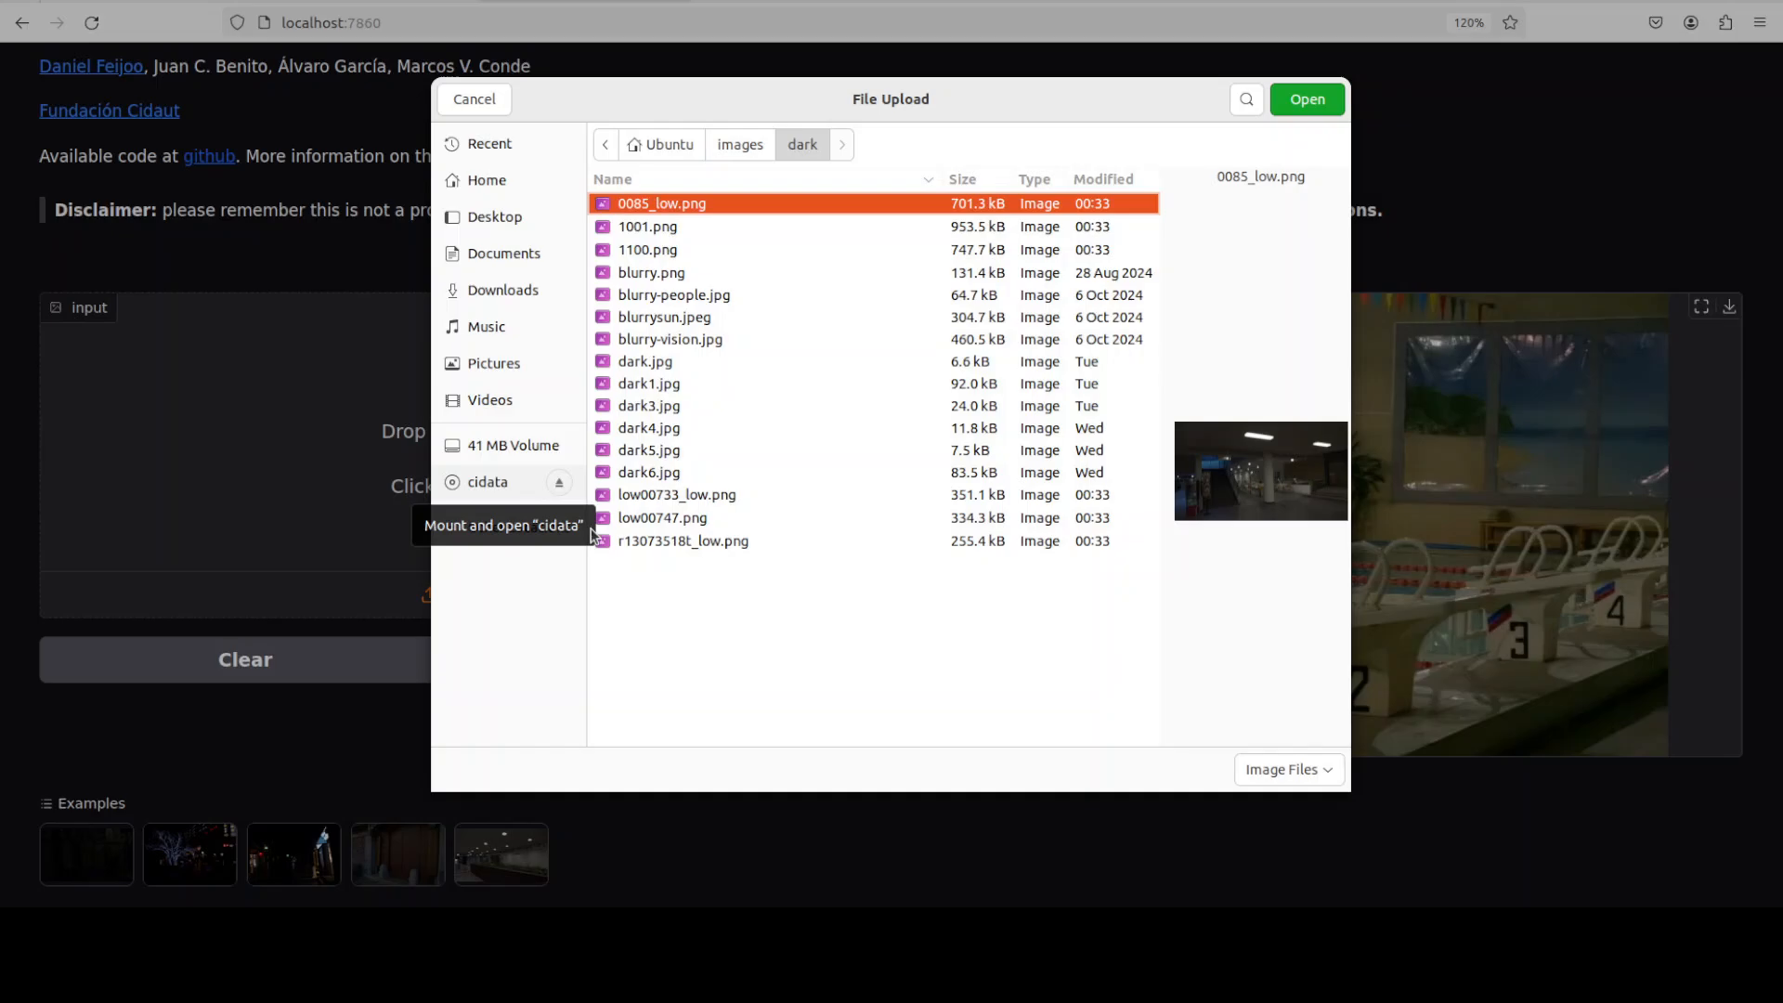
Load r13073518t_low.png and view the brightened canal brick building beside the original
click(683, 540)
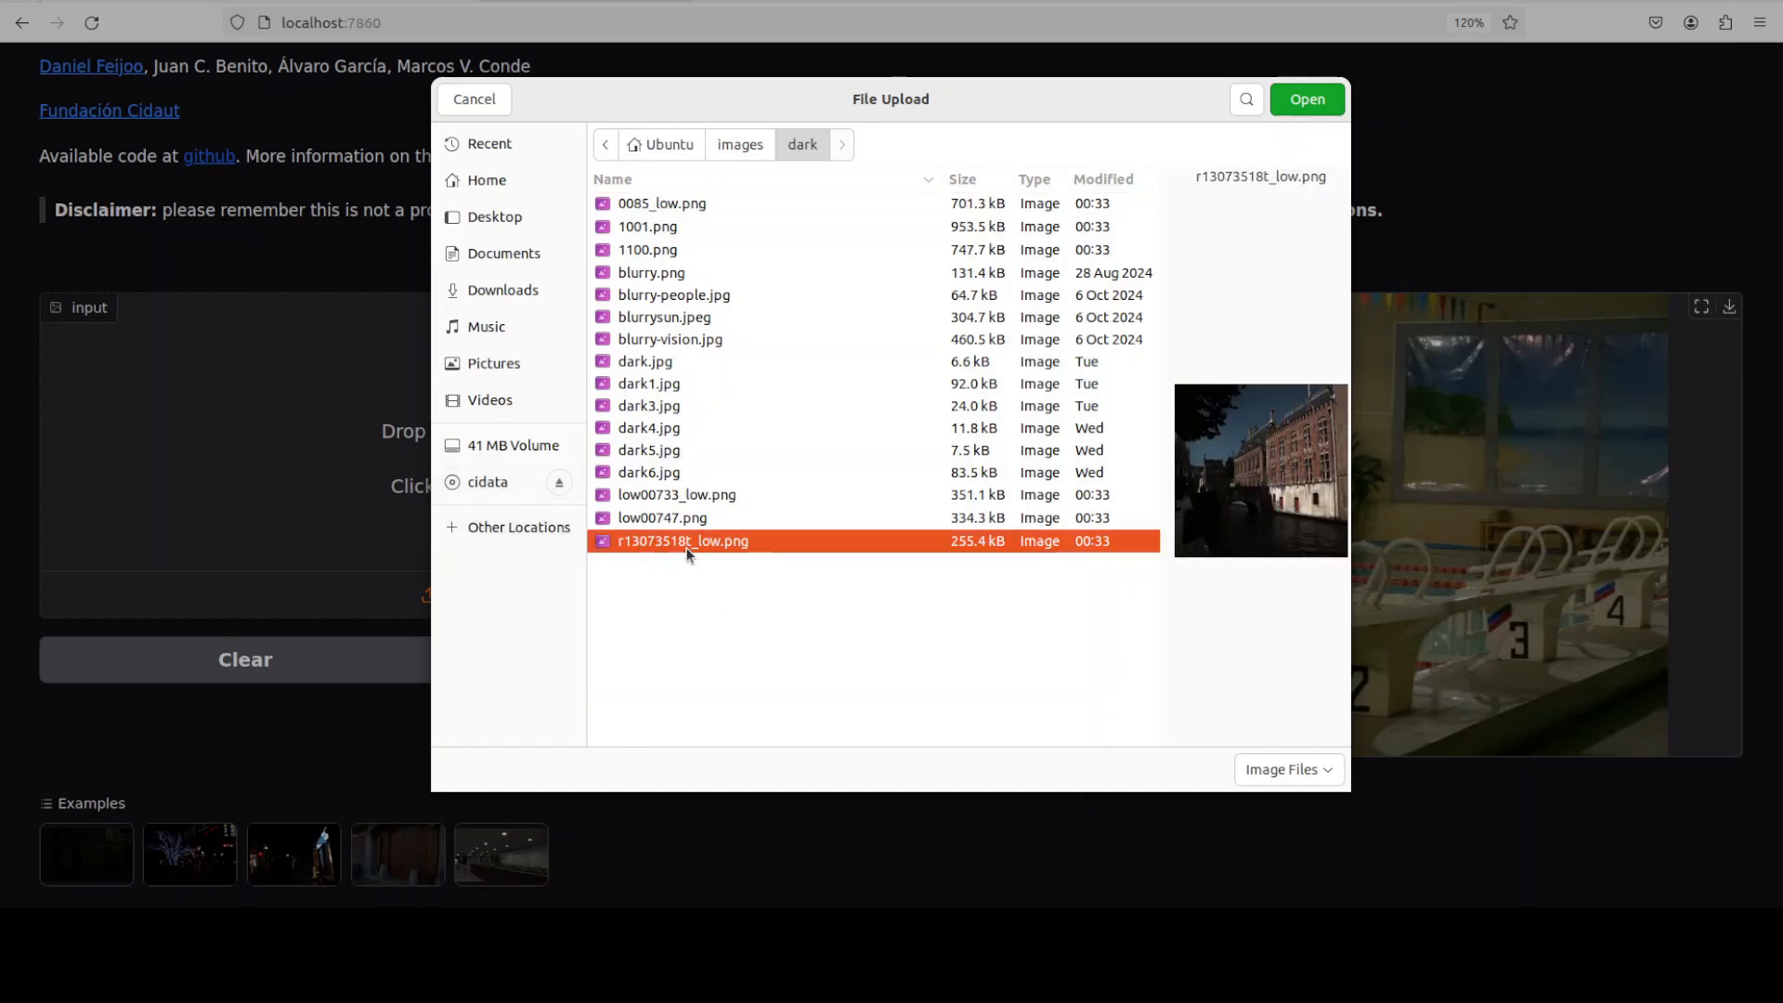
click(1306, 99)
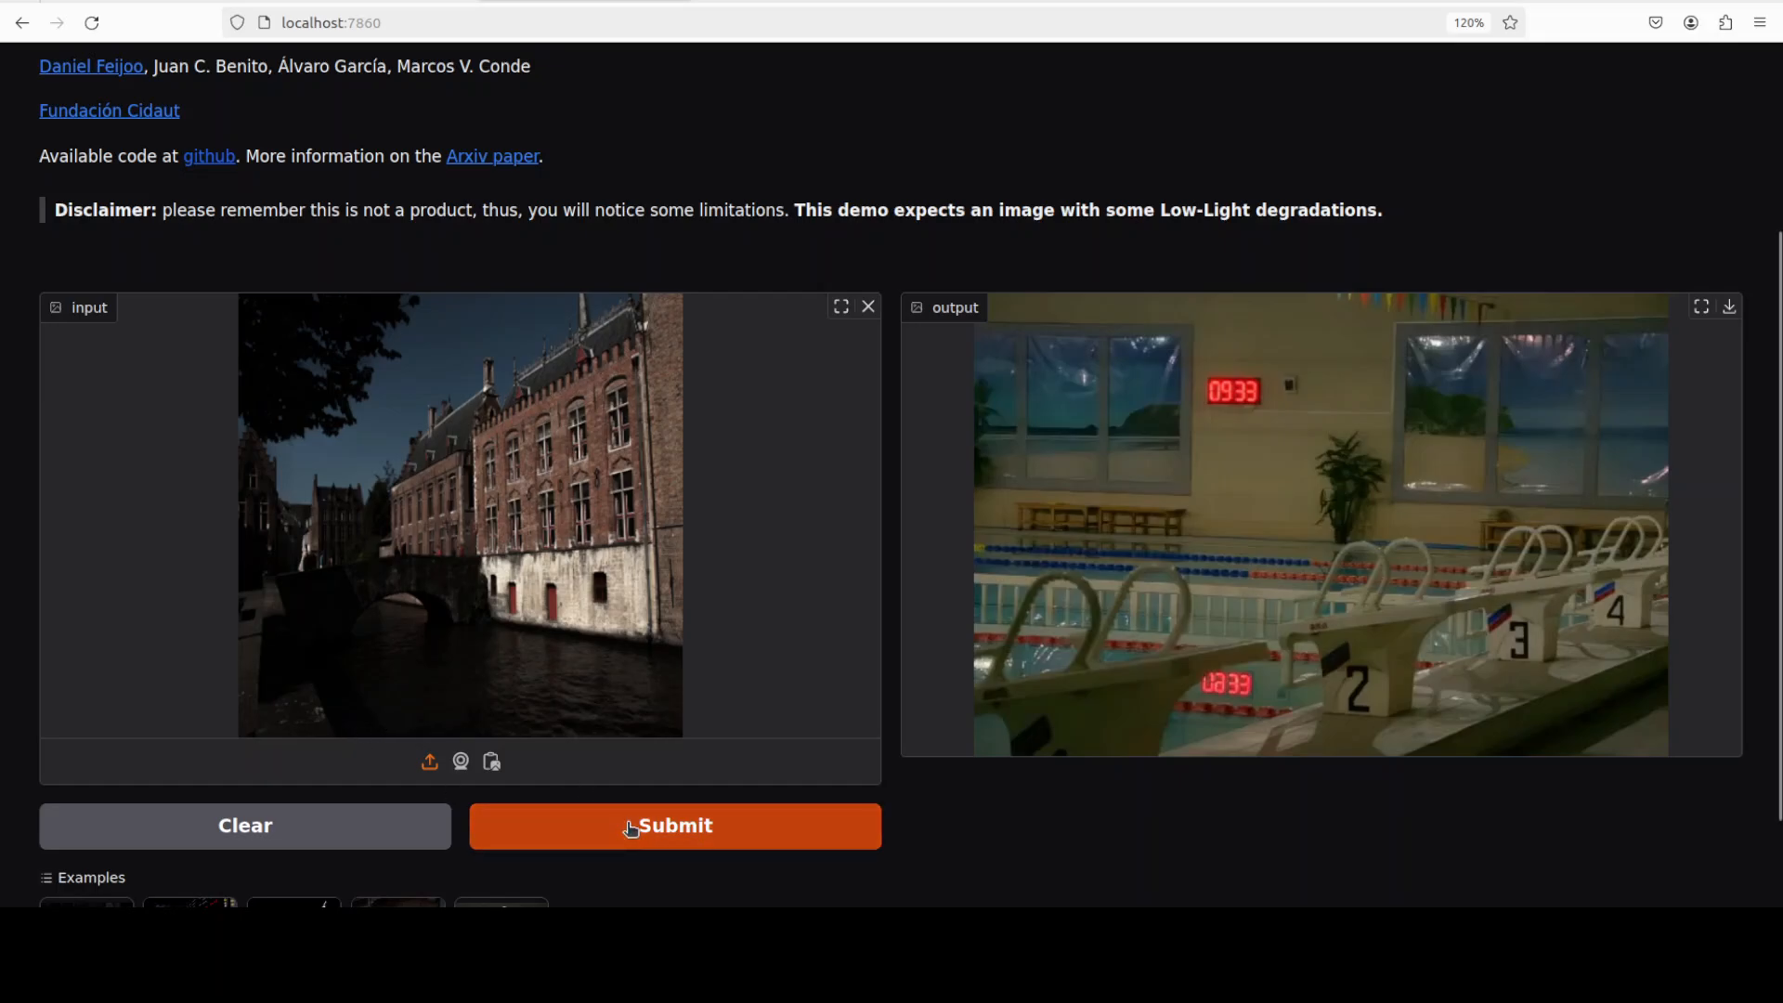
scroll(down, 3)
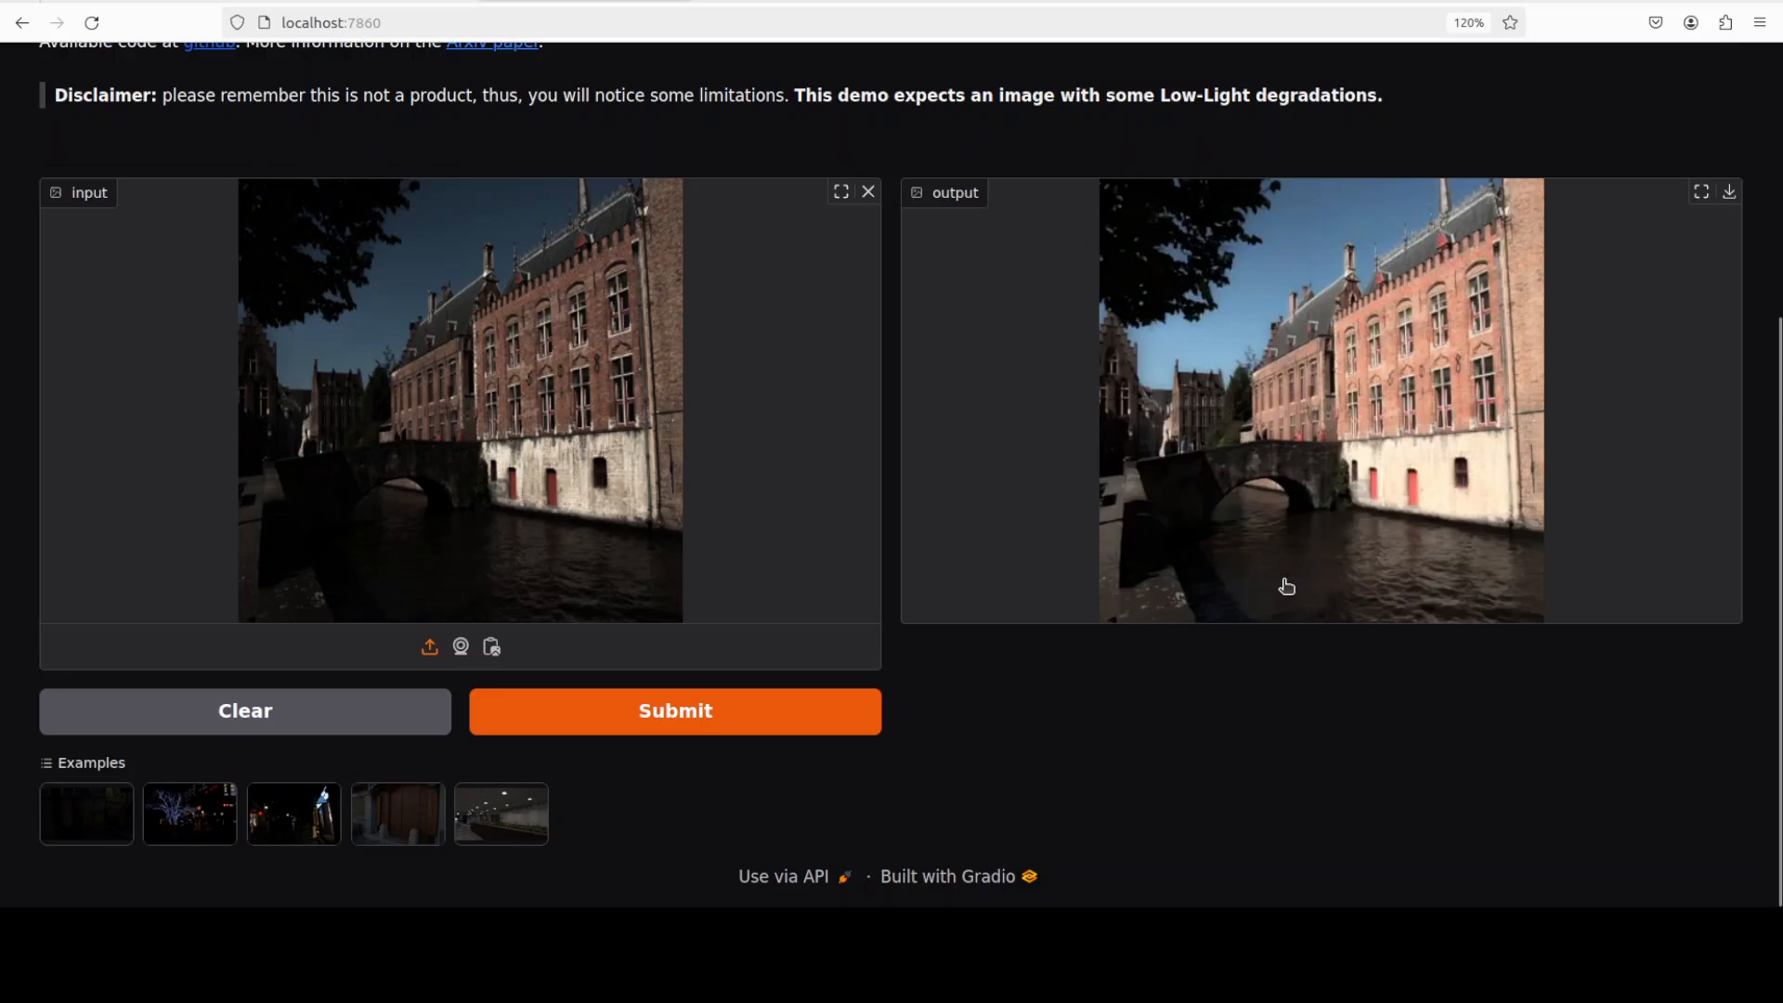
mouse_move(1389, 582)
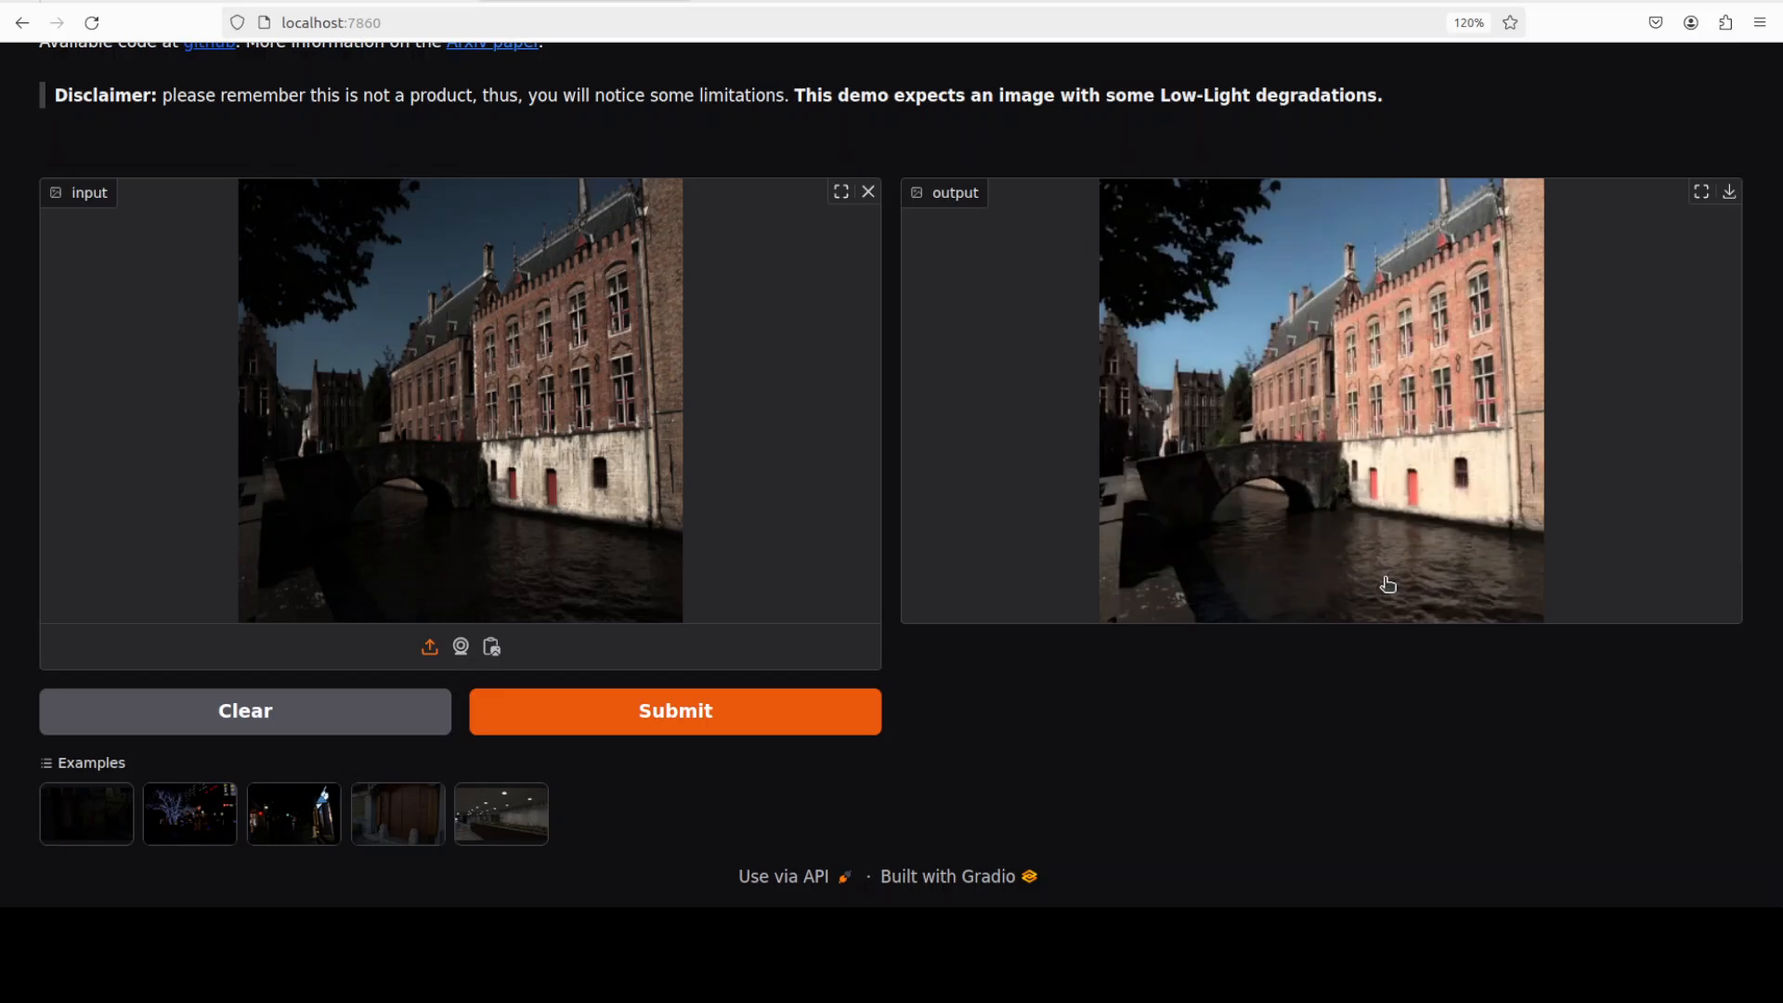
mouse_move(1175, 260)
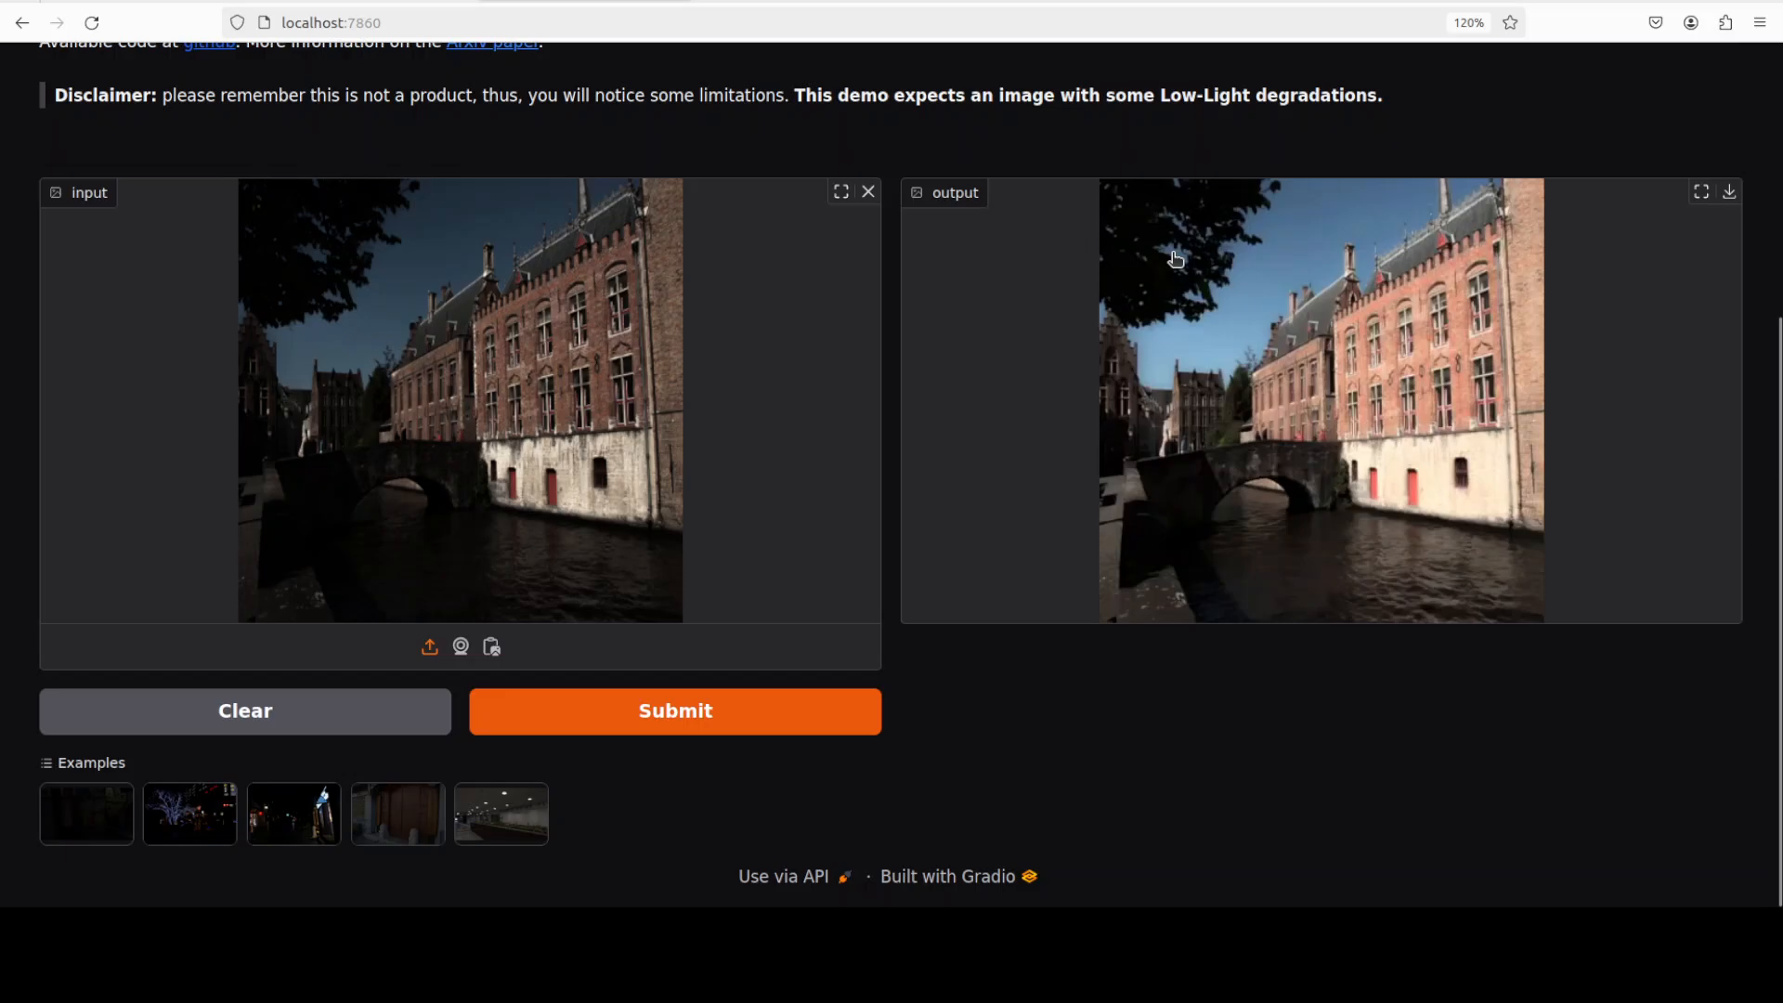
mouse_move(867, 191)
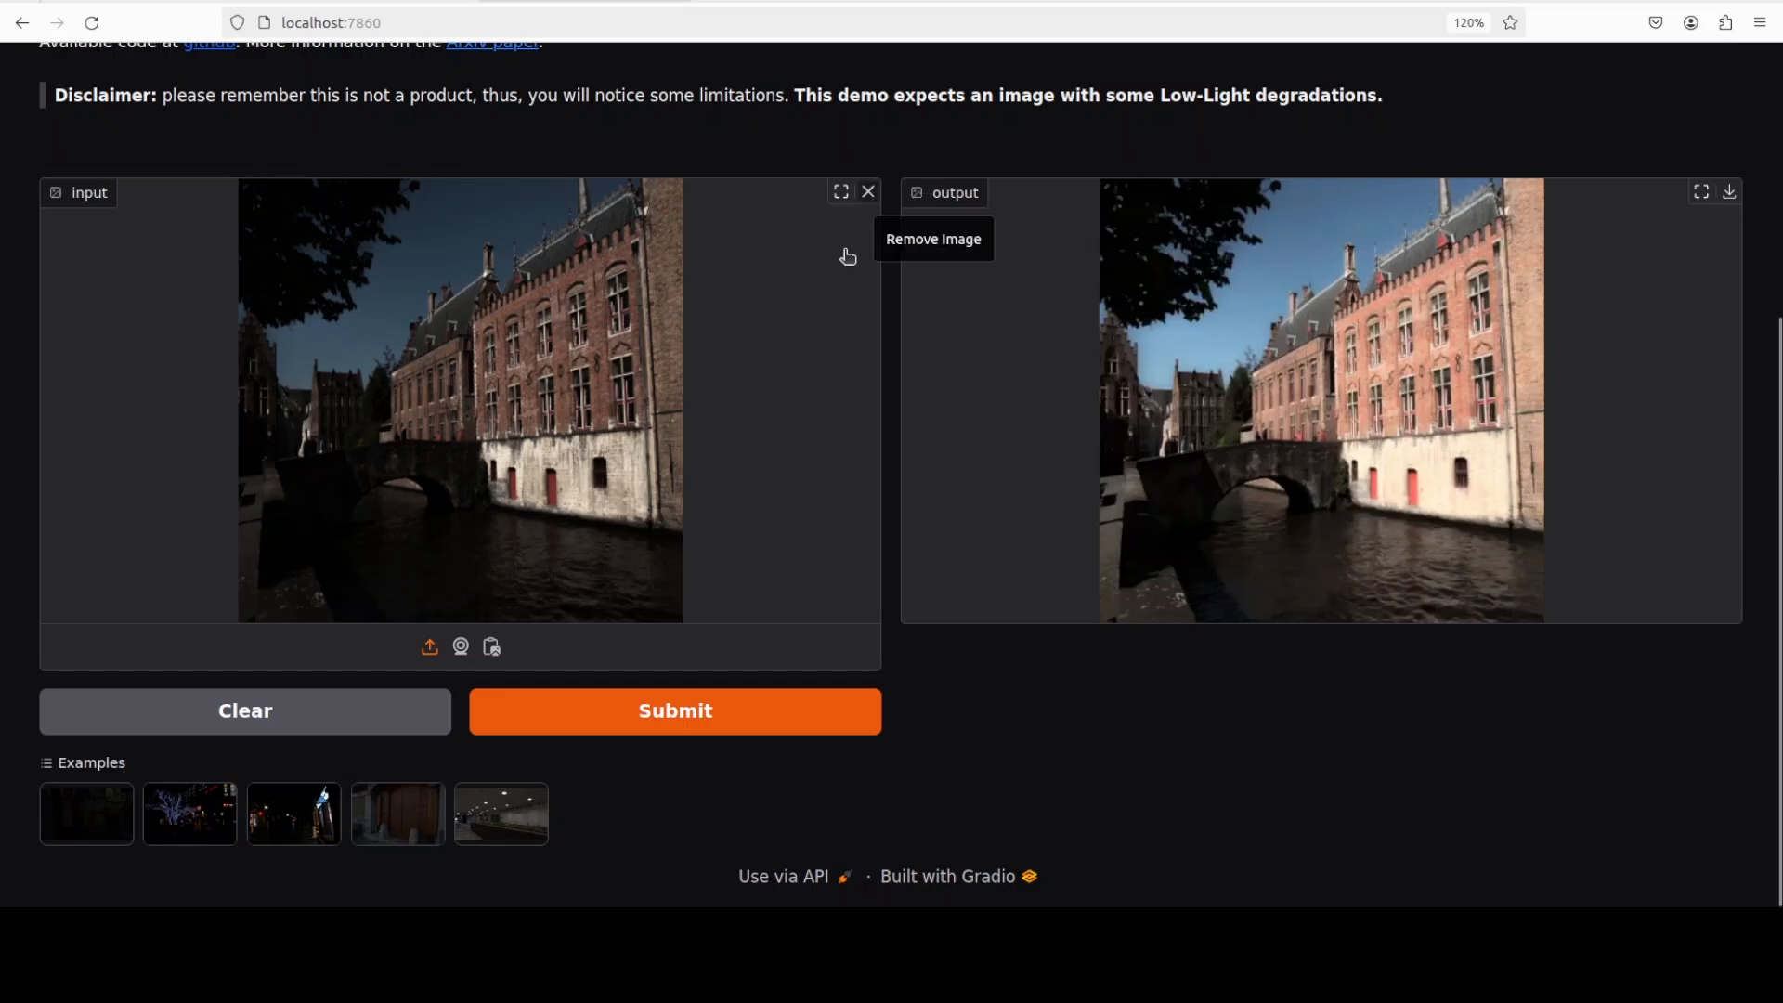
mouse_move(1400, 485)
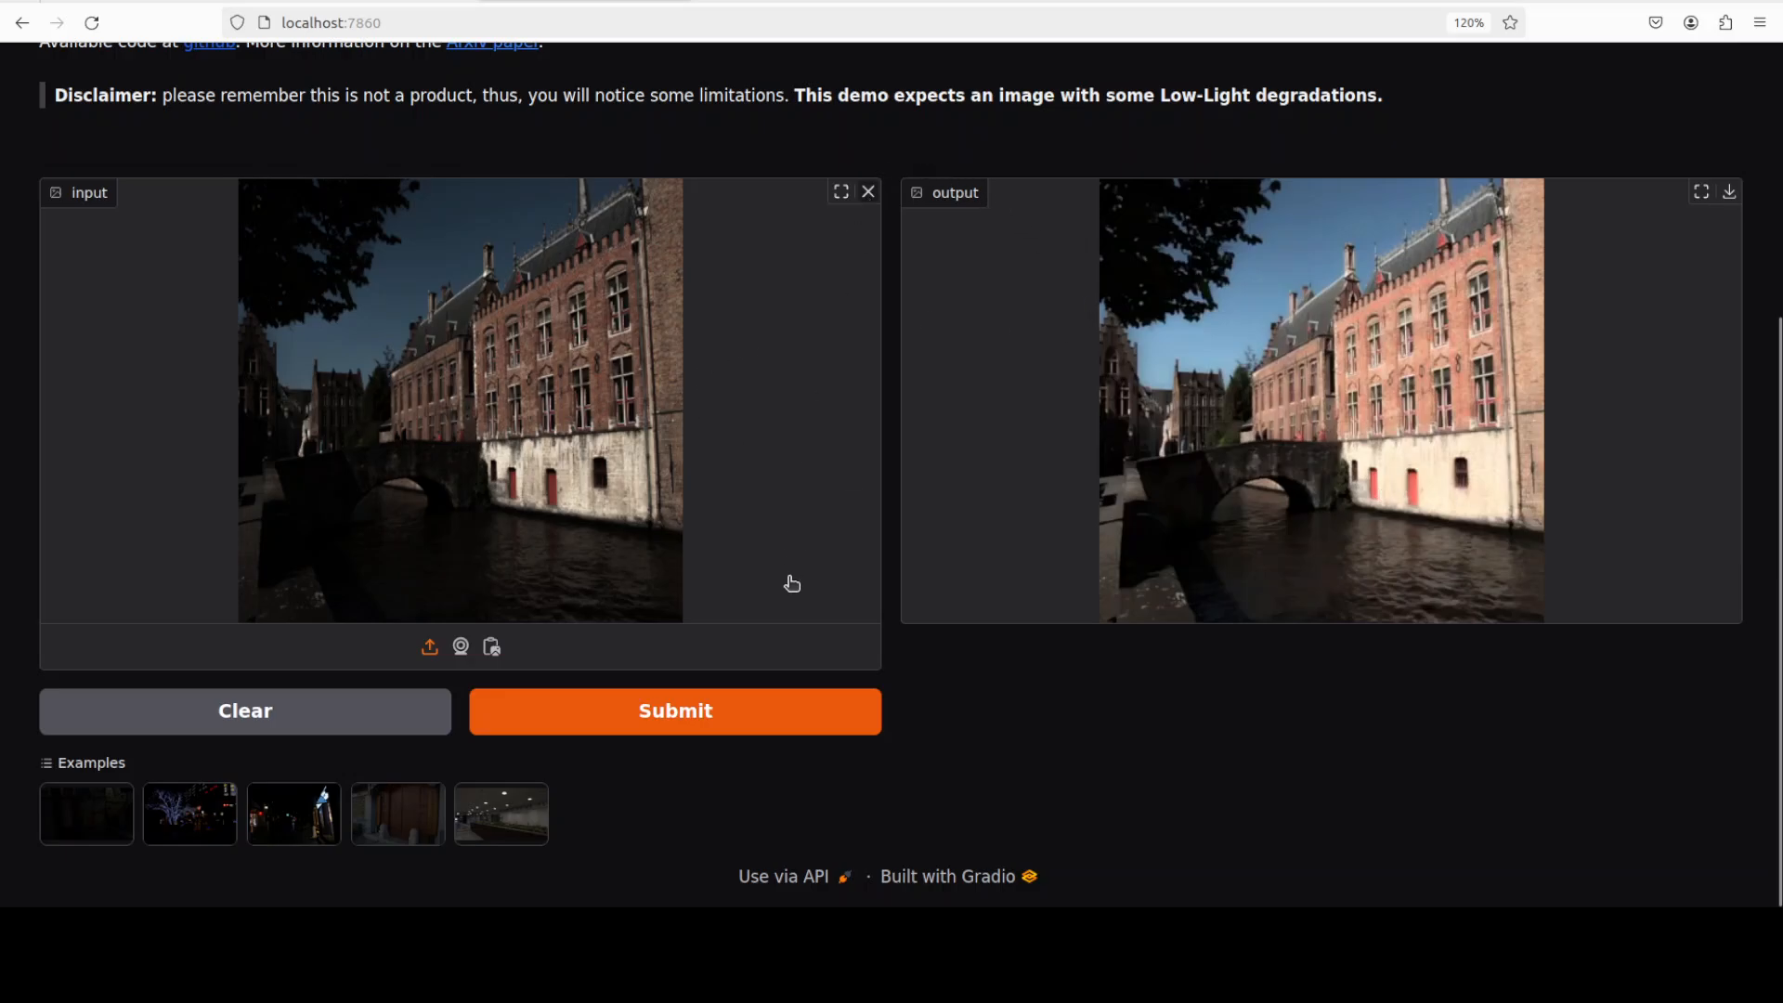
Load and brighten the dim tassel-ornament photo, then clear it from the input
click(429, 646)
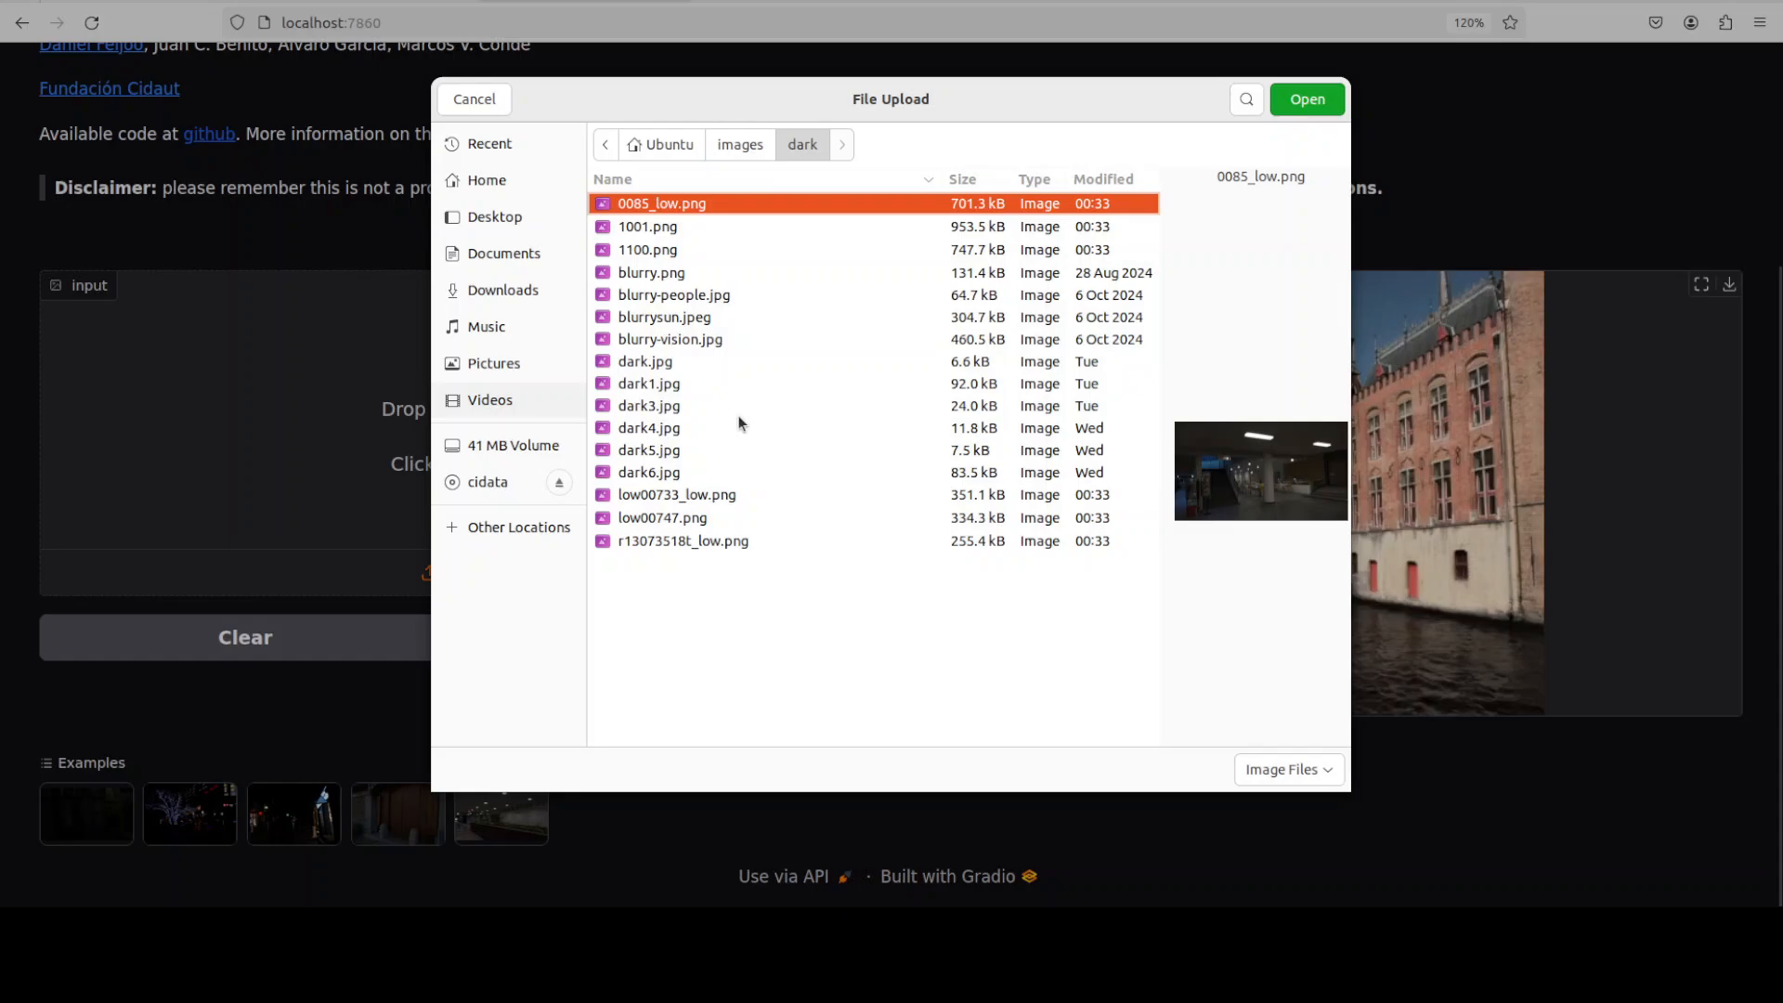
click(648, 383)
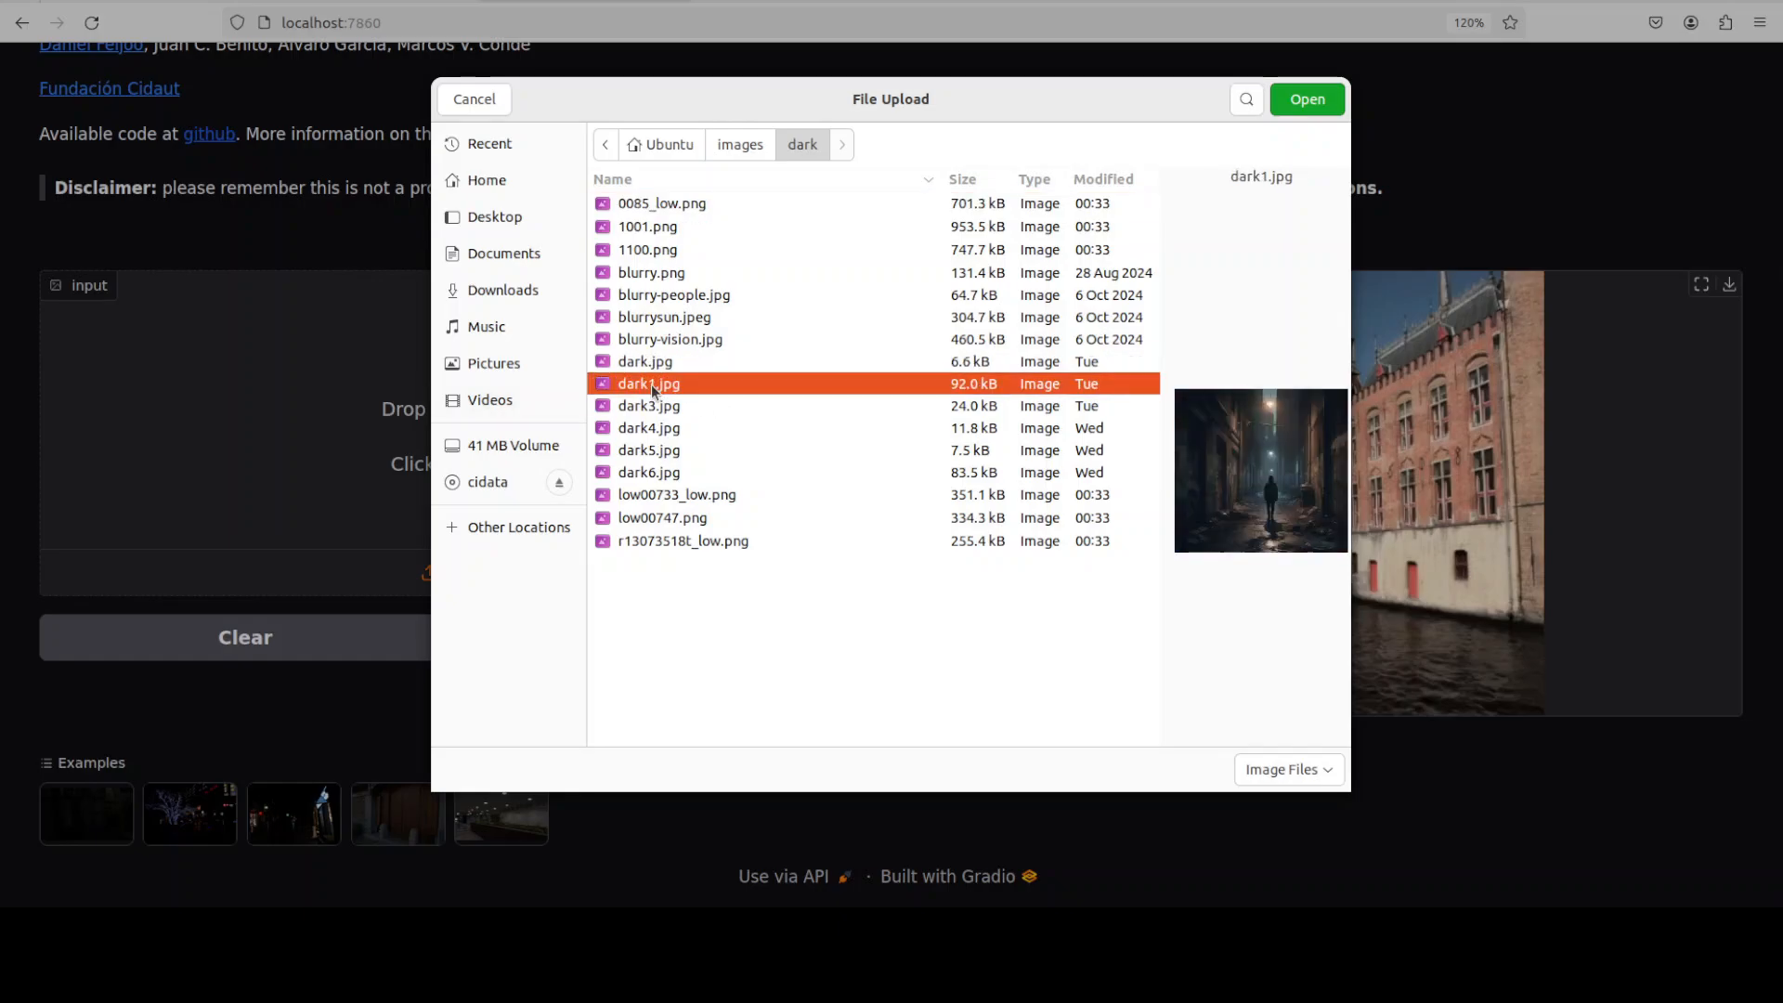
click(1305, 98)
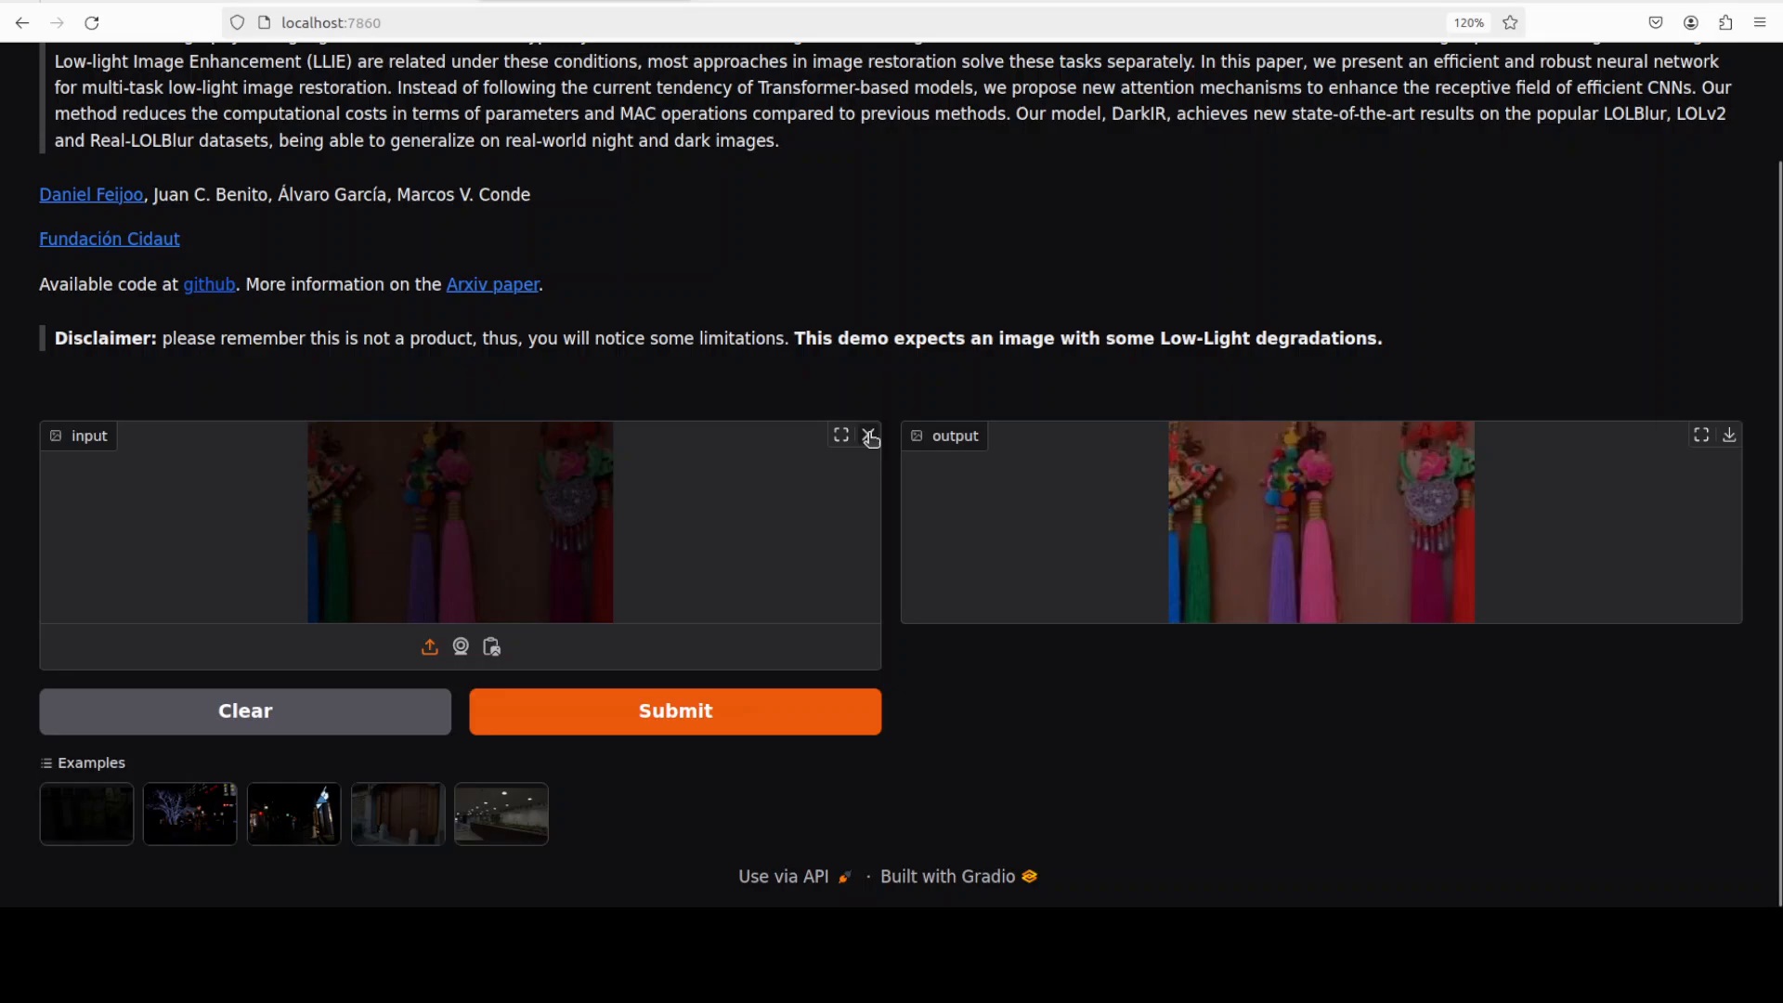
click(869, 434)
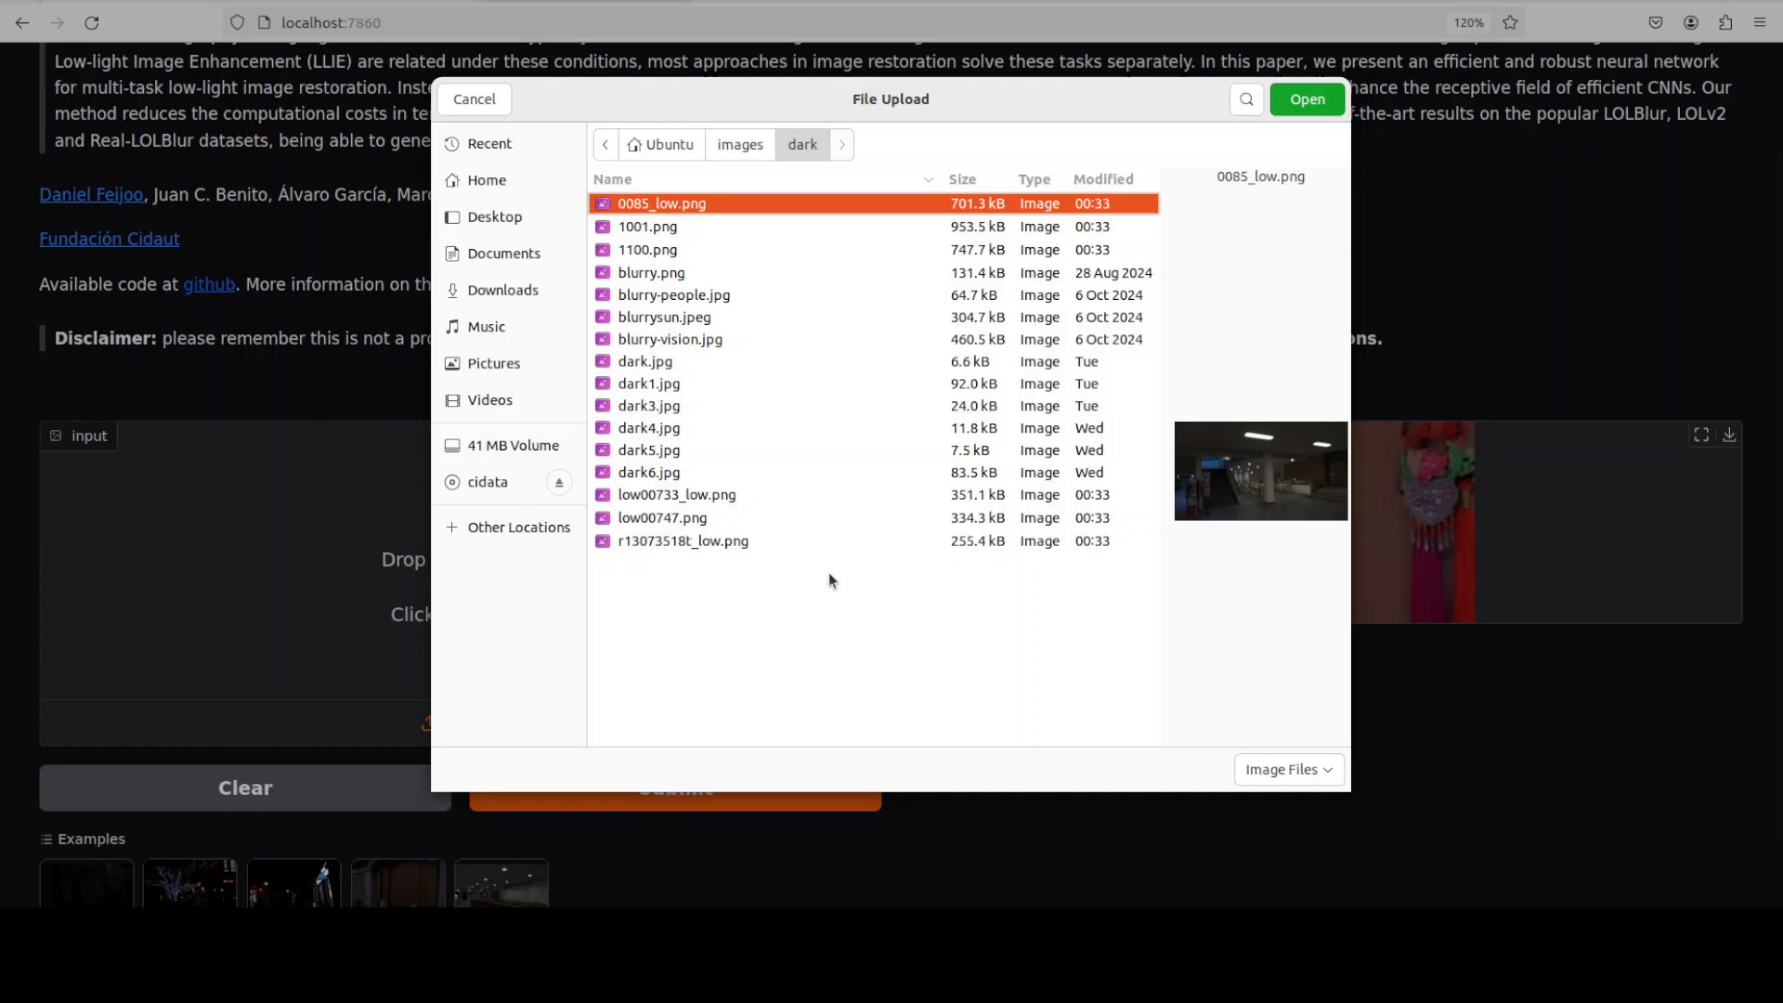
Load dark1.jpg and brighten the night alley photo of a lone figure beside the original
click(650, 382)
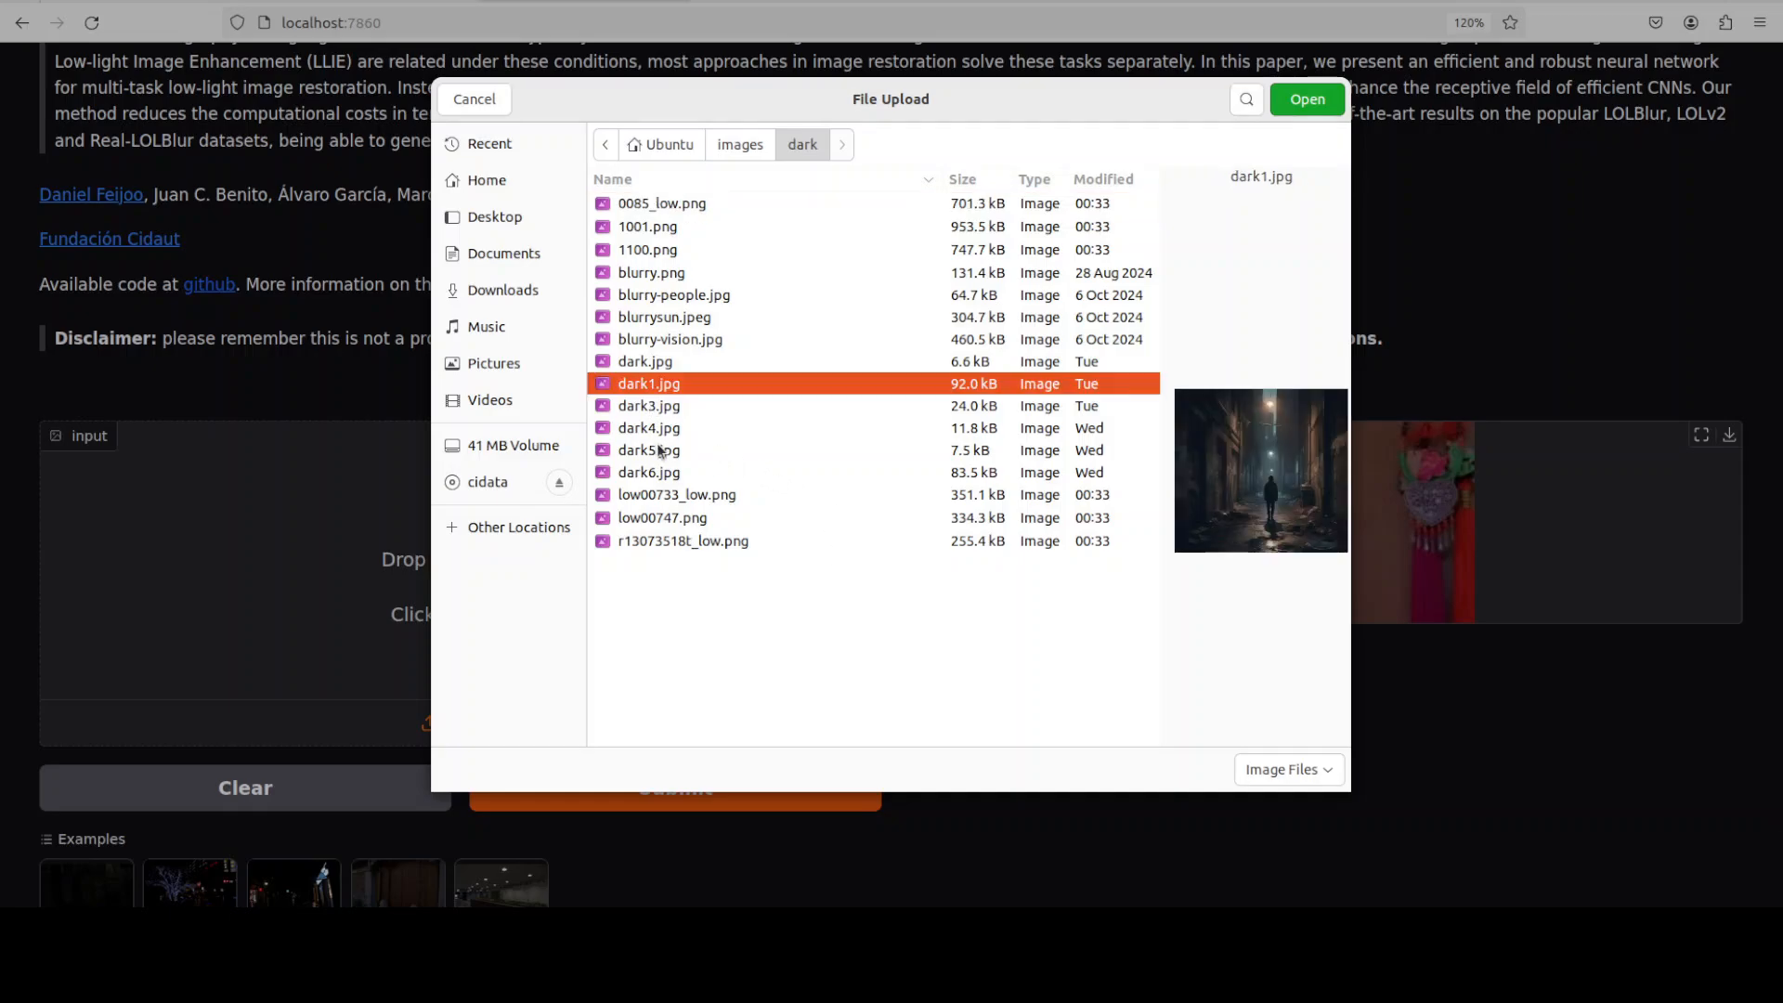
click(648, 405)
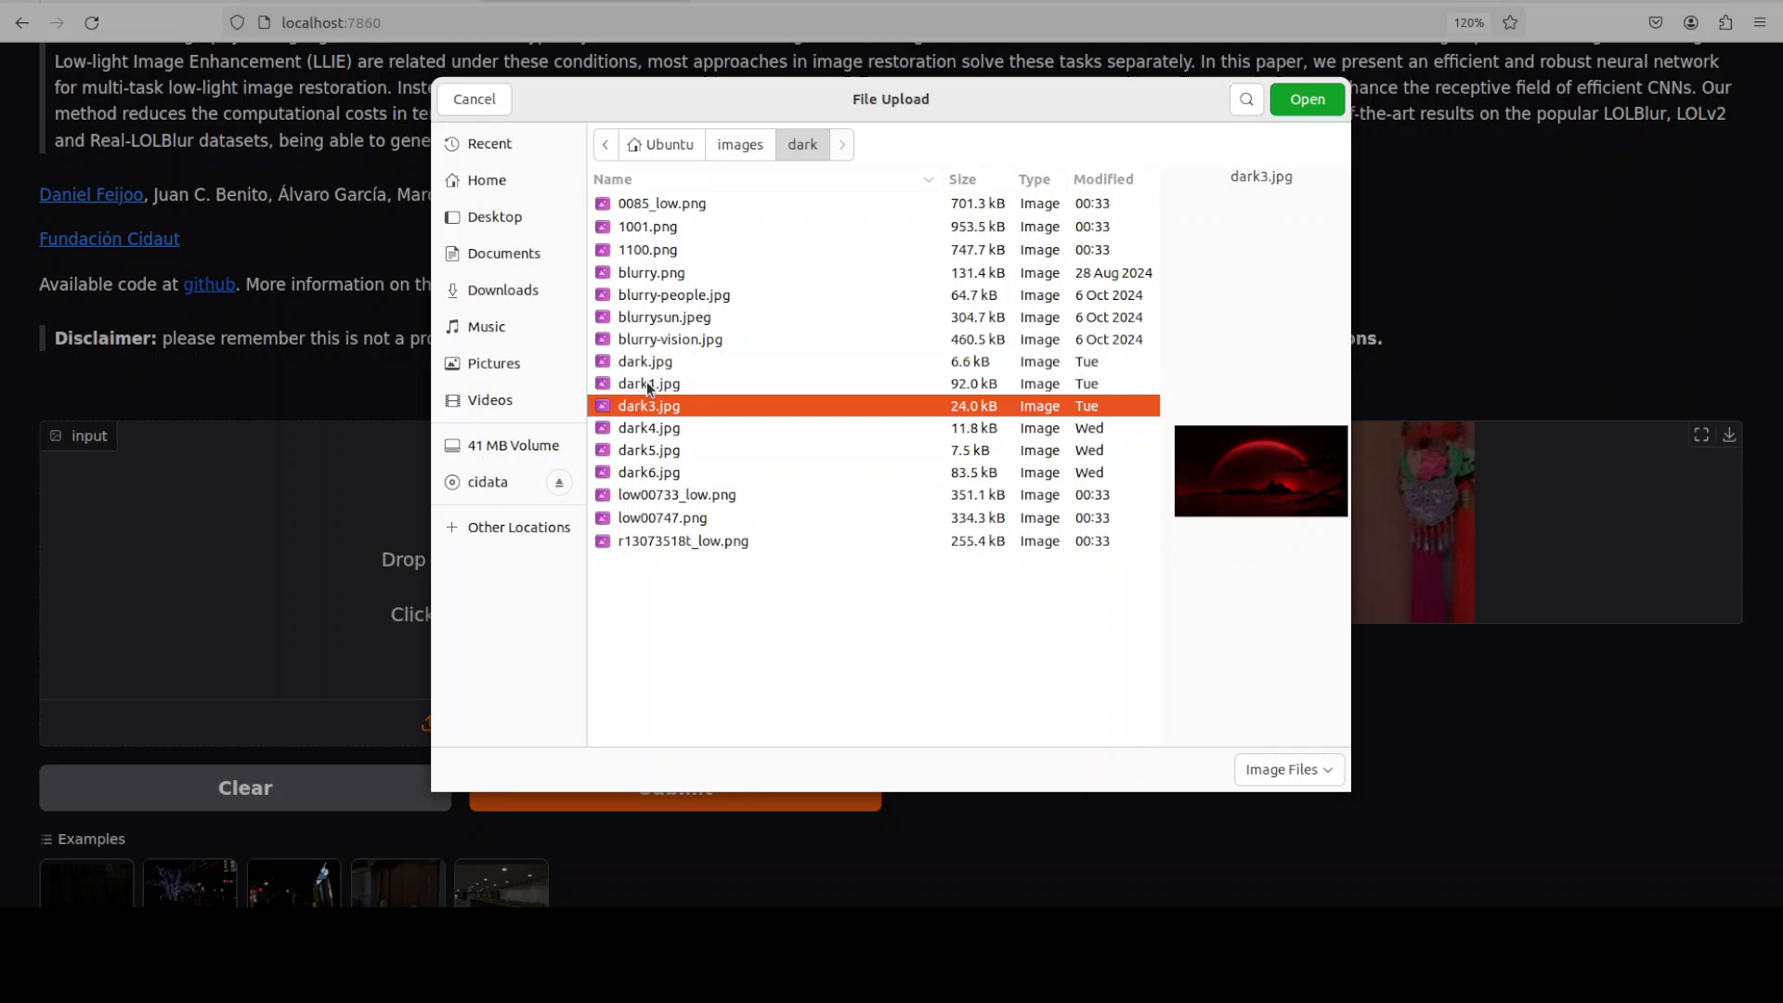
click(1305, 98)
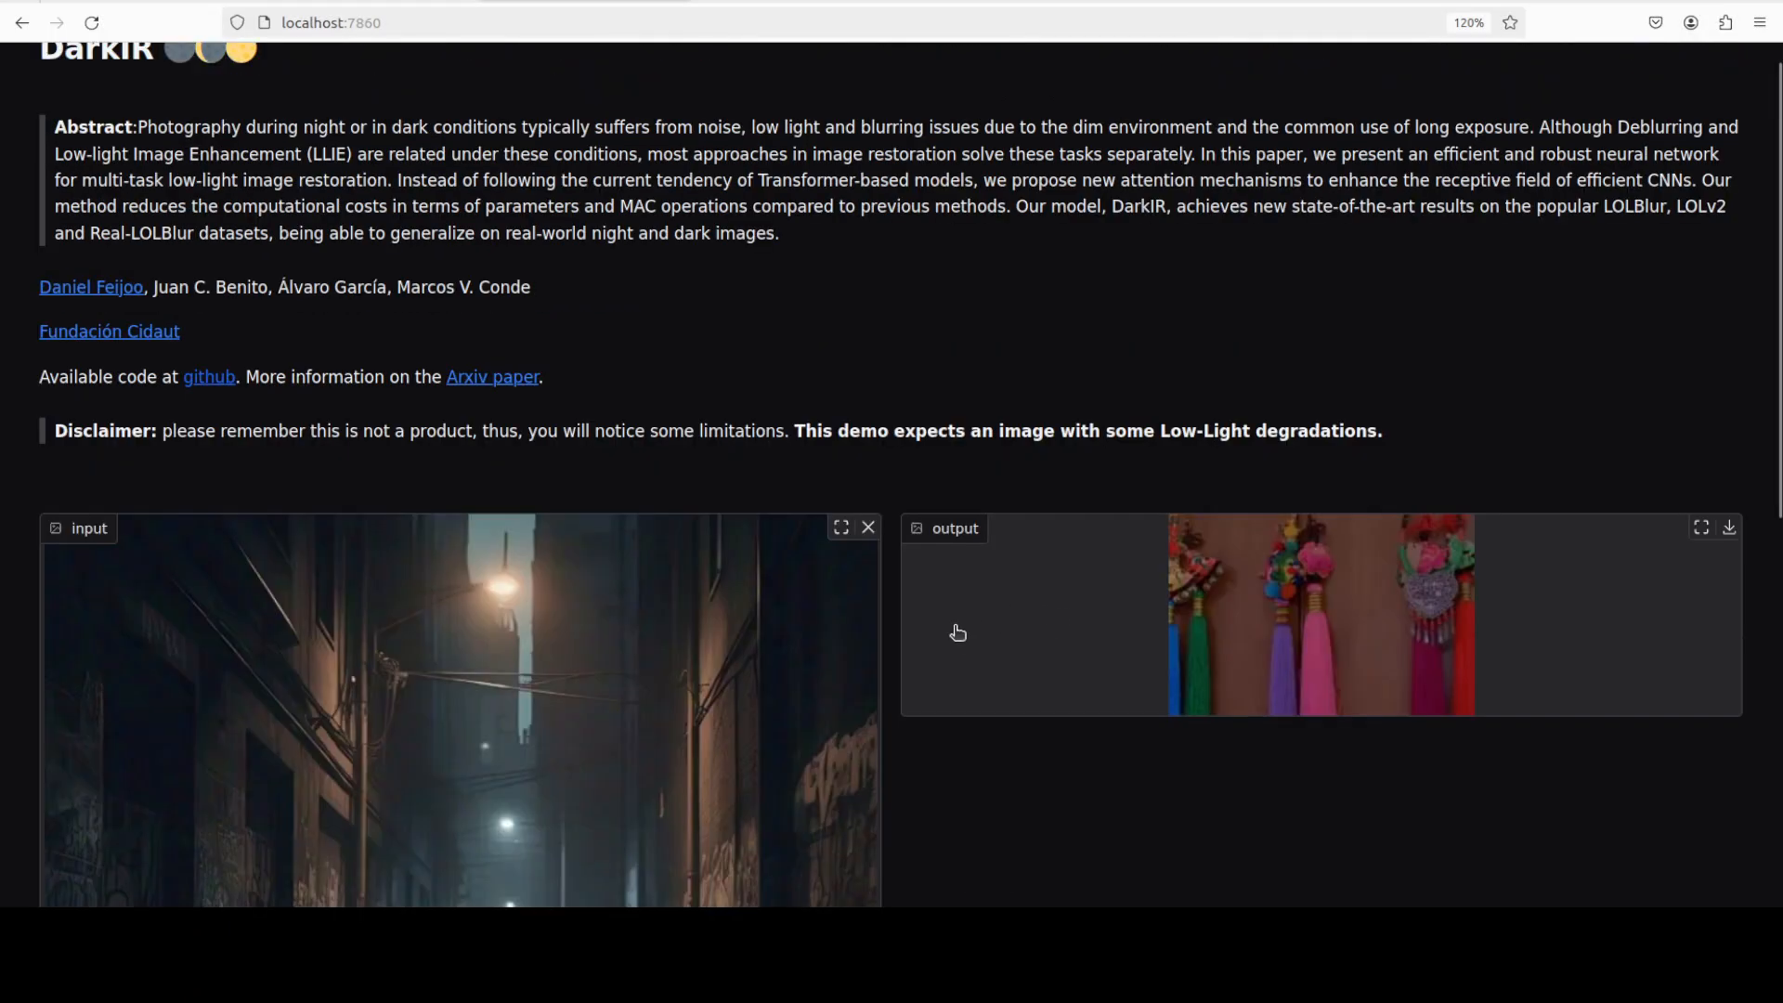
scroll(down, 3)
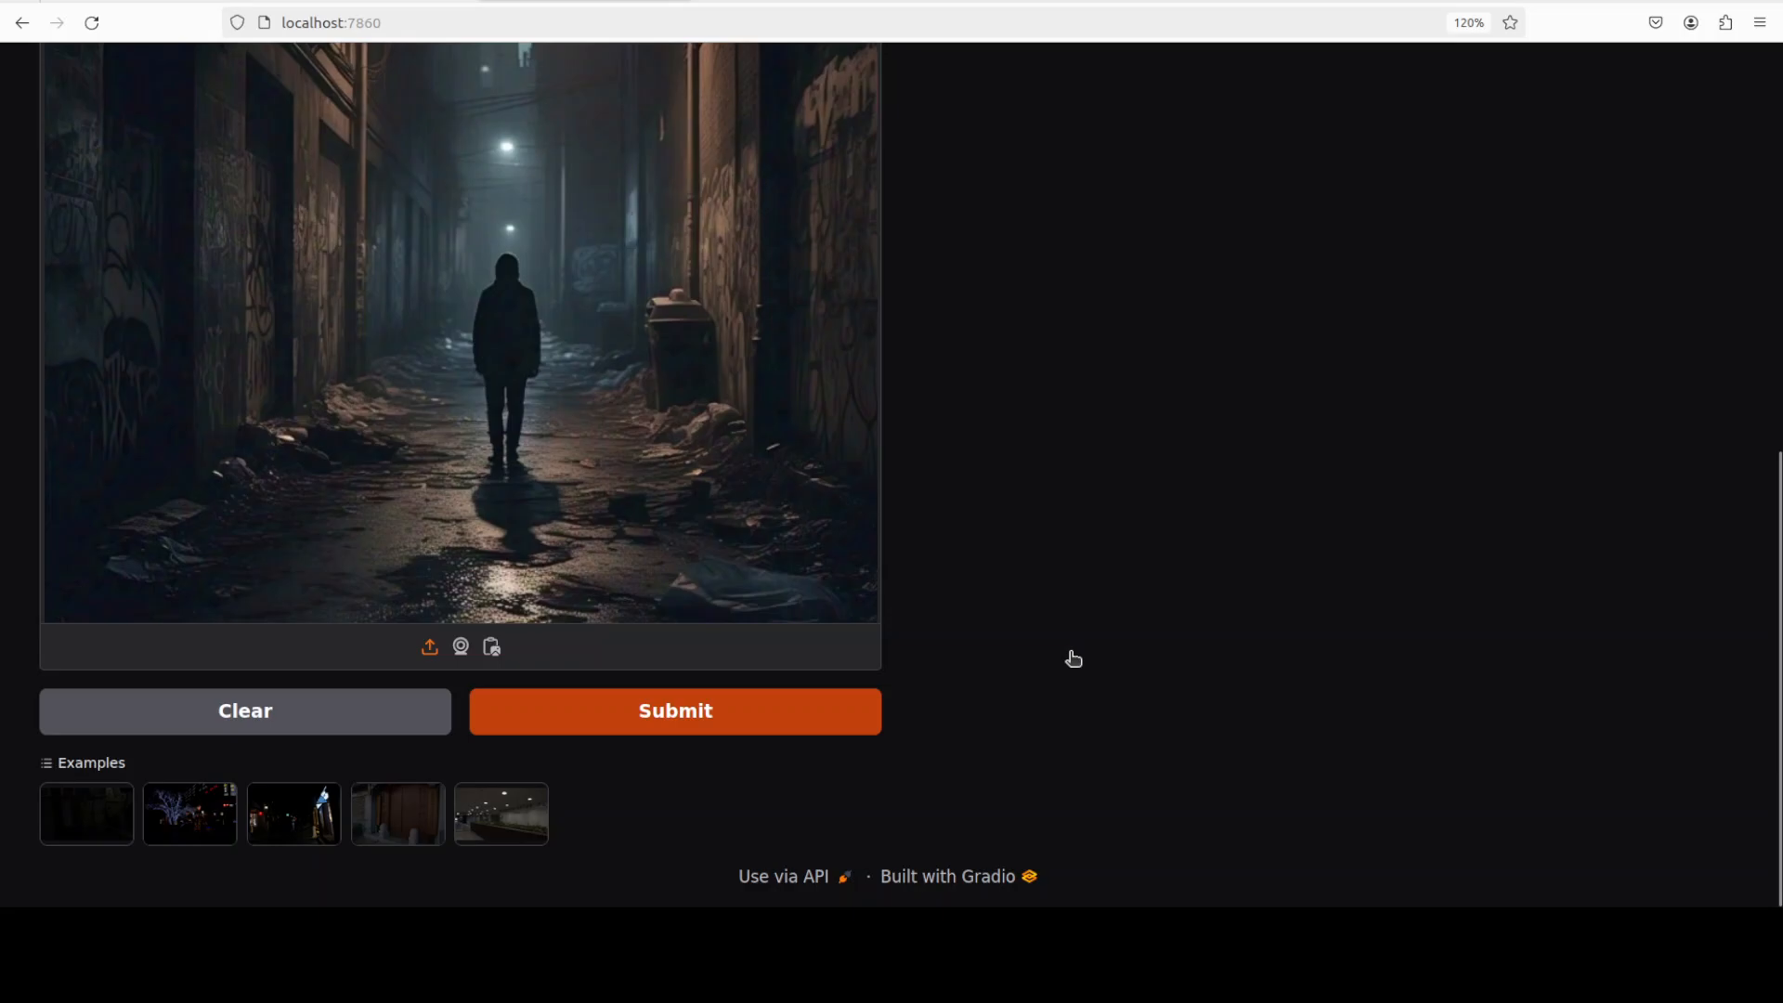
click(673, 711)
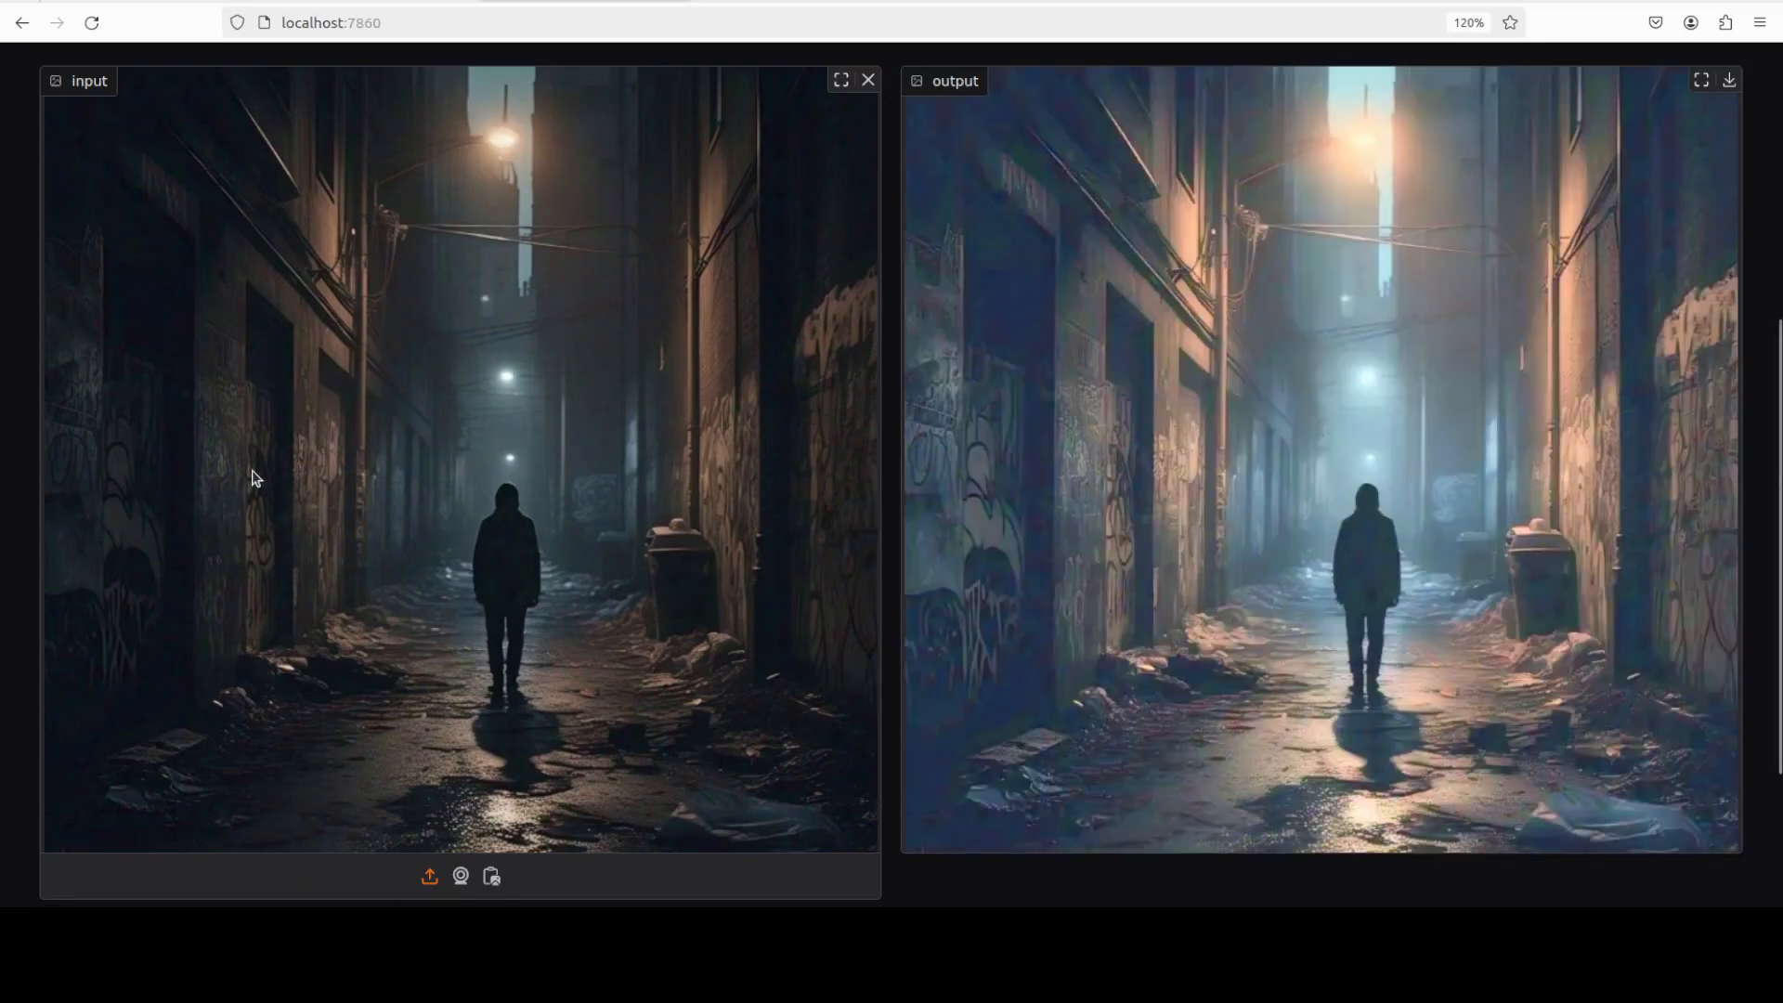
mouse_move(1756, 529)
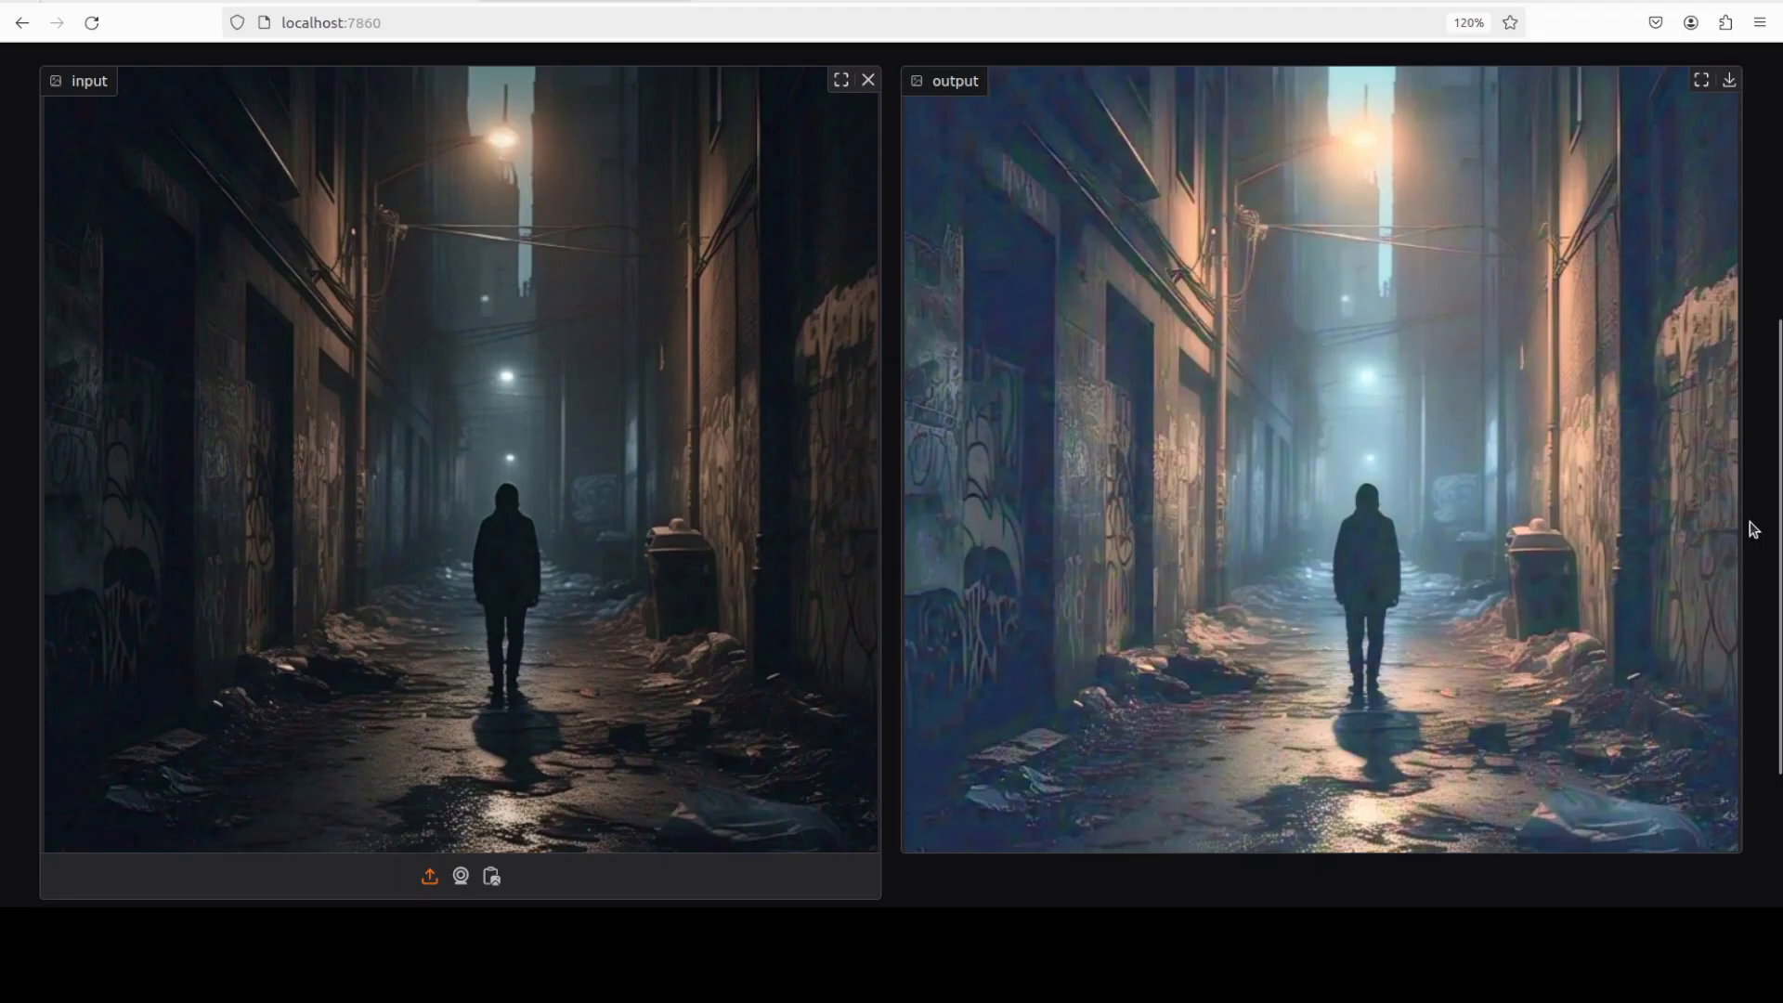
mouse_move(1248, 518)
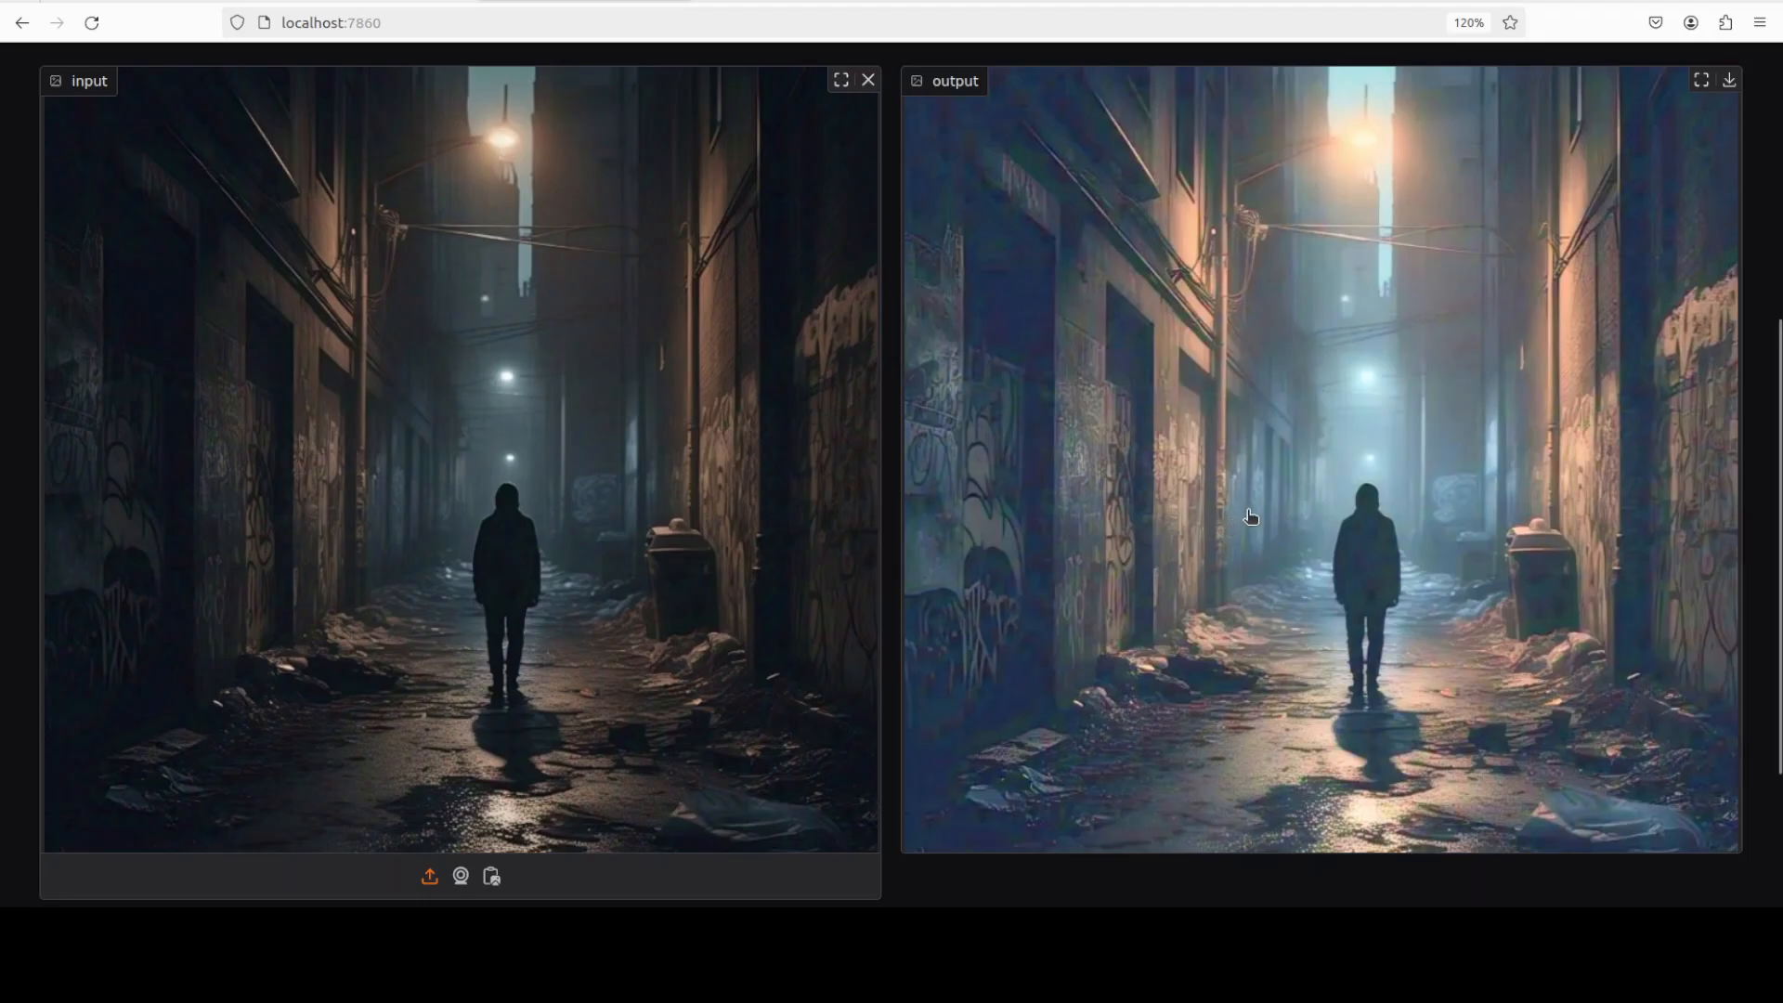
scroll(down, 3)
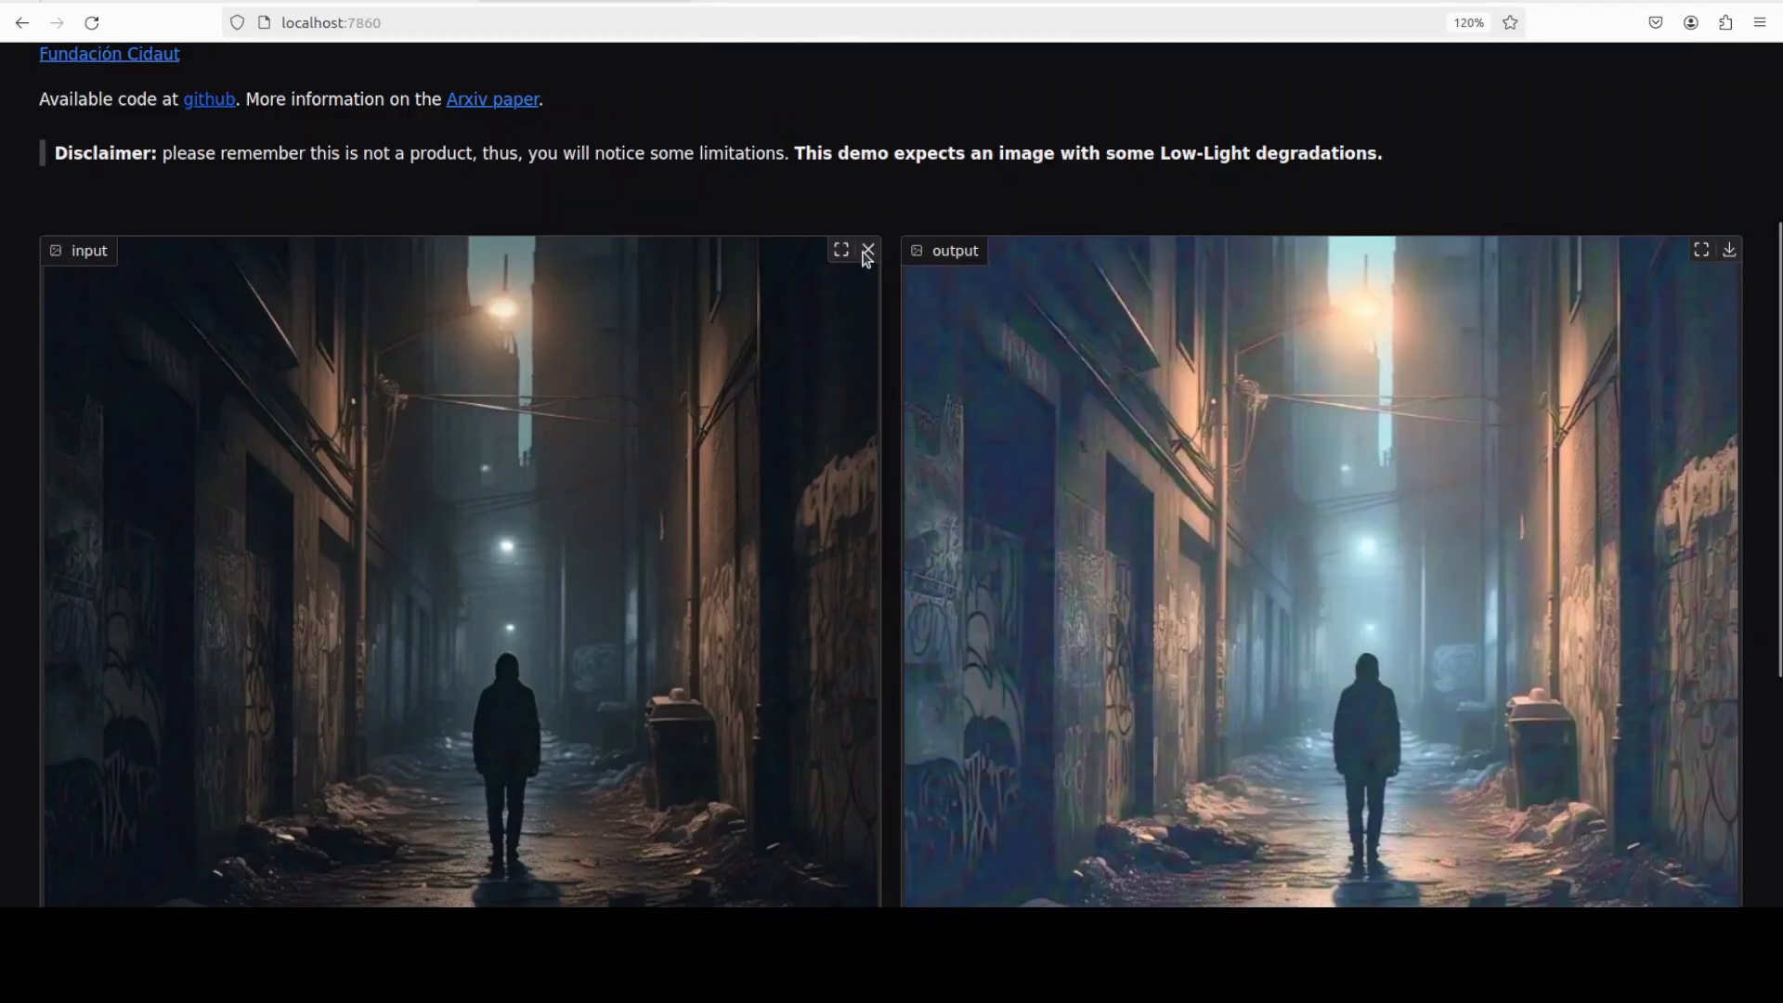
Replace the alley photo with dark4.jpg and brighten the black-and-white room shot
click(867, 250)
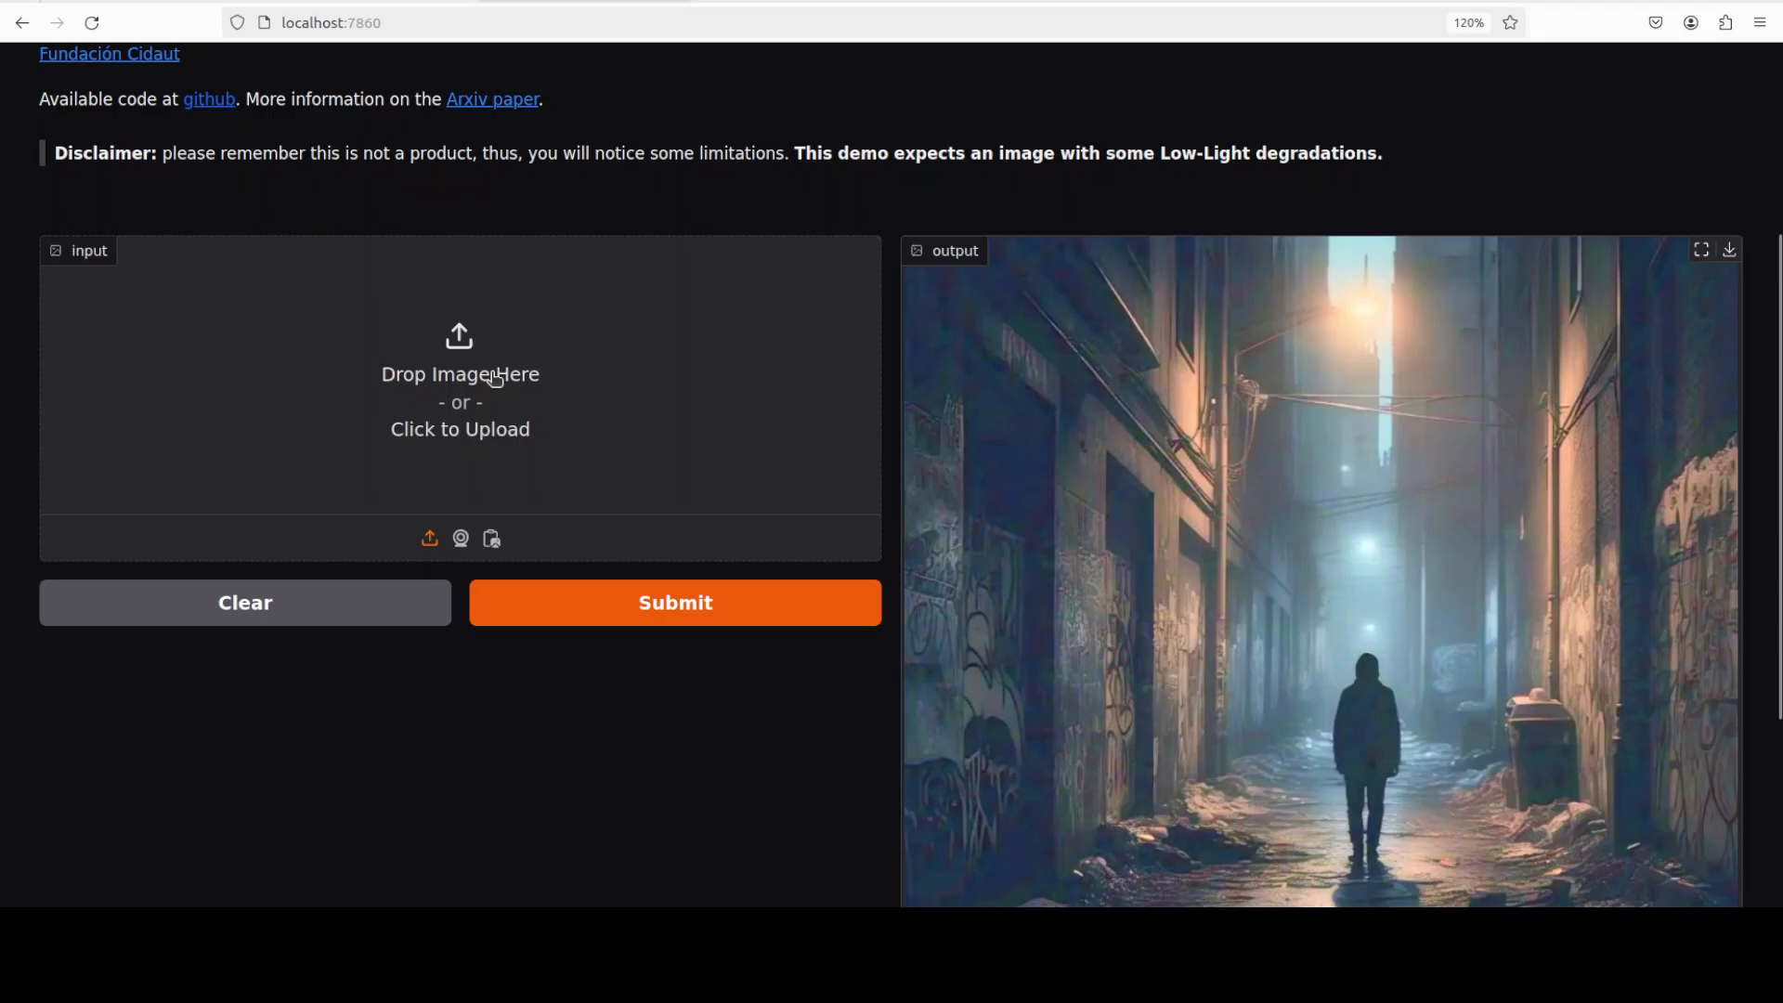
click(459, 386)
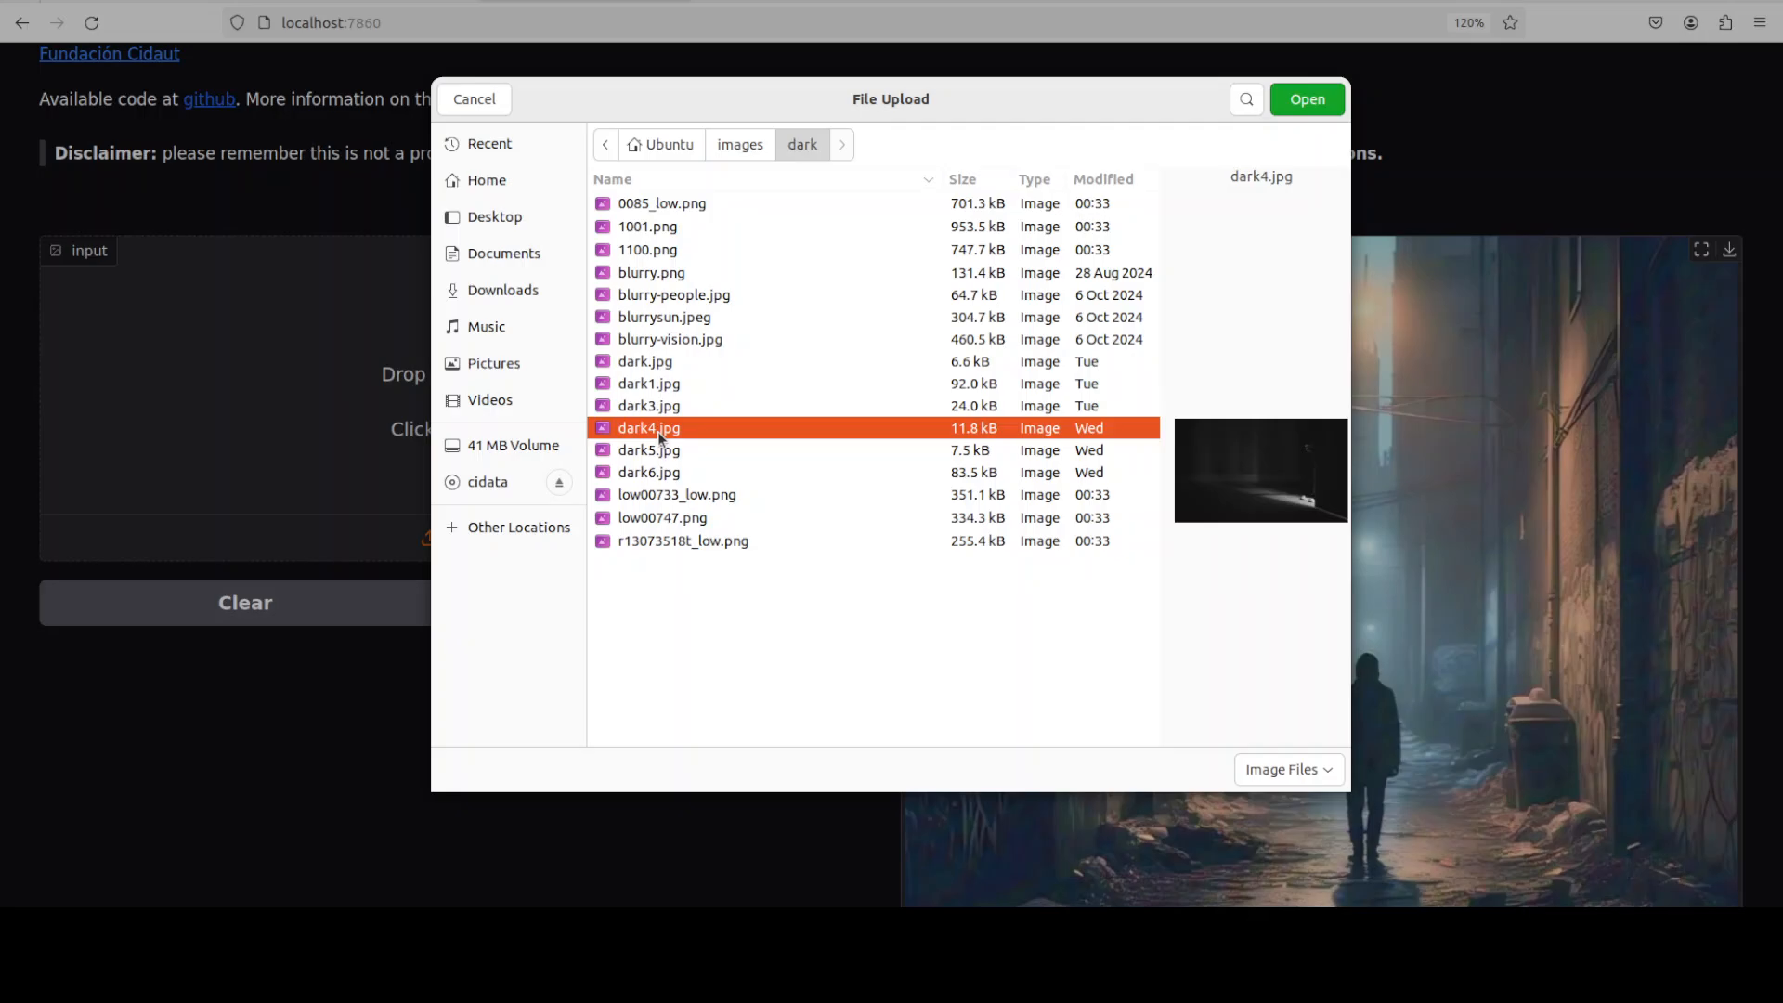
click(1306, 98)
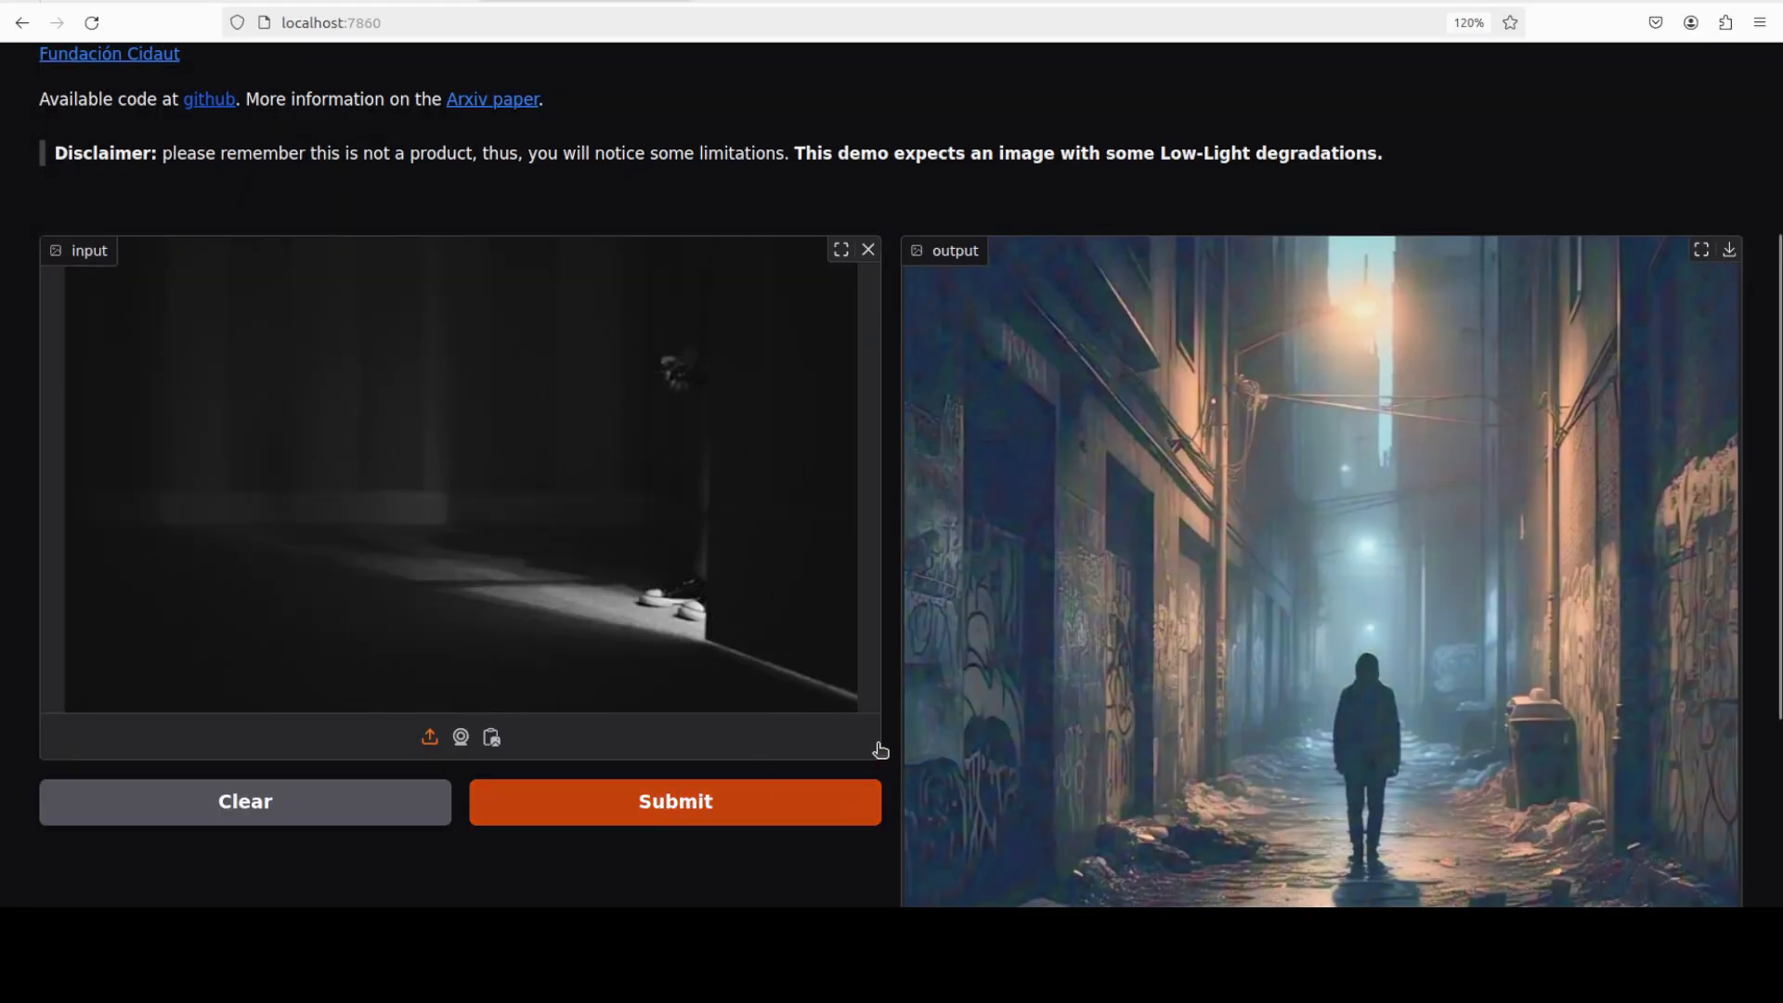
click(674, 800)
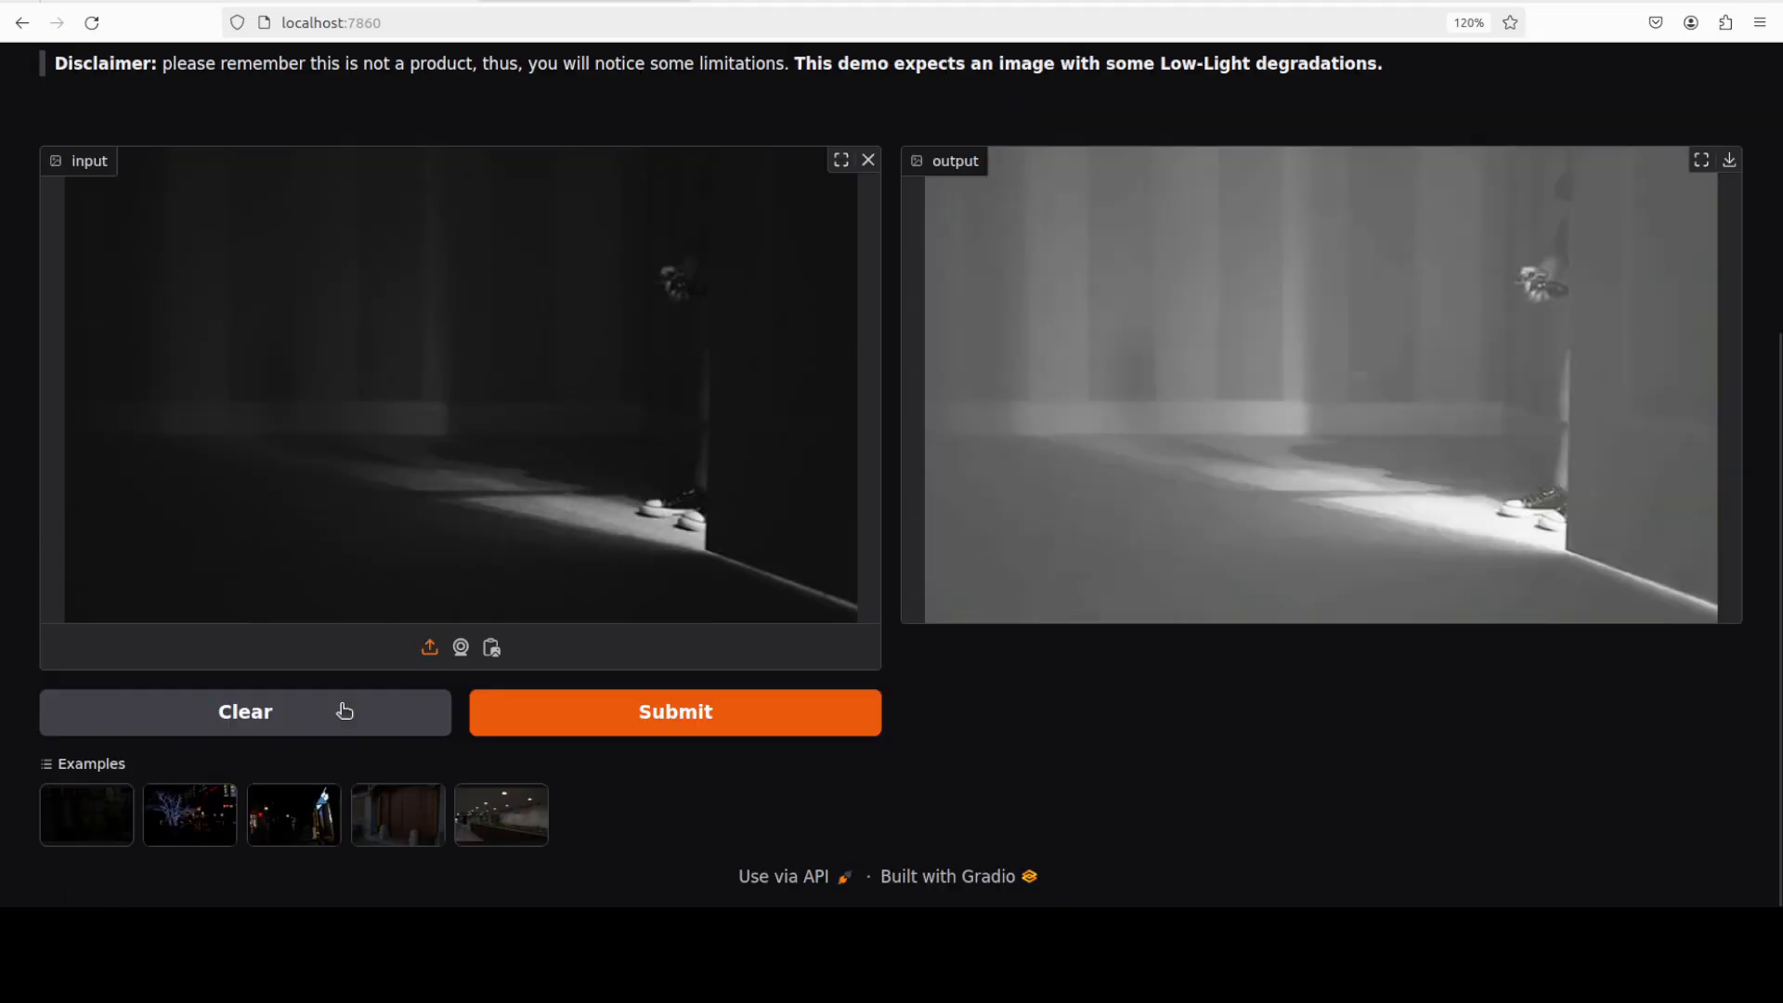
mouse_move(1499, 778)
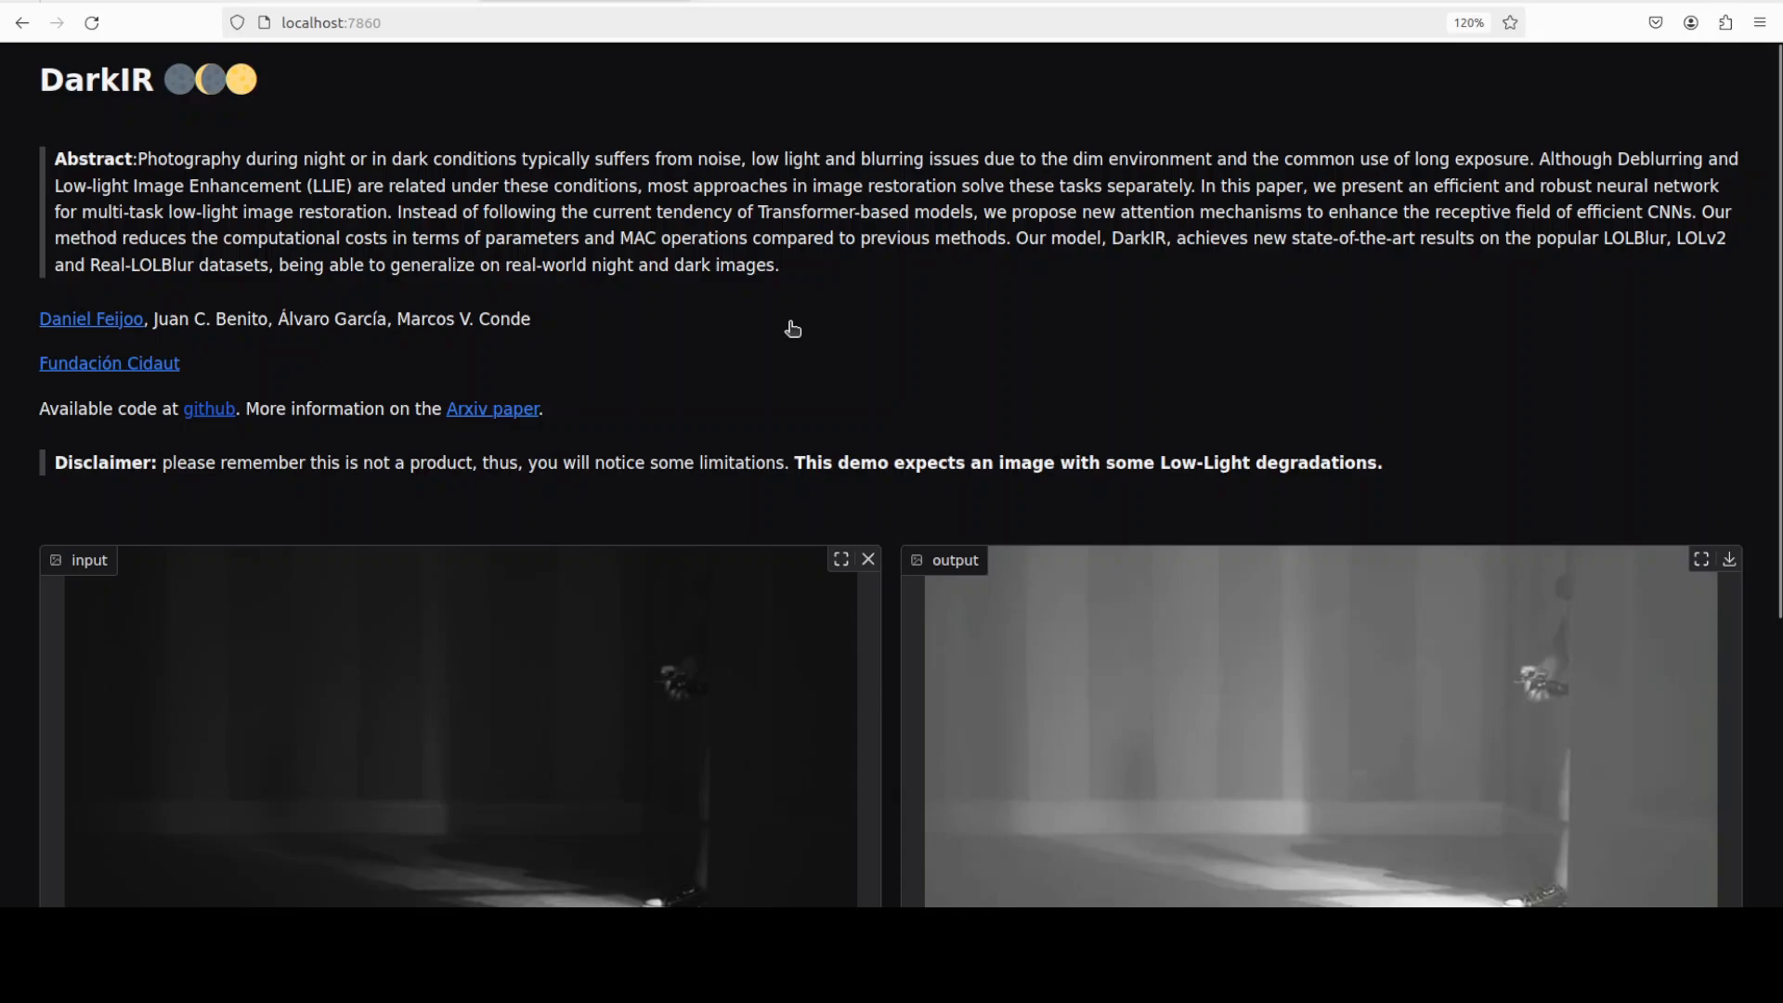
mouse_move(793, 336)
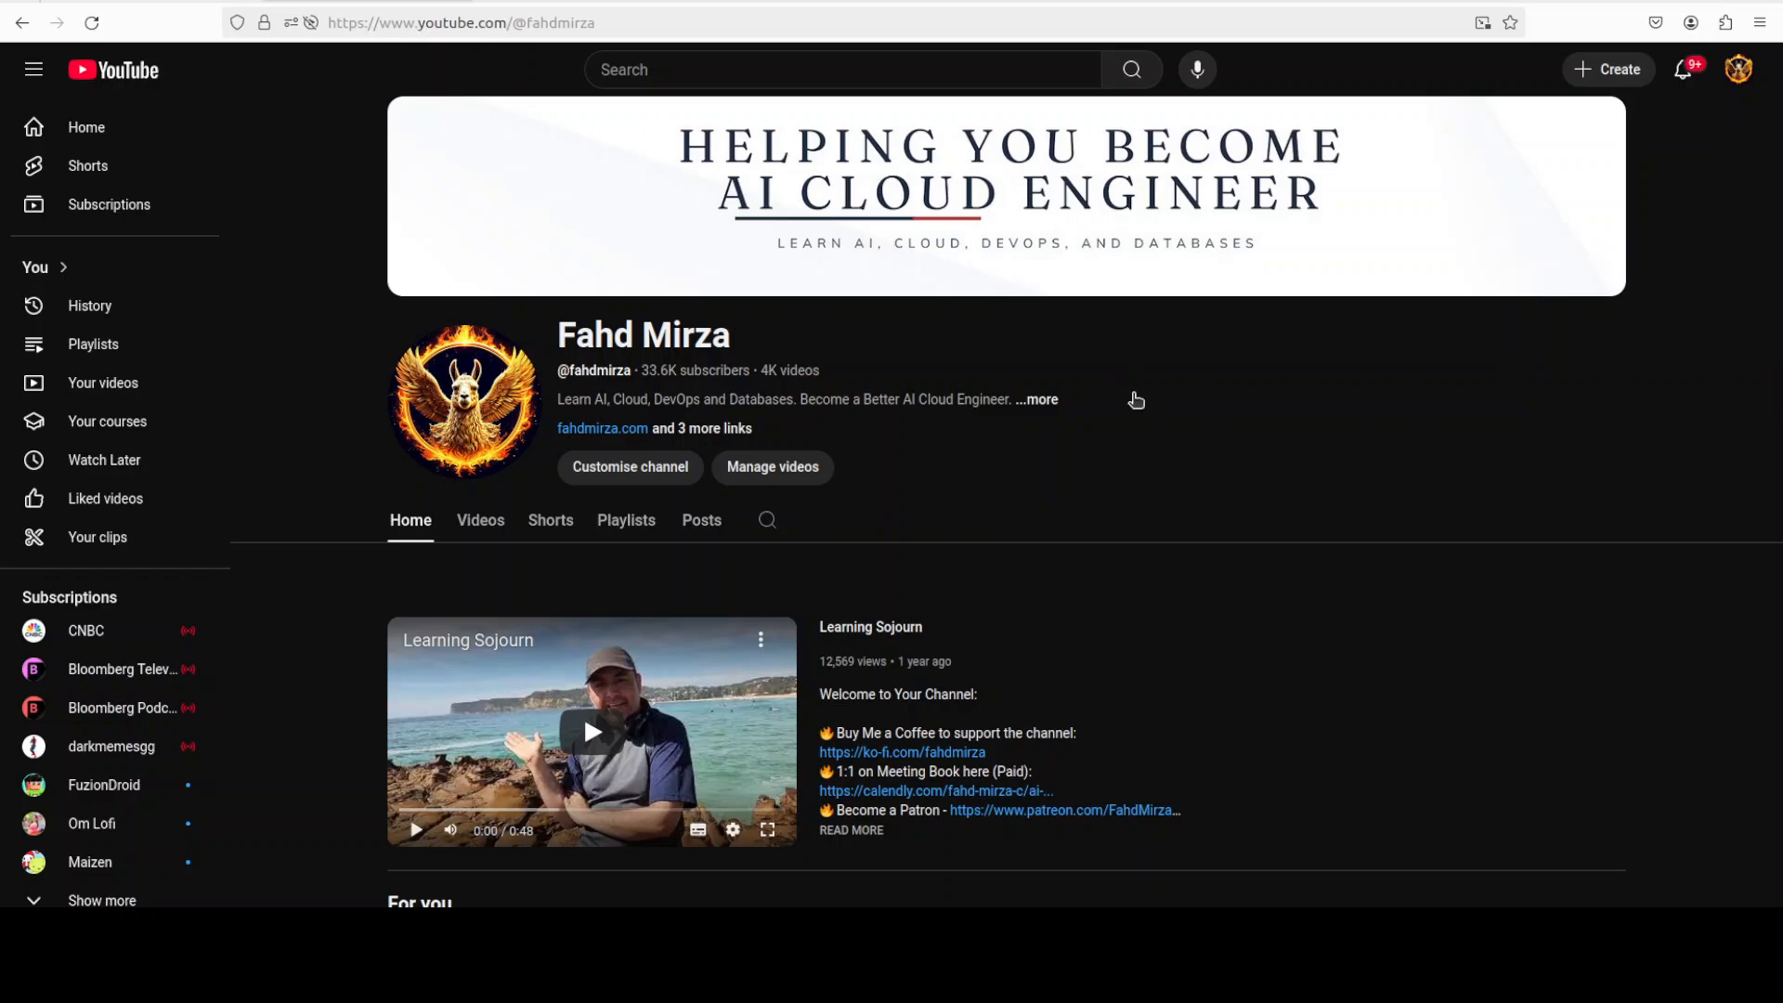
mouse_move(1131, 457)
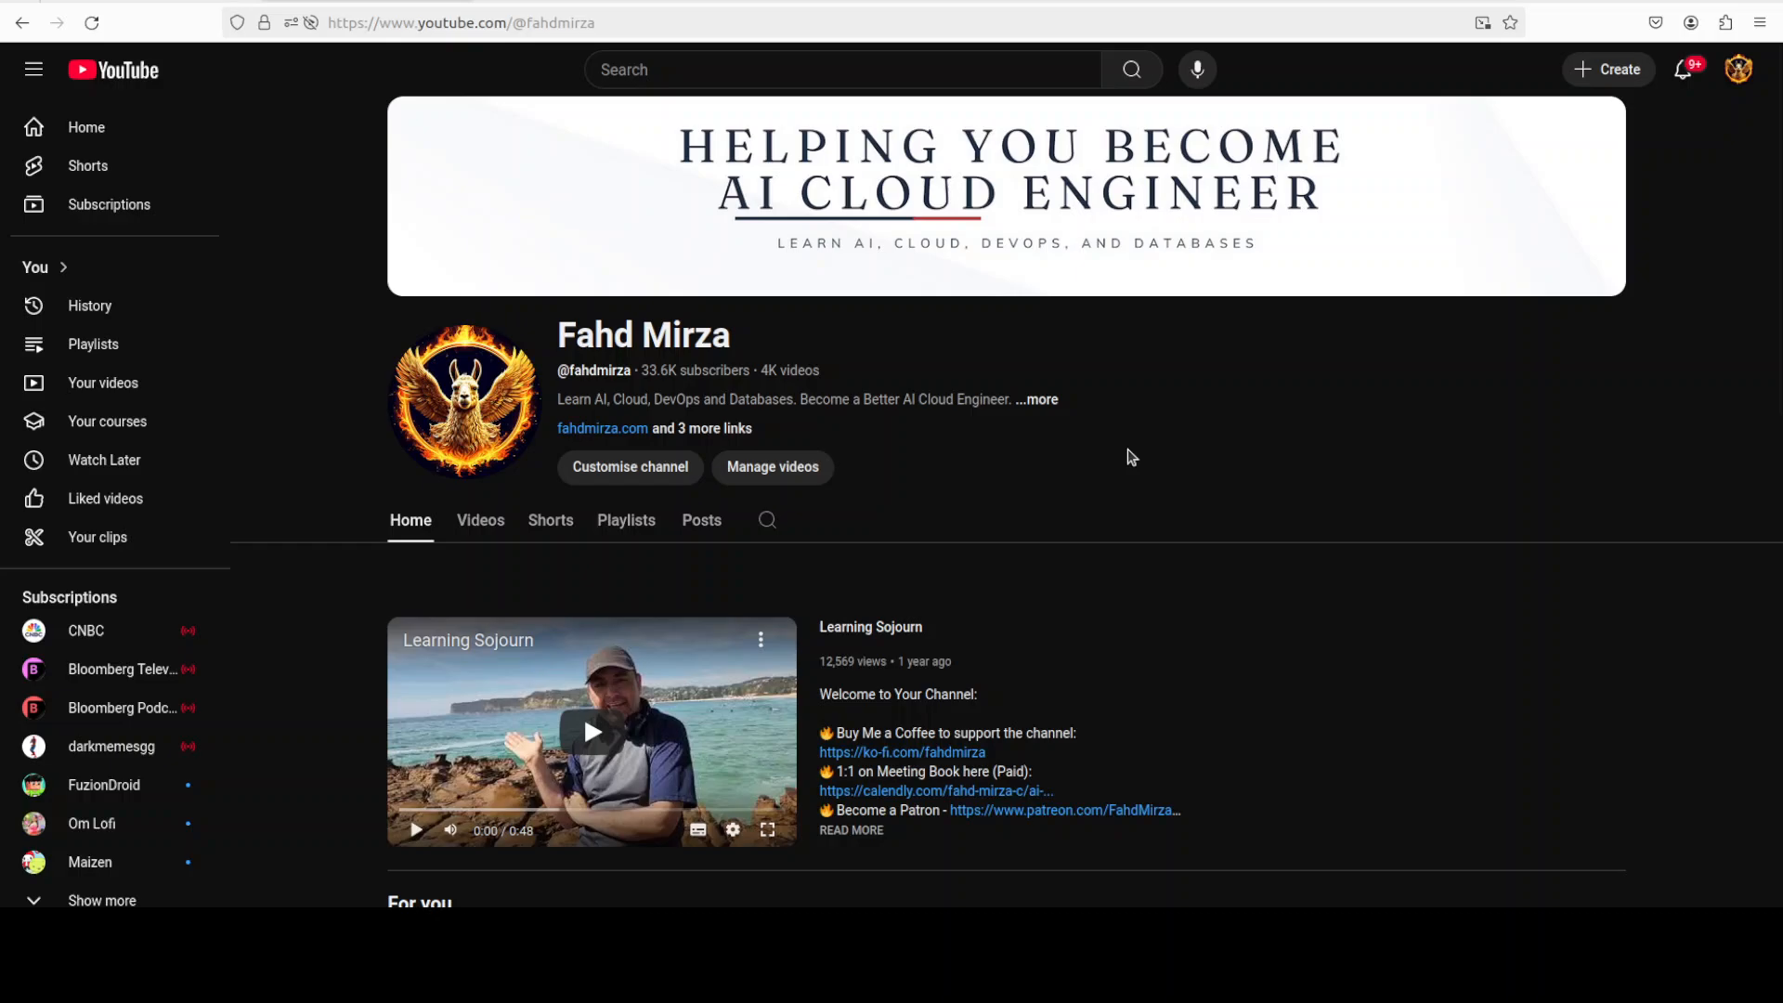